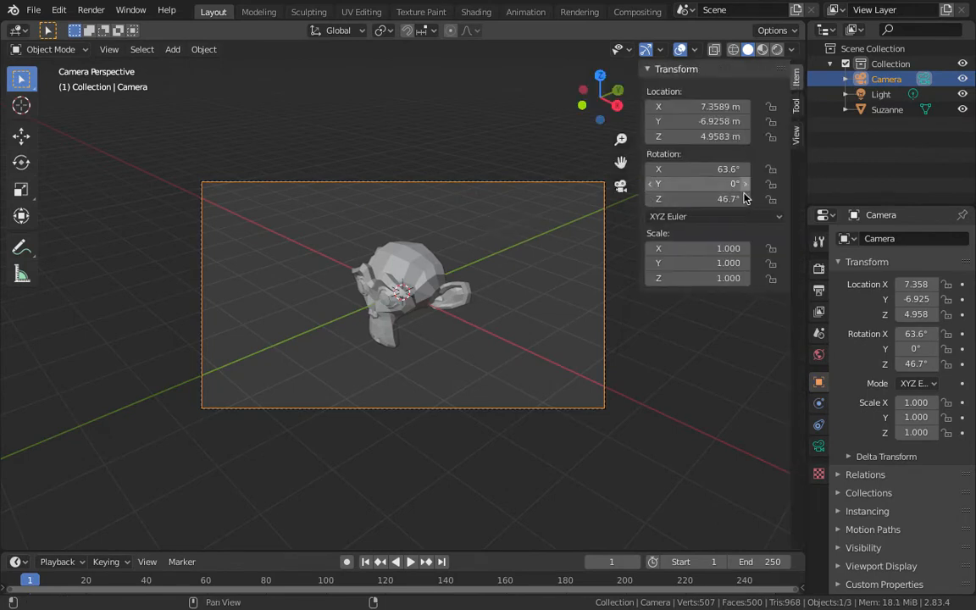
# - Enable Lock Camera to View, zoom in on Suzanne, then switch to top view with Numpad 7
pyautogui.click(796, 135)
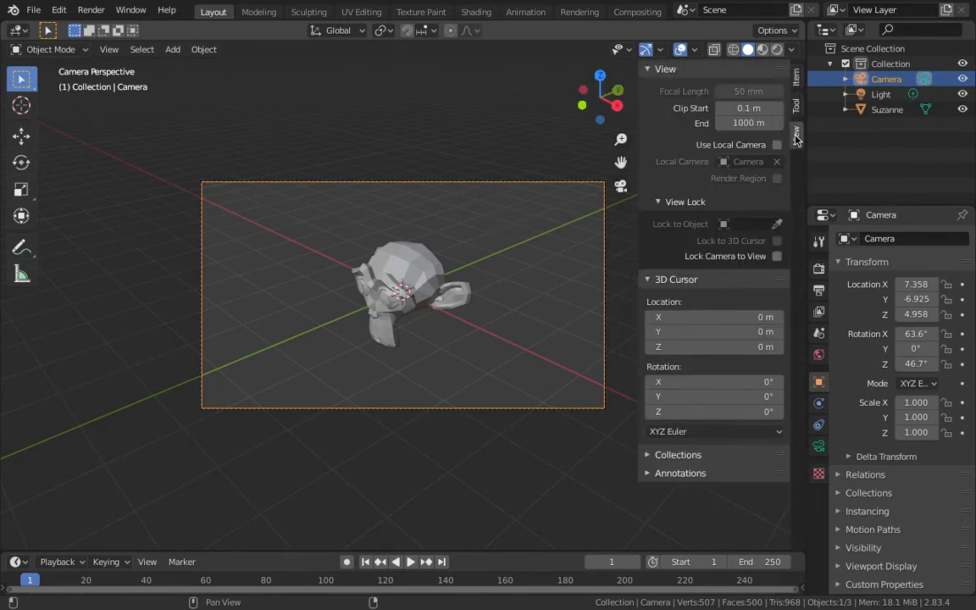
pyautogui.click(776, 256)
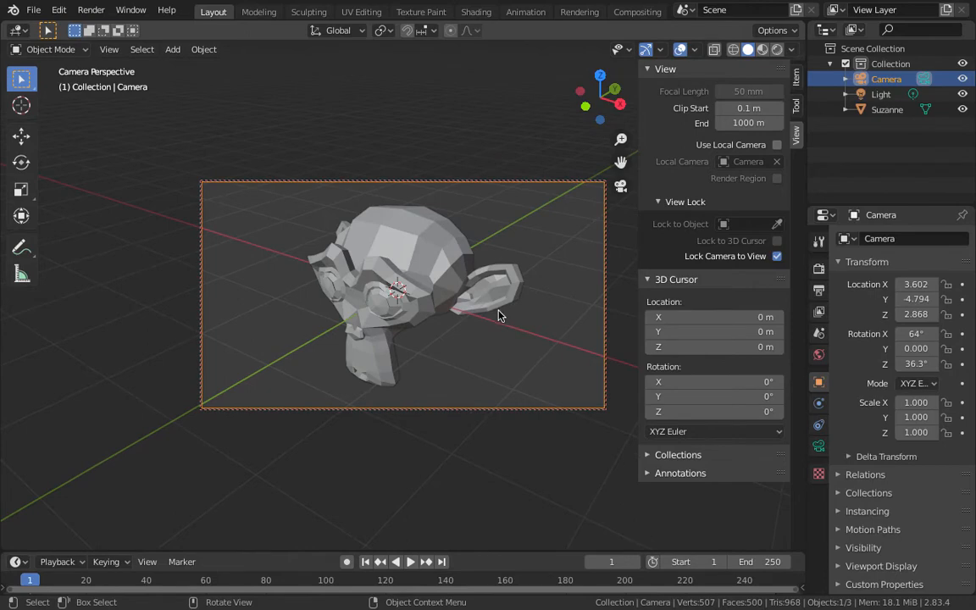
pyautogui.moveTo(804, 268)
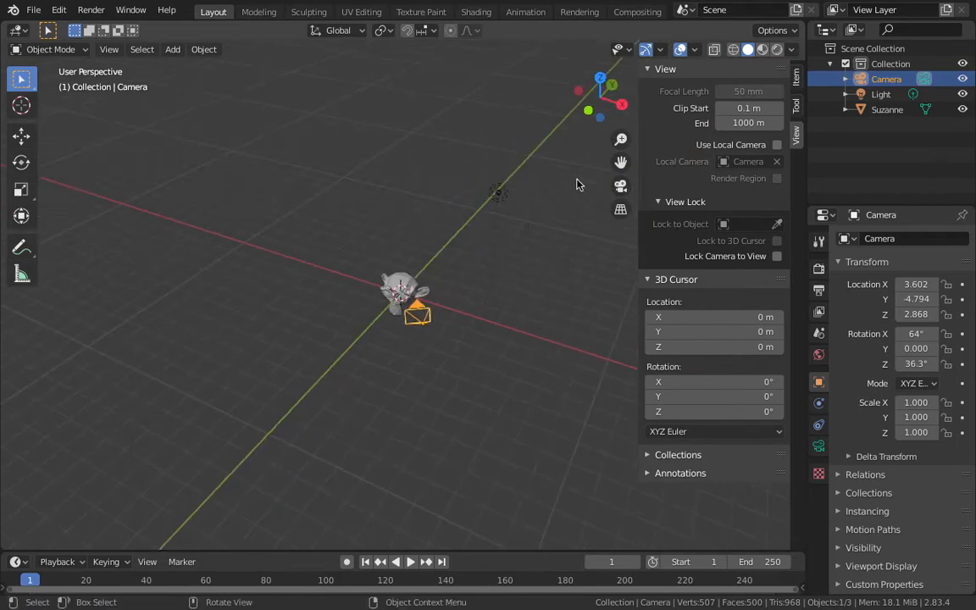
pyautogui.press('KP_7')
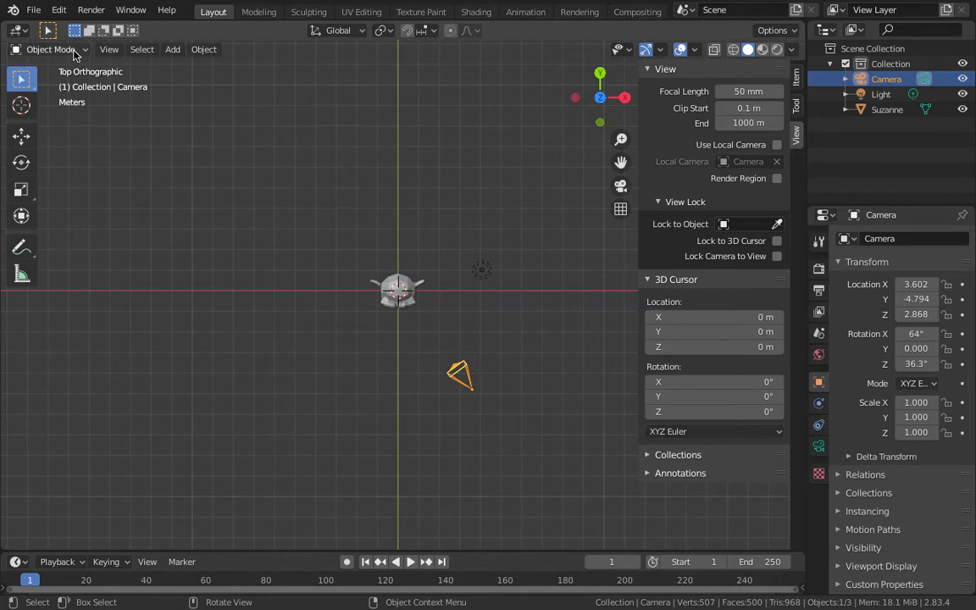
# - Add a Curve > Circle at the monkey and scale it to about 6 so it rings the camera
pyautogui.click(173, 49)
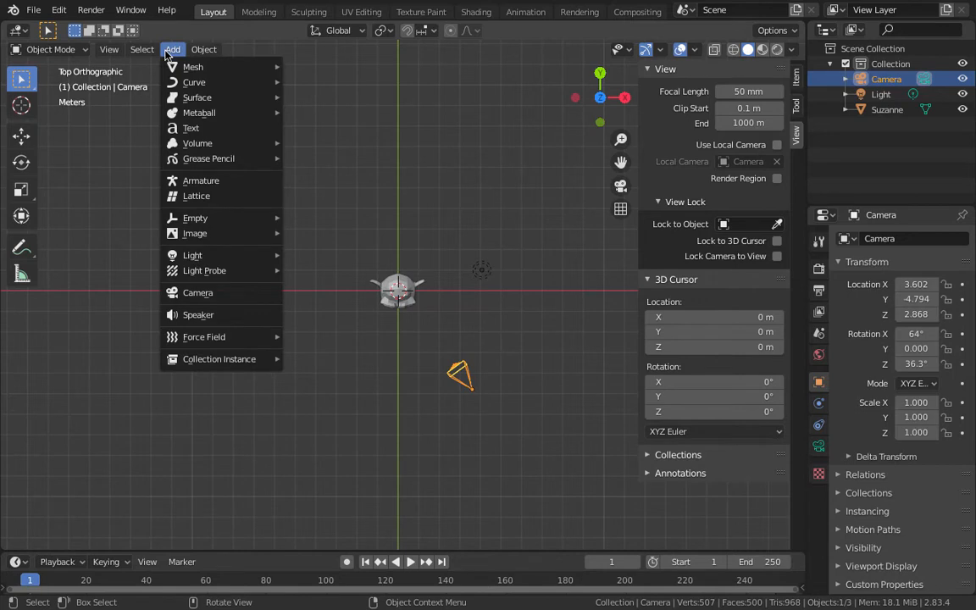
pyautogui.moveTo(193, 82)
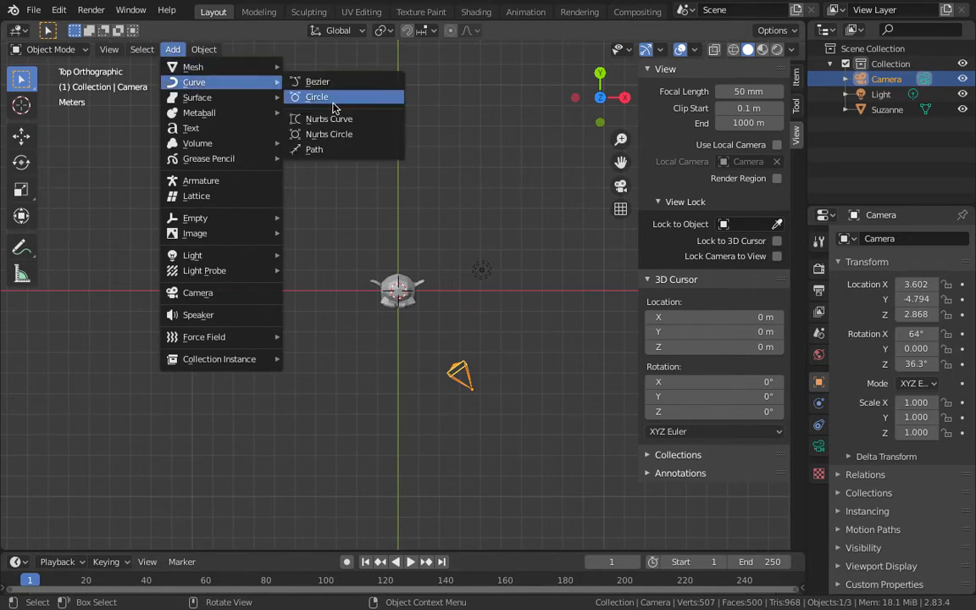
pyautogui.moveTo(193, 66)
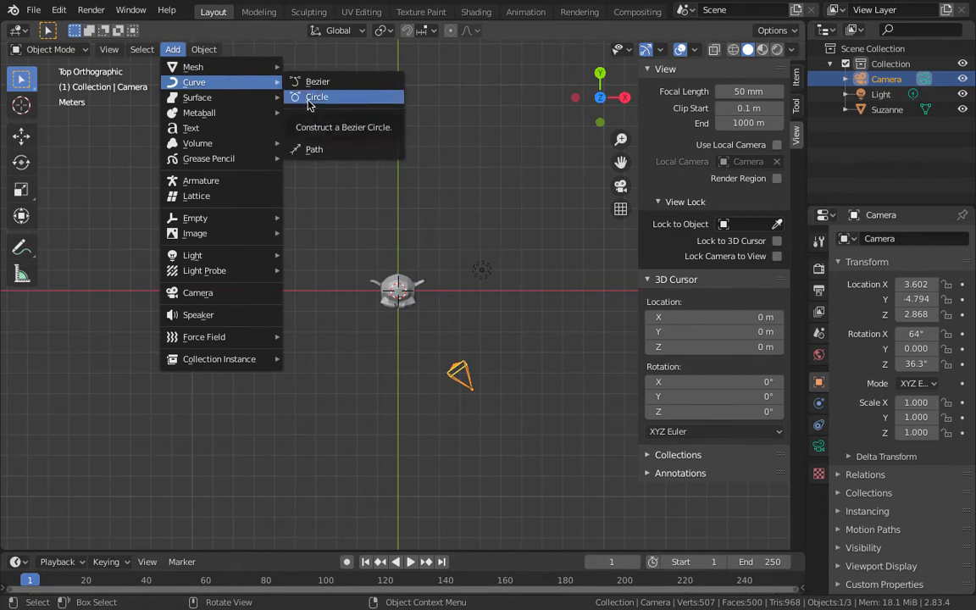
pyautogui.click(315, 96)
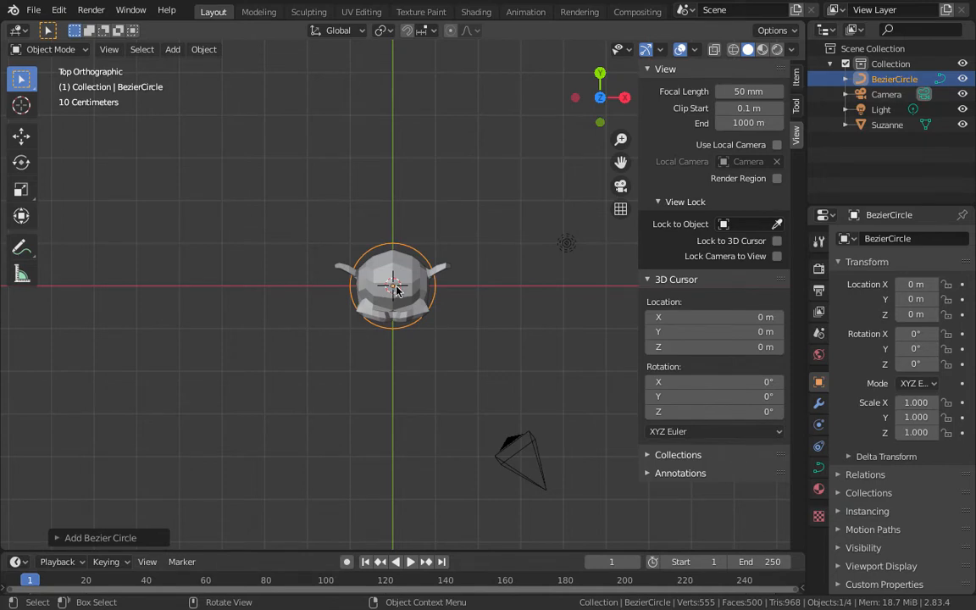
pyautogui.moveTo(488, 254)
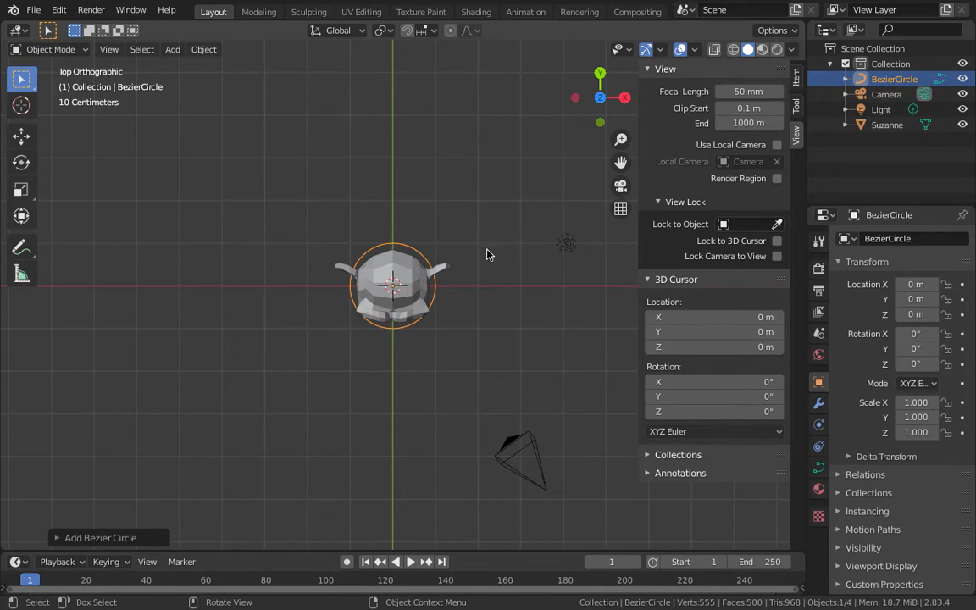
pyautogui.moveTo(510, 257)
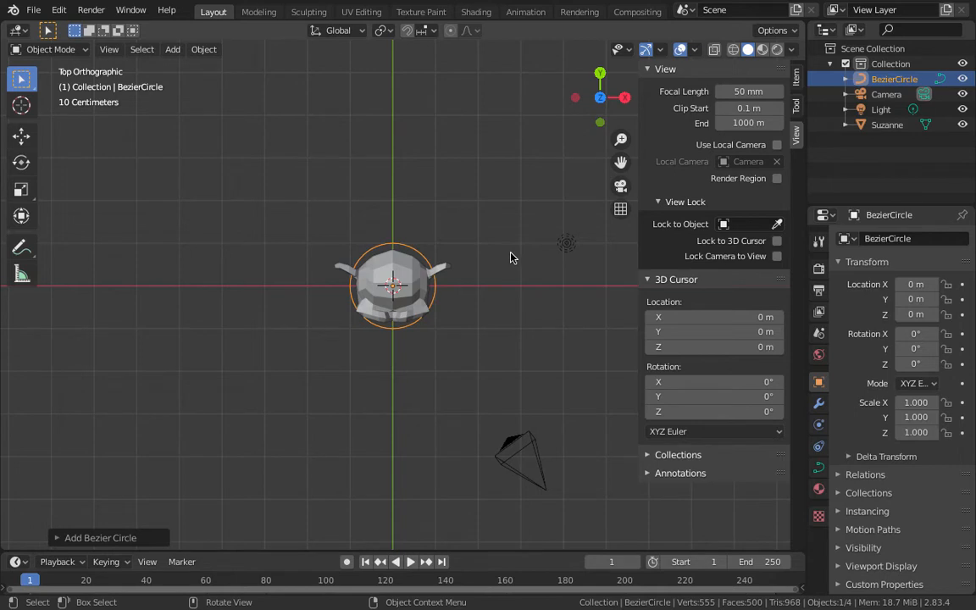
pyautogui.press('s')
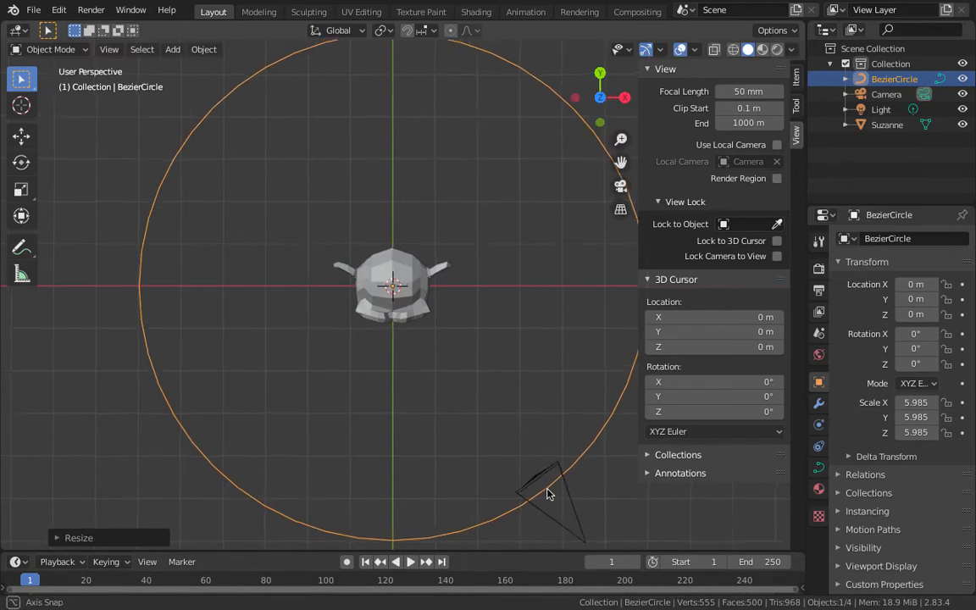
pyautogui.moveTo(545, 491); pyautogui.dragTo(545, 364)
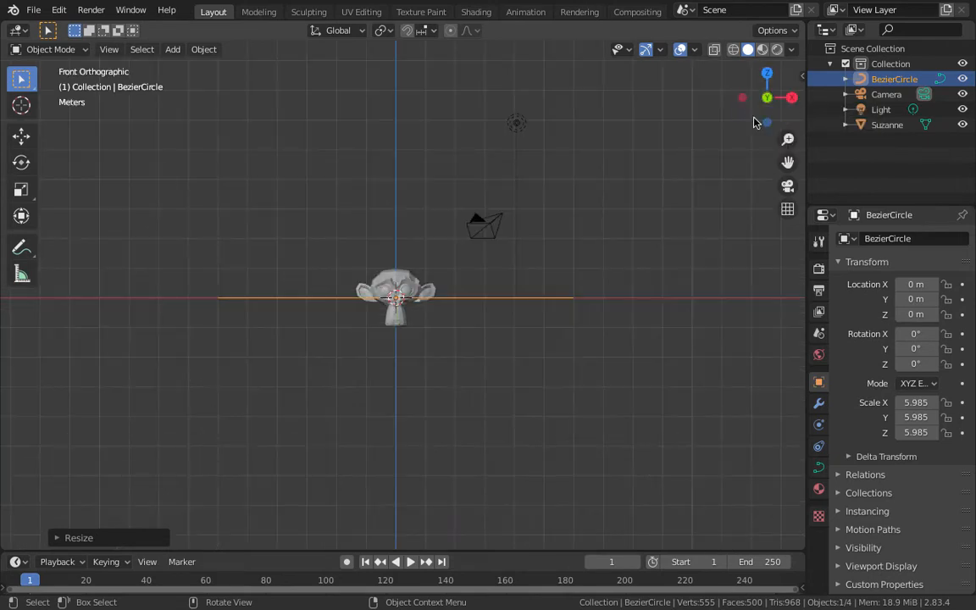
pyautogui.moveTo(461, 231)
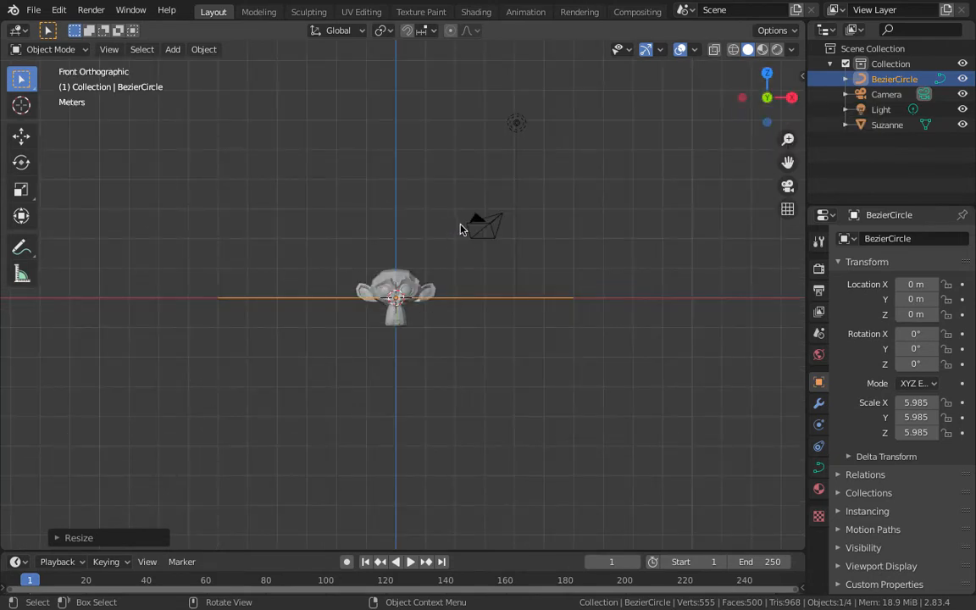
# - Move the circle up on Z to camera height, parent the camera to it, and set End frame to 100
pyautogui.press('g')
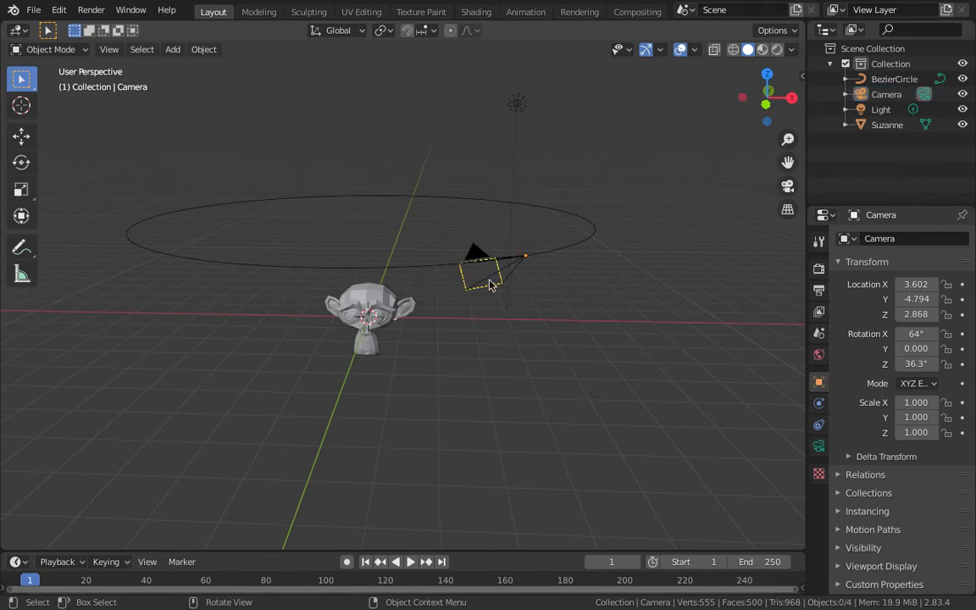
pyautogui.click(483, 271)
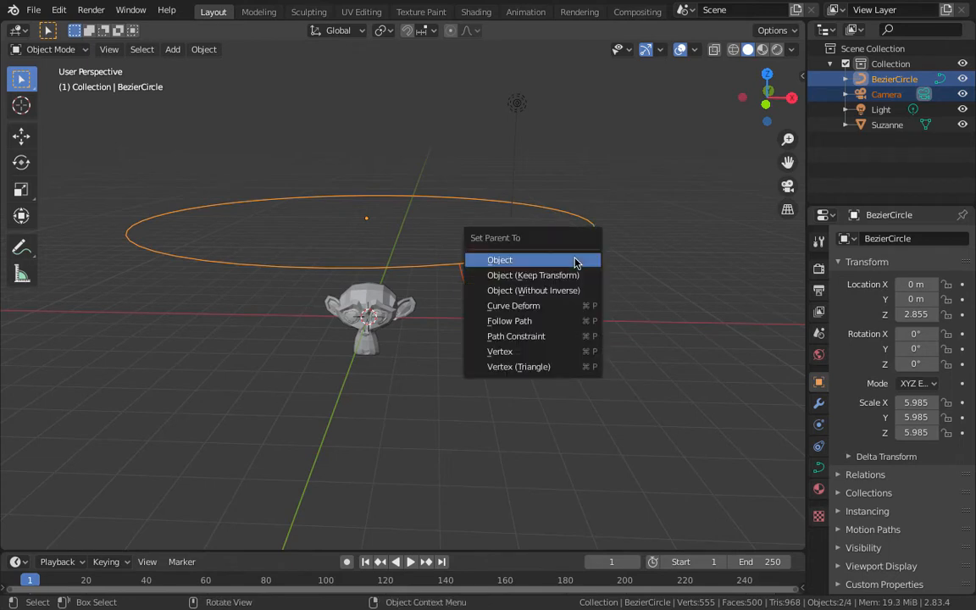
pyautogui.click(500, 259)
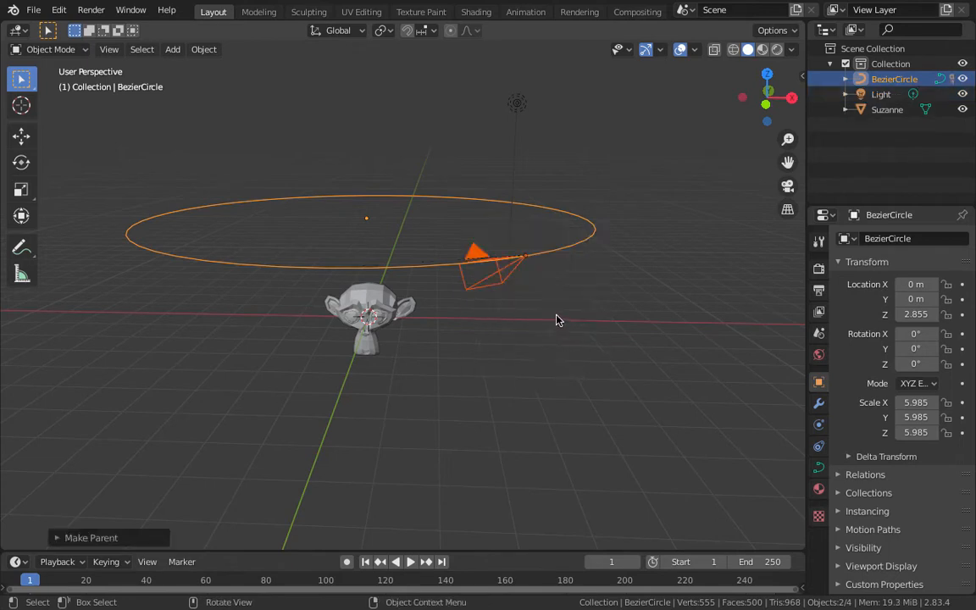
pyautogui.click(410, 562)
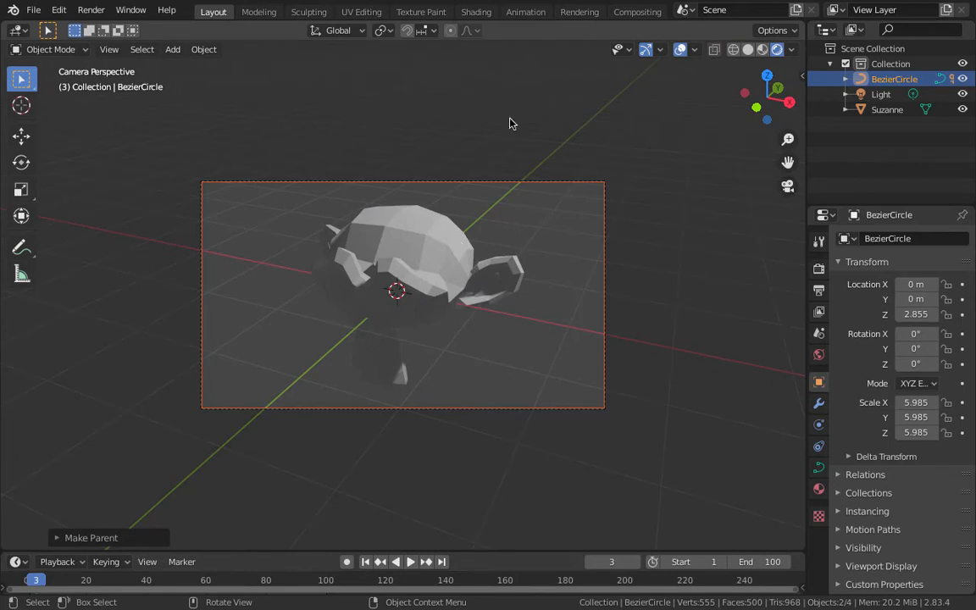
pyautogui.moveTo(542, 132)
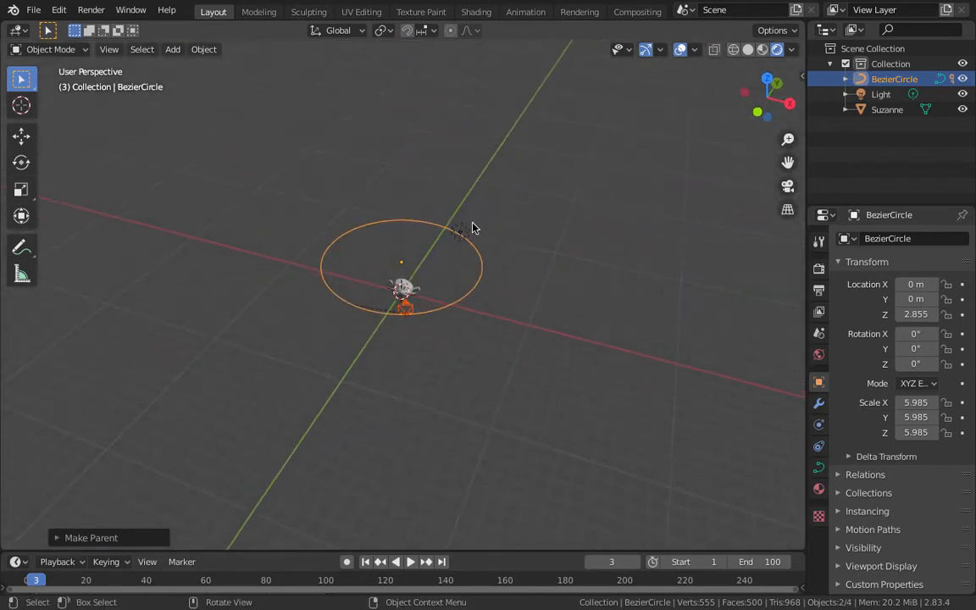
# - Duplicate the light twice and add a Mesh > Plane scaled to 50 beneath the monkey
pyautogui.click(881, 93)
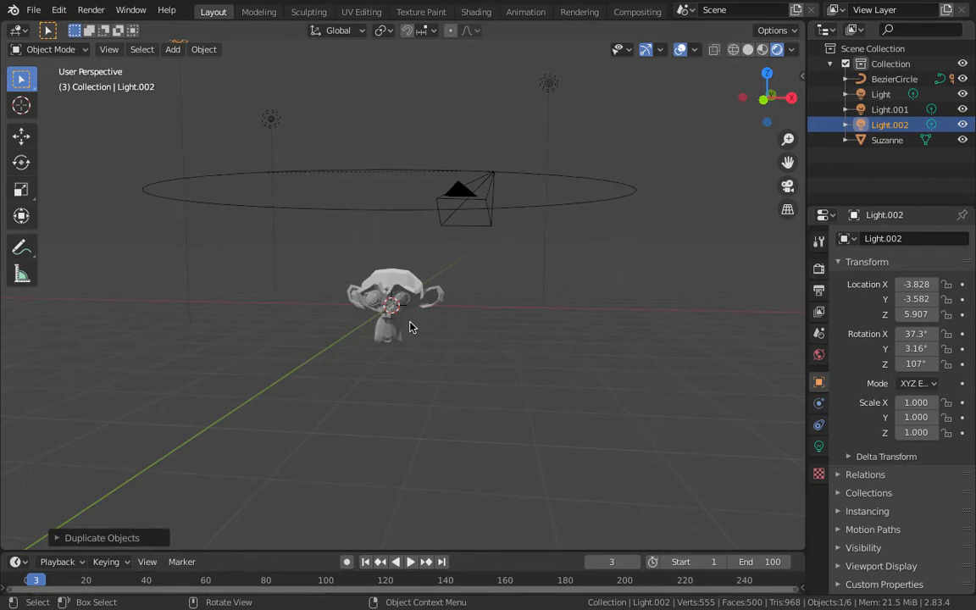
pyautogui.click(172, 50)
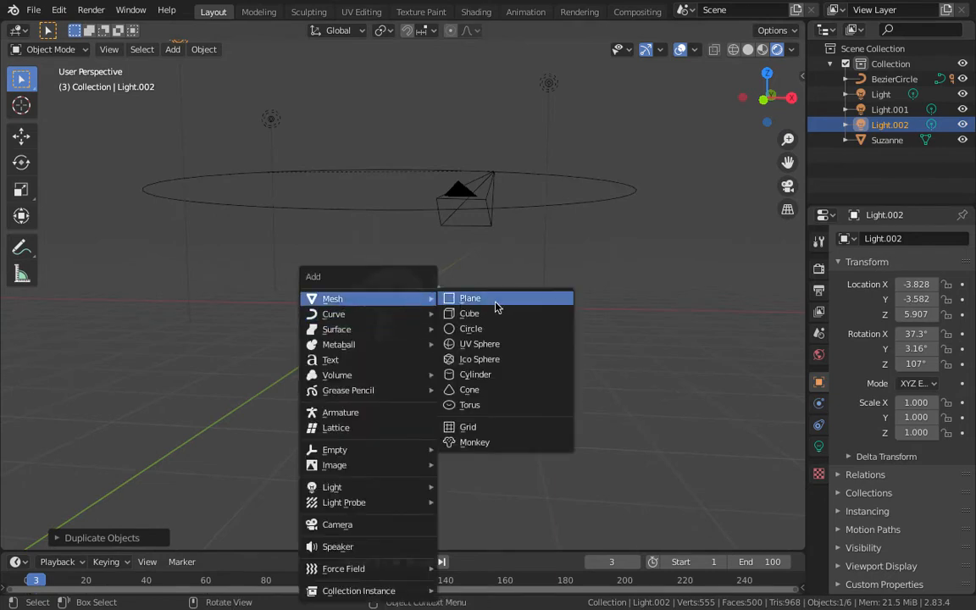
pyautogui.click(471, 298)
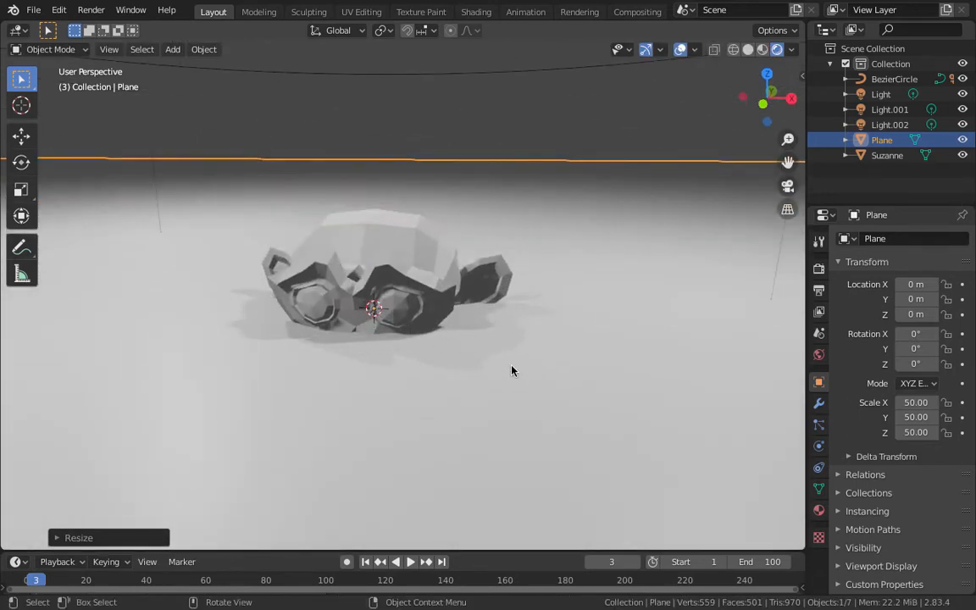
pyautogui.moveTo(593, 320)
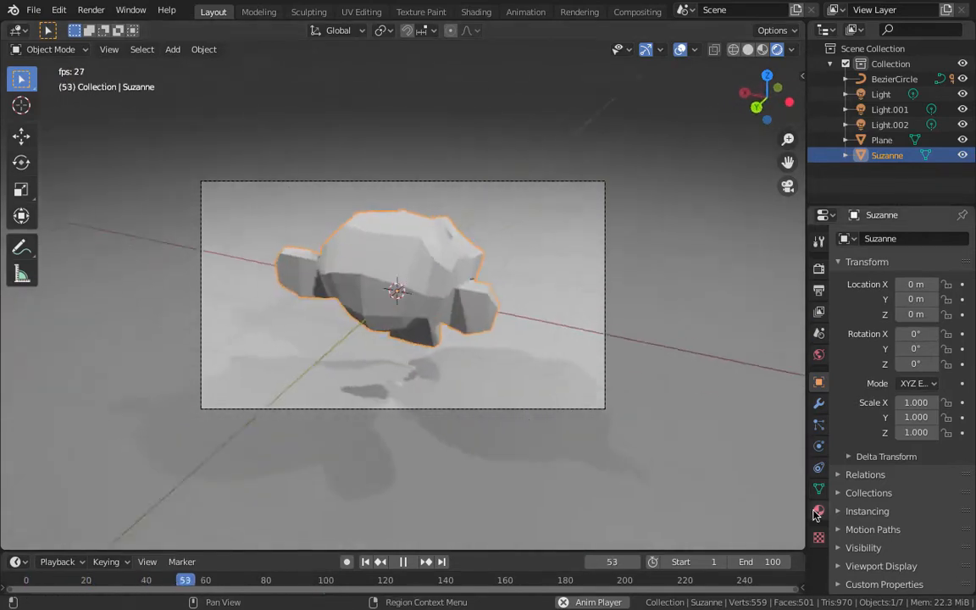
# - Set Suzanne's material Base Color to yellow and add a new material on the plane
pyautogui.click(819, 511)
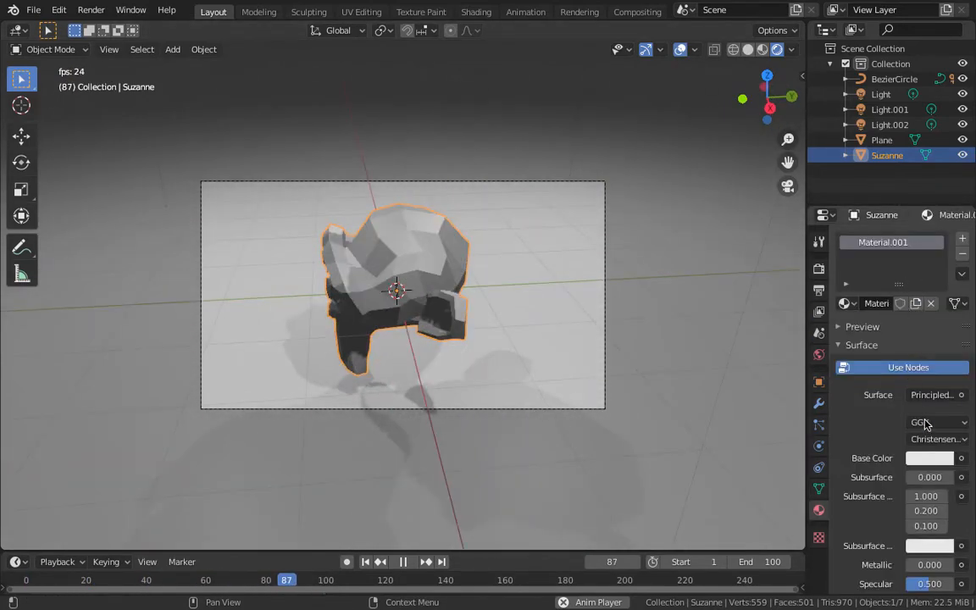
pyautogui.click(928, 458)
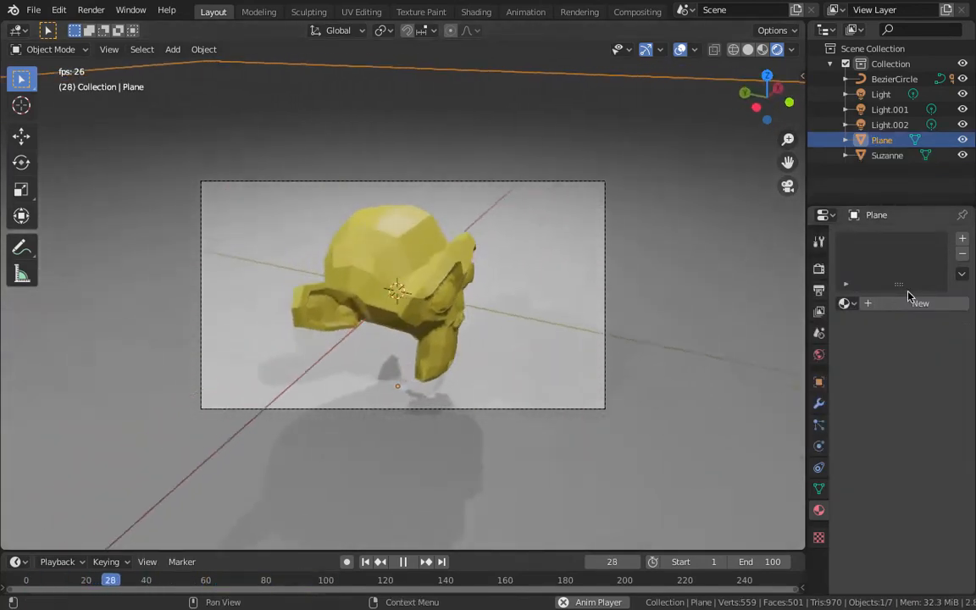
pyautogui.click(920, 302)
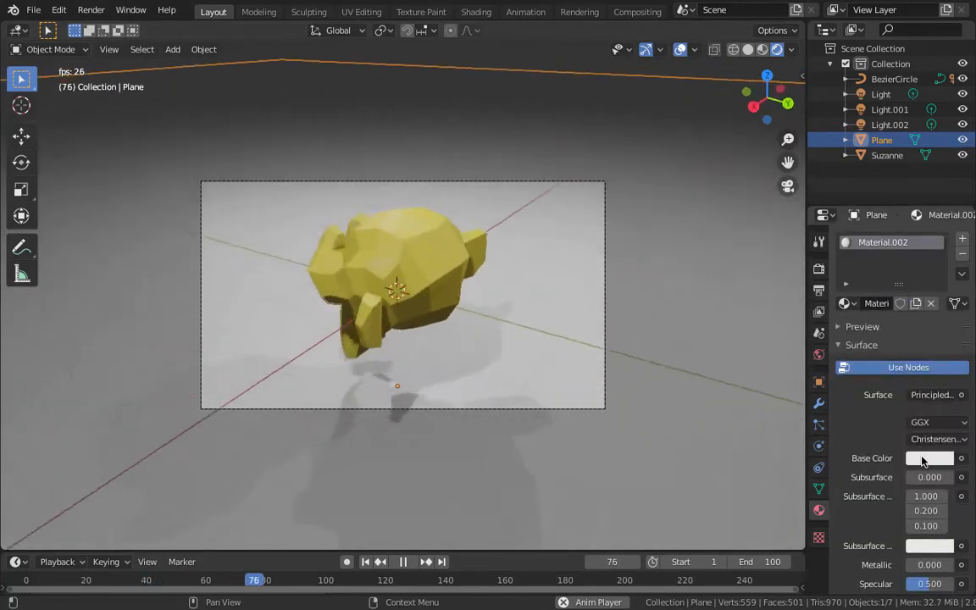
pyautogui.click(929, 457)
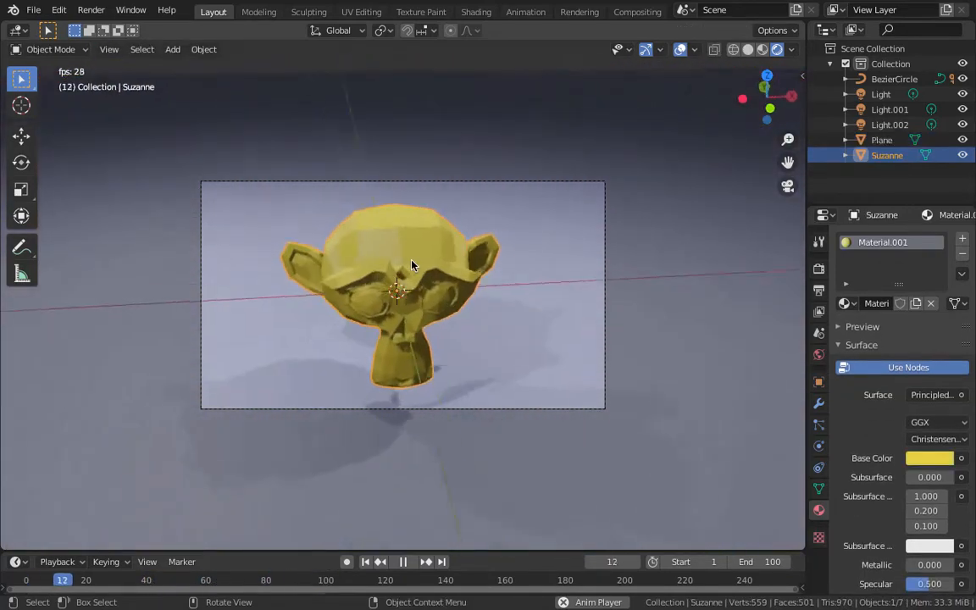
# - Apply Shade Smooth to the monkey's surface and orbit to check it
pyautogui.rightClick(410, 264)
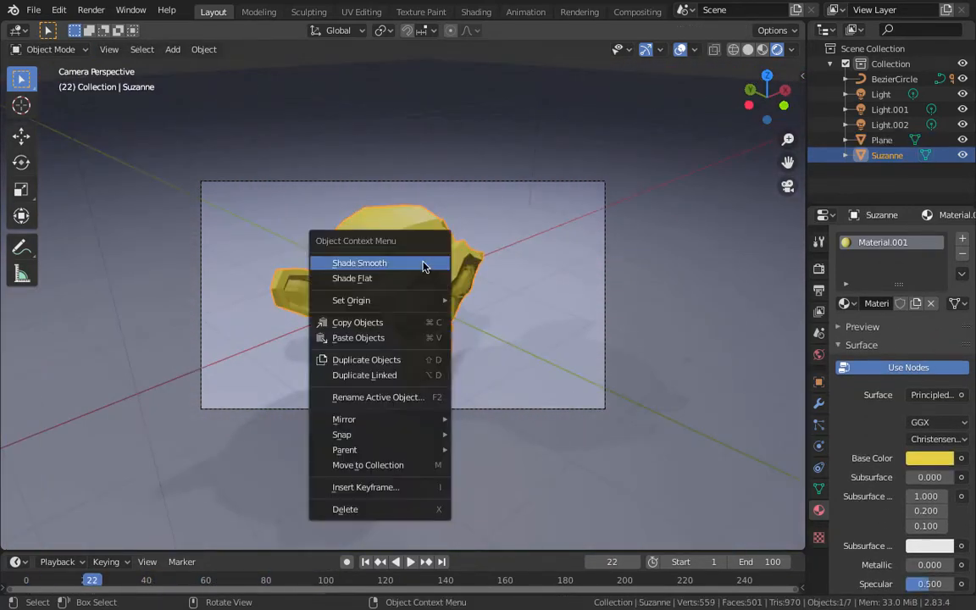
pyautogui.click(360, 262)
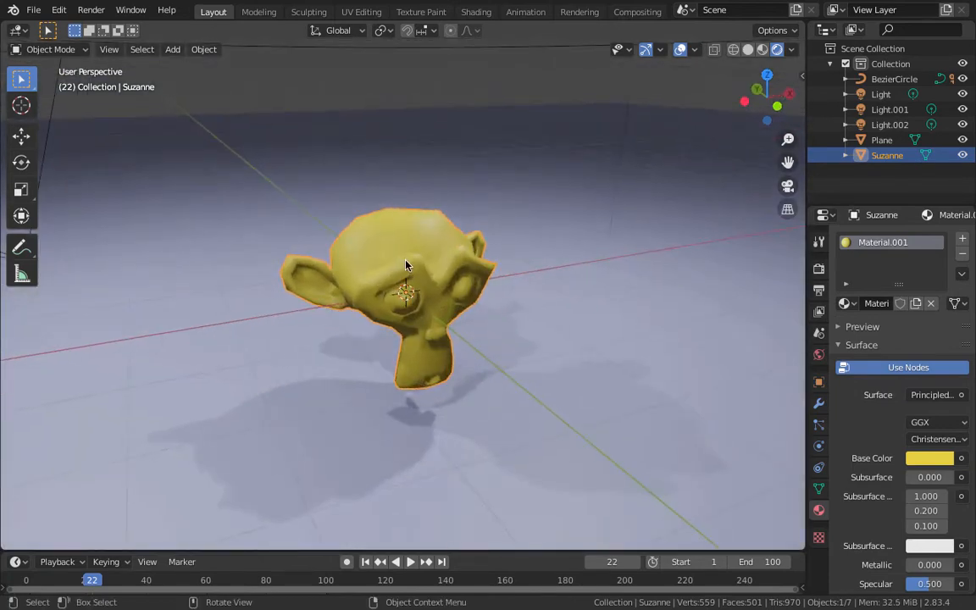
pyautogui.moveTo(406, 265); pyautogui.dragTo(415, 217)
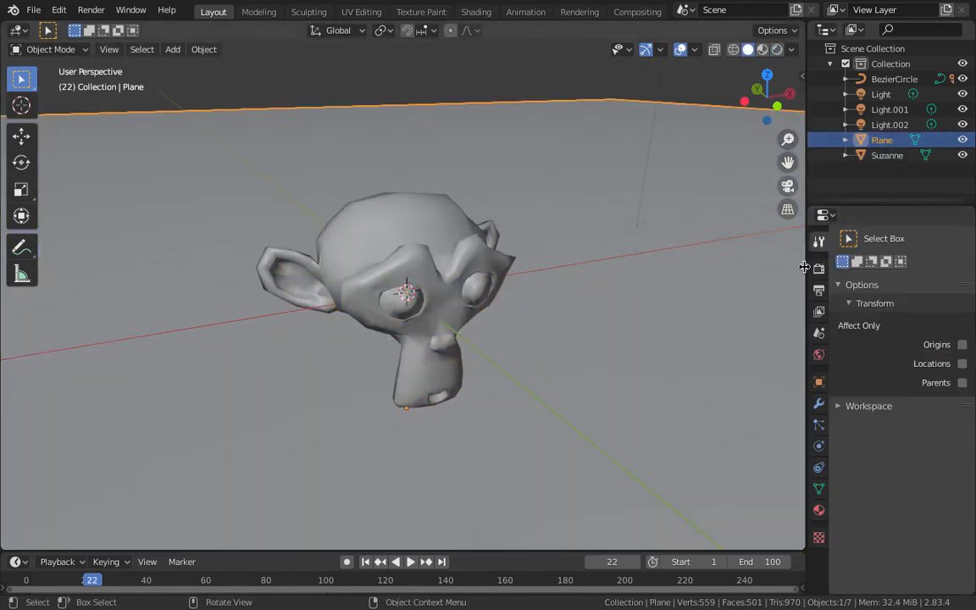
# - Show the Output Properties with frame range ending at 100 and PNG file format
pyautogui.click(819, 267)
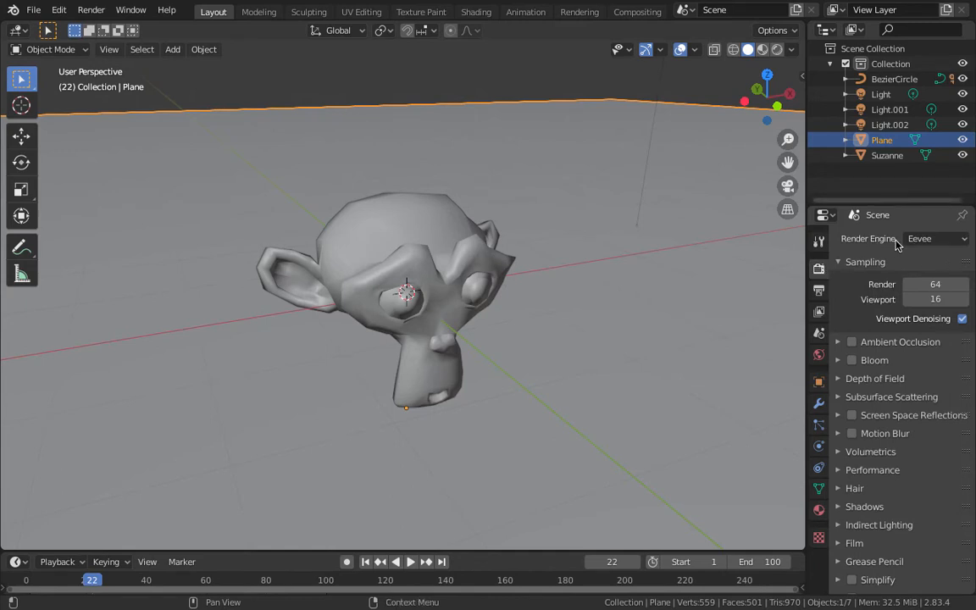
pyautogui.click(936, 237)
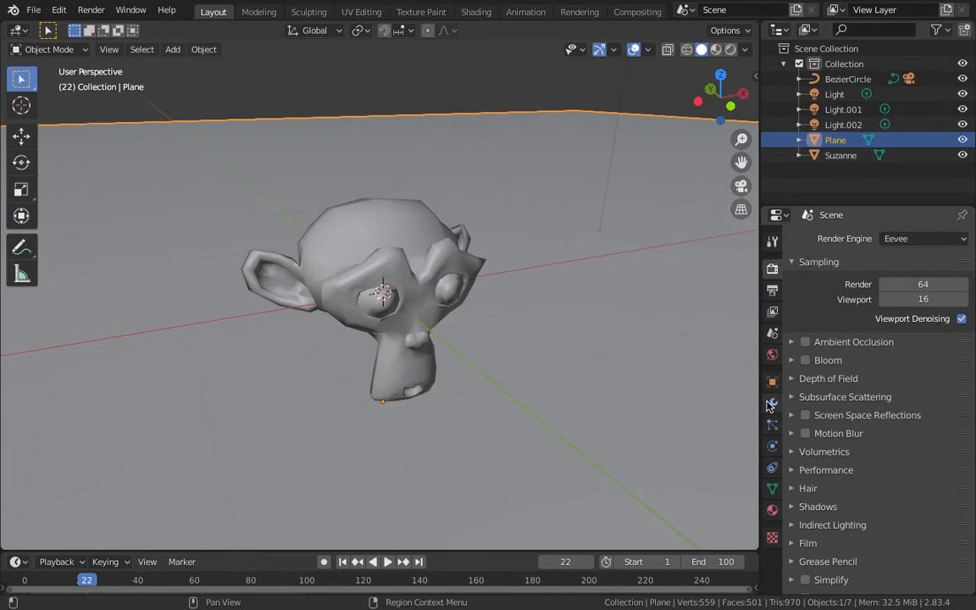
pyautogui.moveTo(772, 294)
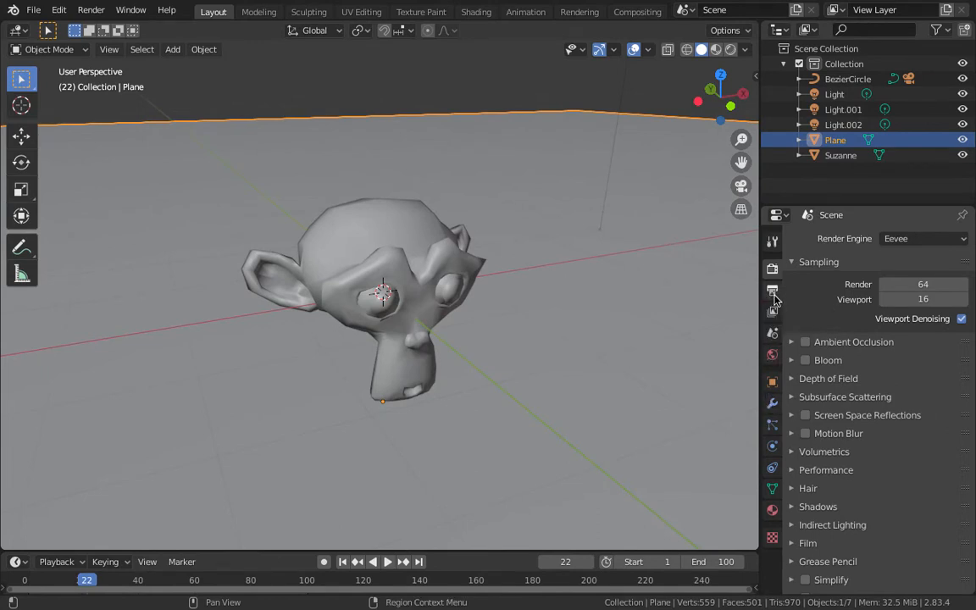
pyautogui.click(773, 291)
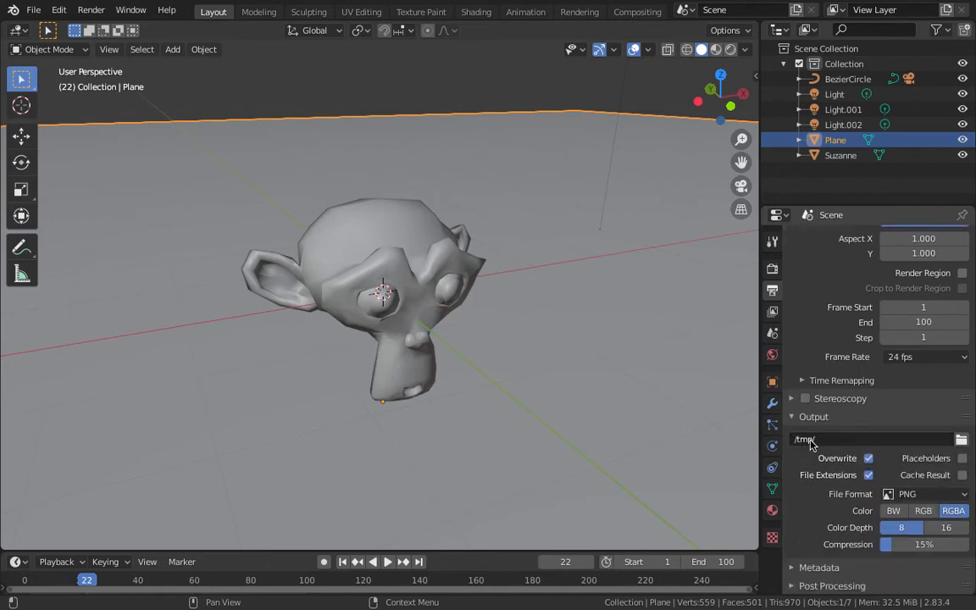
# - Set the render output path to the render folder on the Desktop and accept it
pyautogui.click(961, 439)
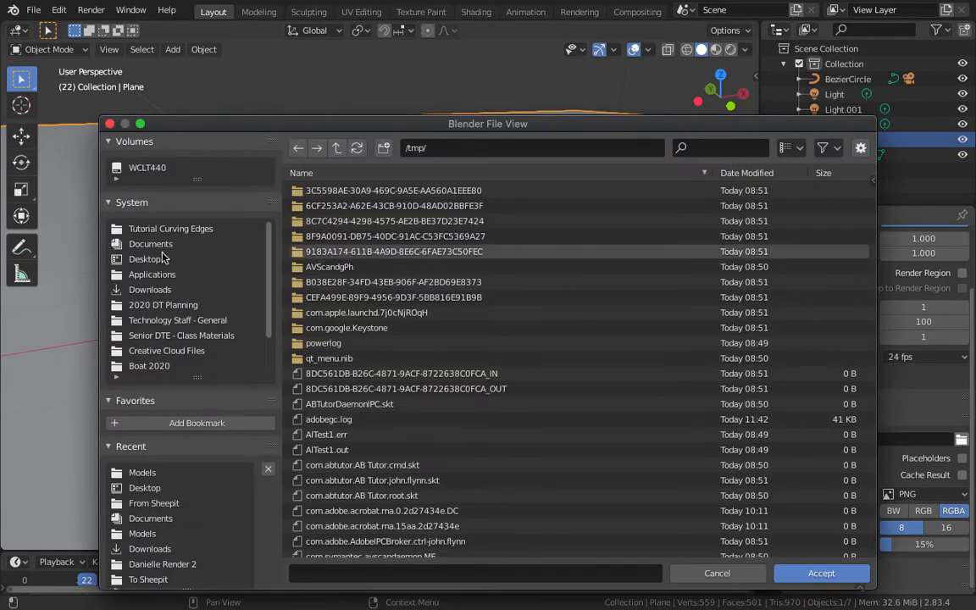
pyautogui.click(144, 258)
pyautogui.write('Render Examp')
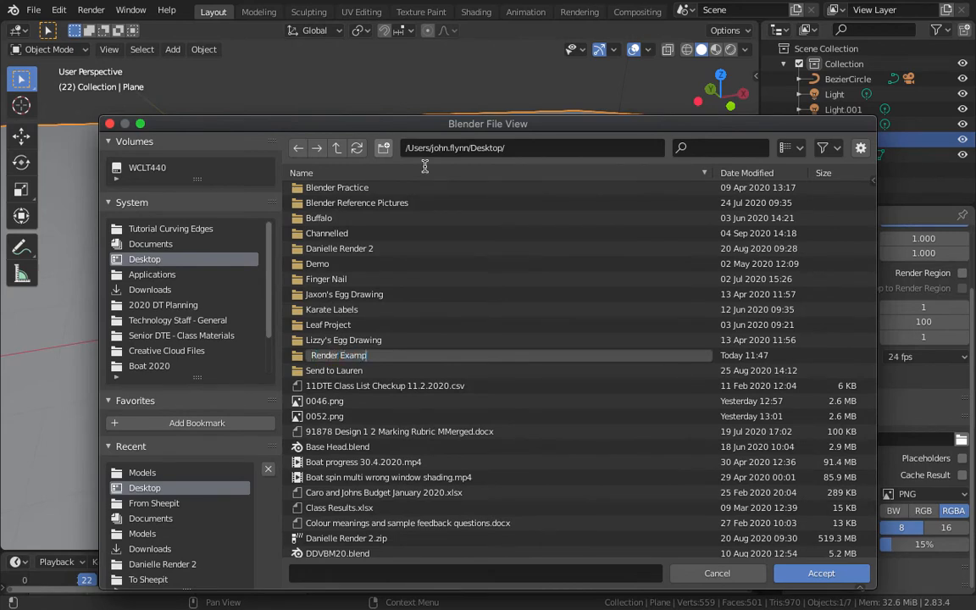
pyautogui.click(716, 573)
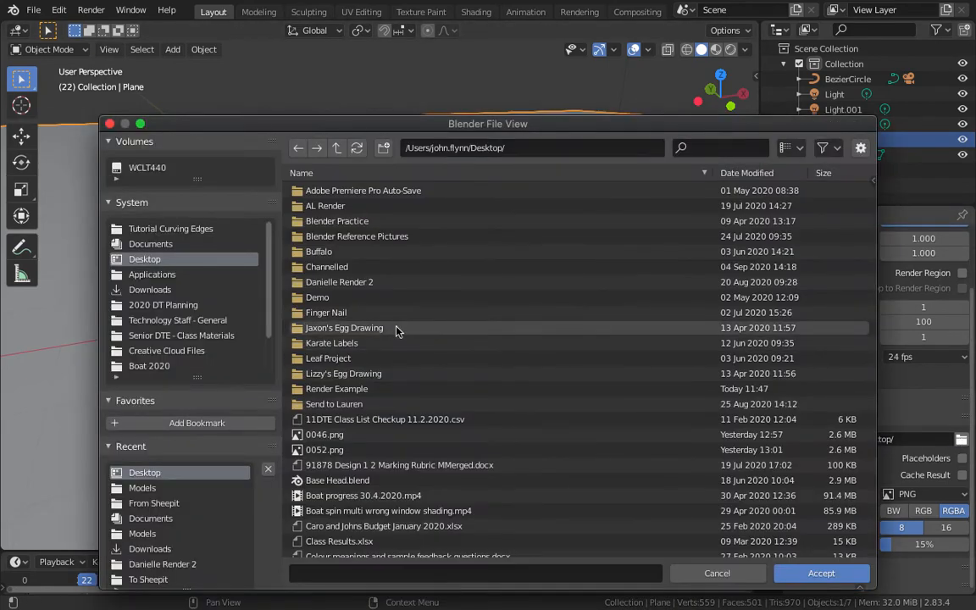
pyautogui.click(335, 388)
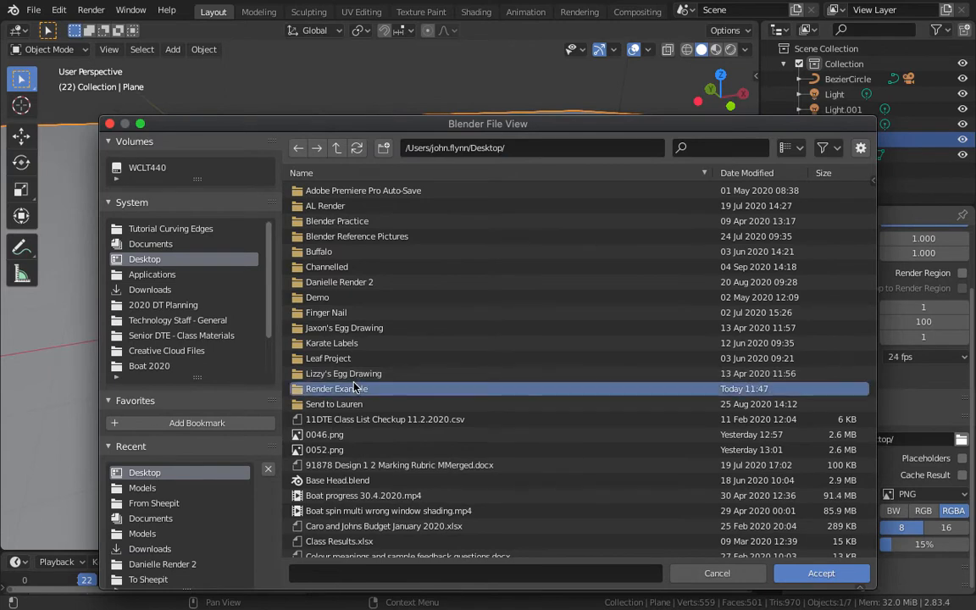
pyautogui.click(820, 573)
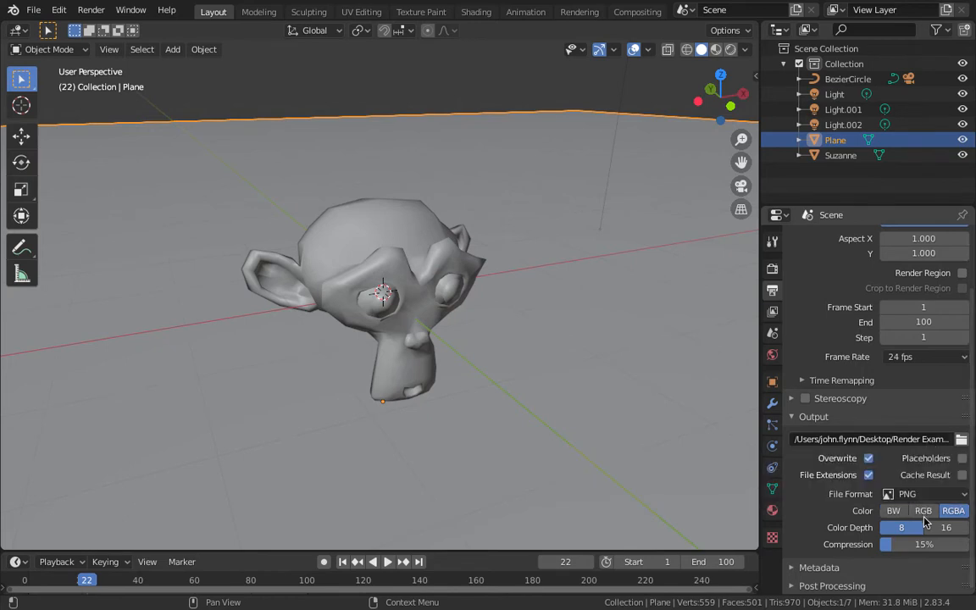
# - Return to the render settings and bring up the Render menu
pyautogui.click(922, 510)
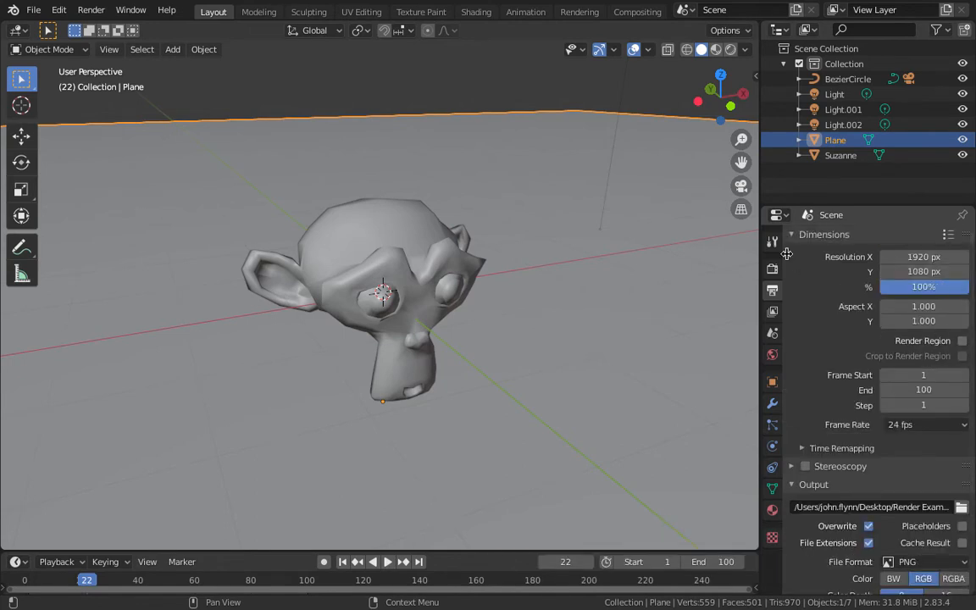
pyautogui.click(773, 244)
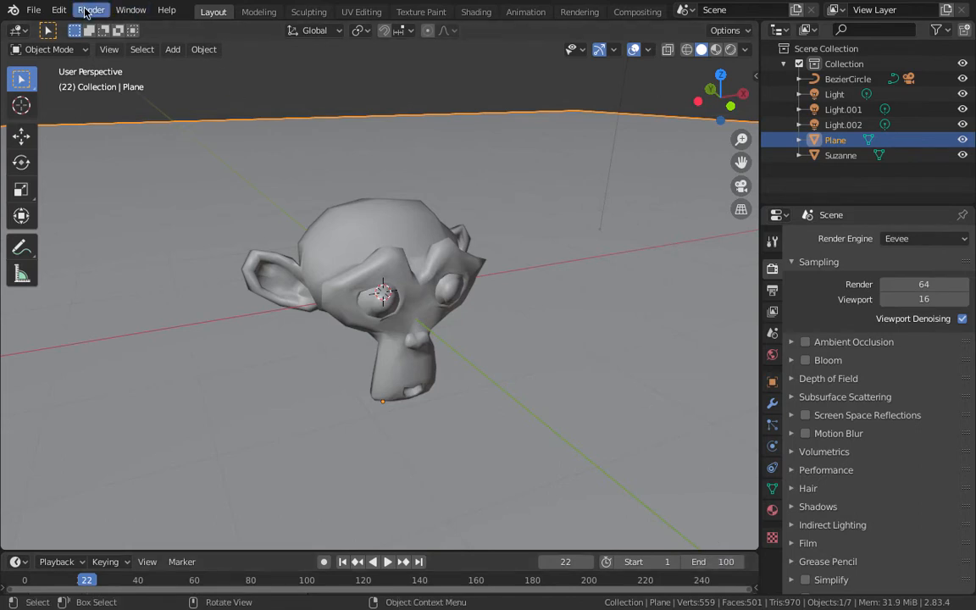
pyautogui.click(91, 10)
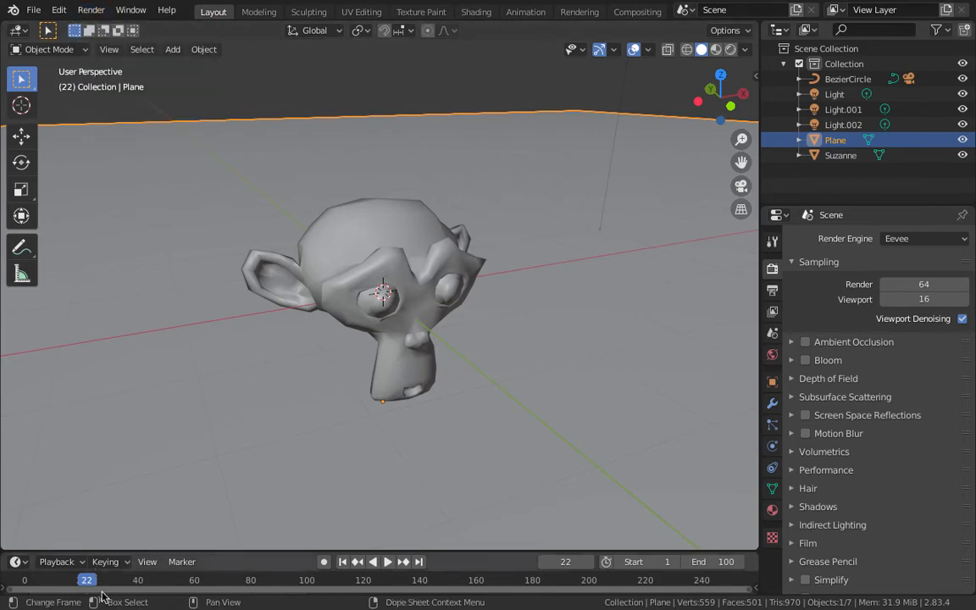
pyautogui.click(91, 10)
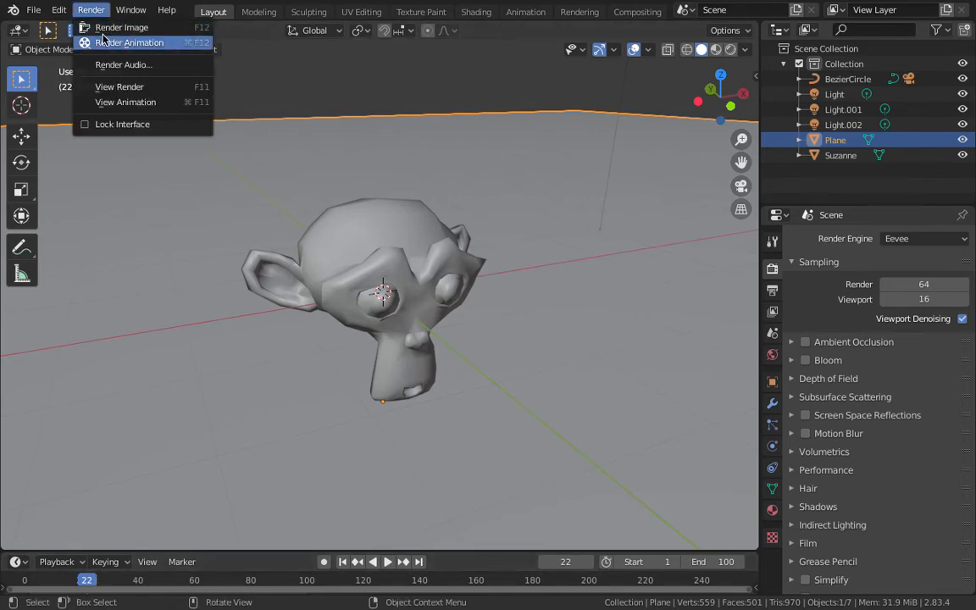
# - Run Render Animation for all frames, then close the Blender Render window
pyautogui.click(130, 42)
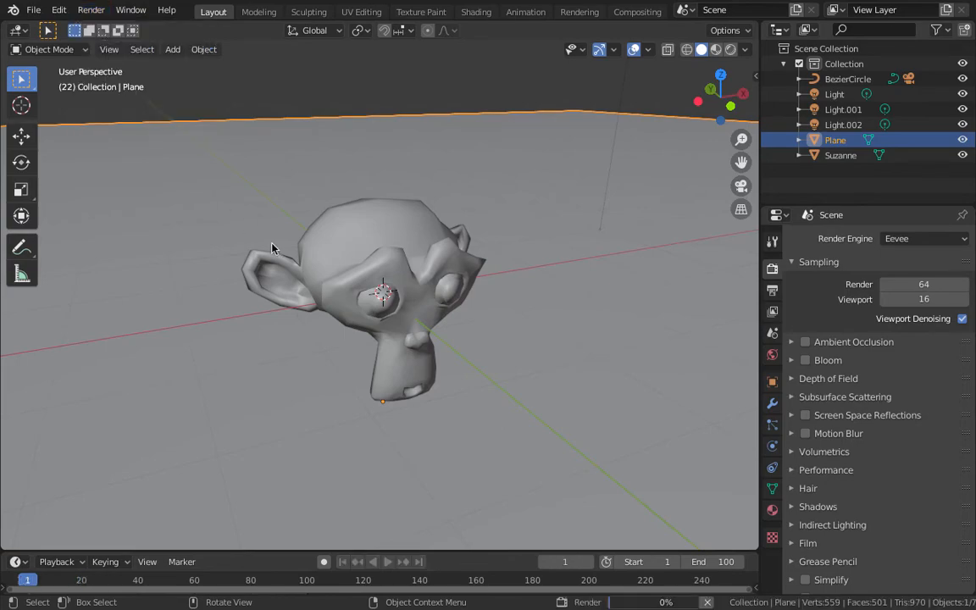
pyautogui.press('F12')
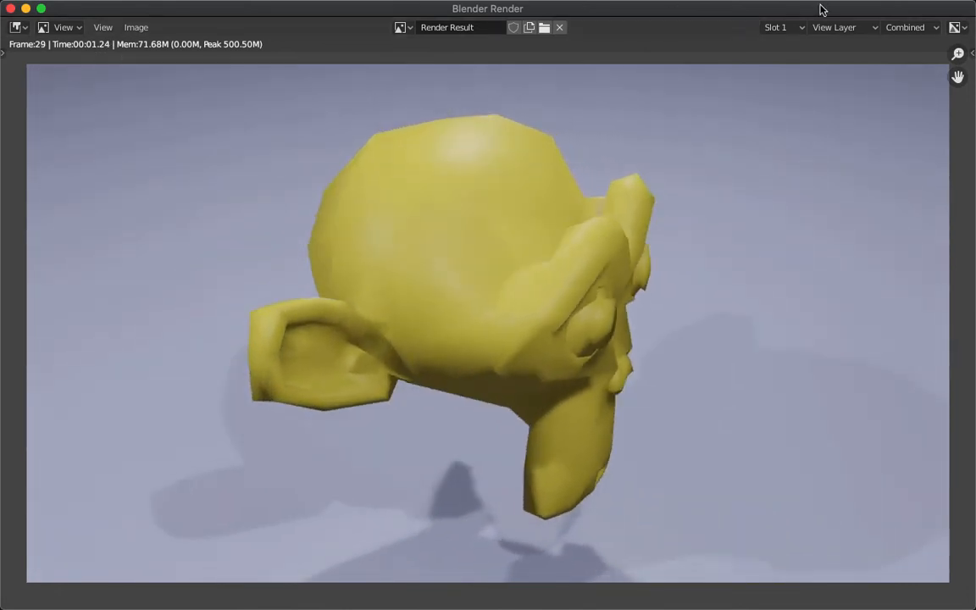
pyautogui.click(569, 579)
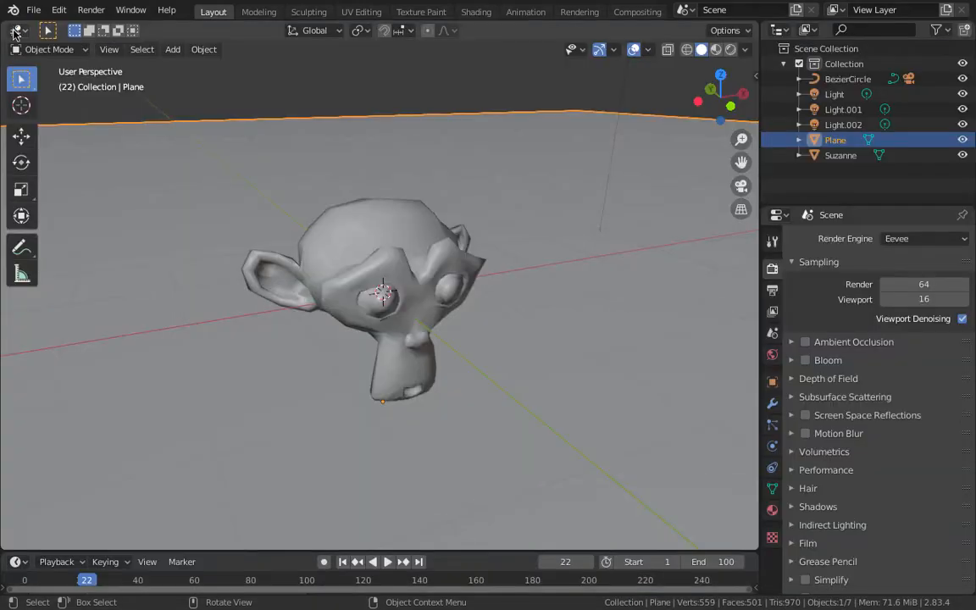
pyautogui.scroll(-3)
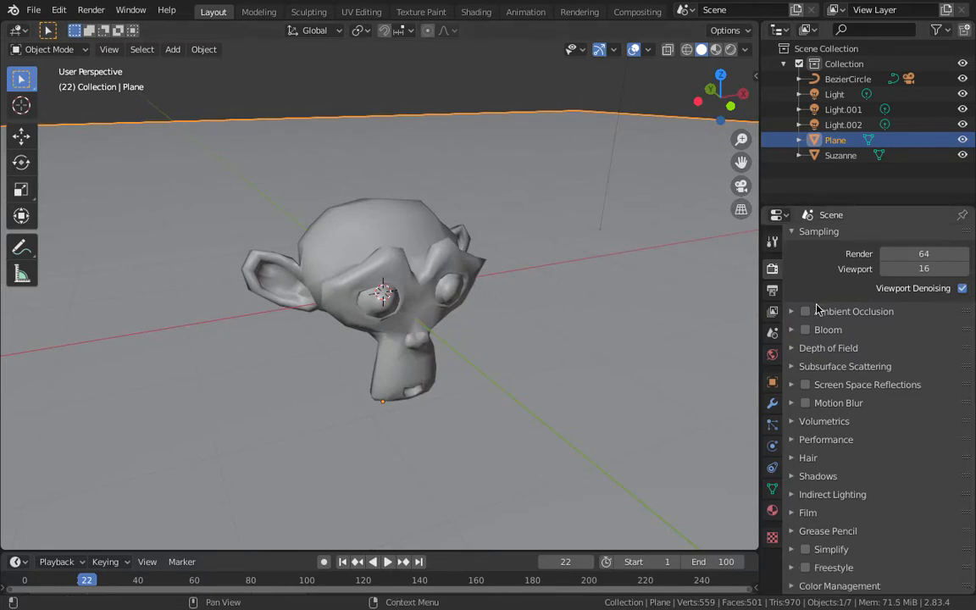
# - Start a new Premiere Pro project named 'Example to join frames together'
pyautogui.click(772, 291)
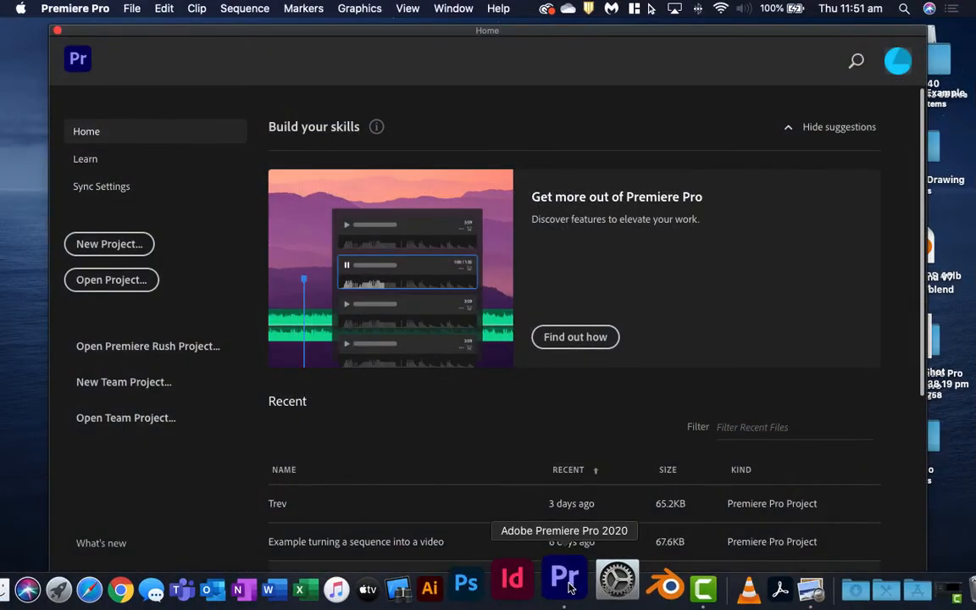
pyautogui.moveTo(217, 166)
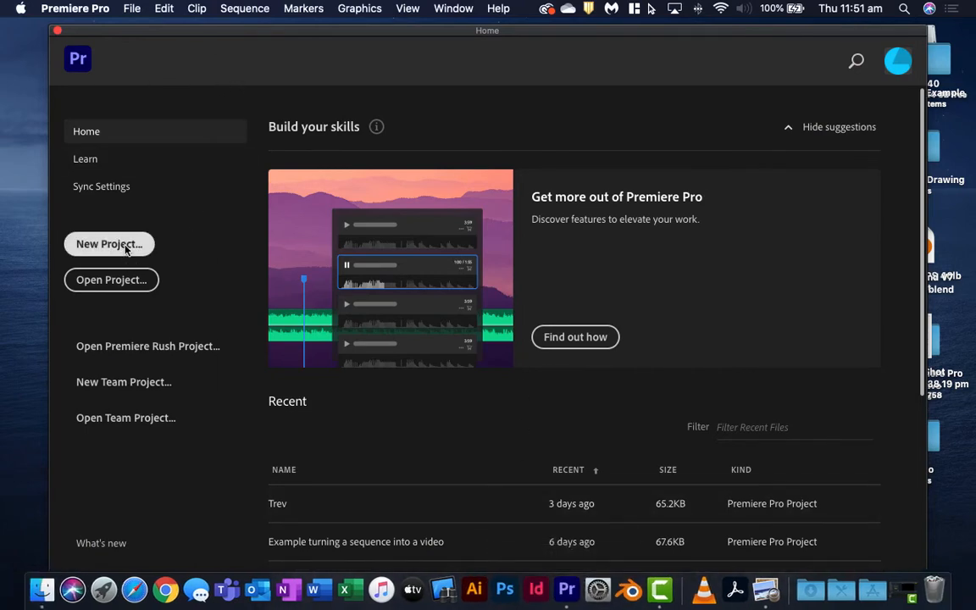
pyautogui.click(109, 244)
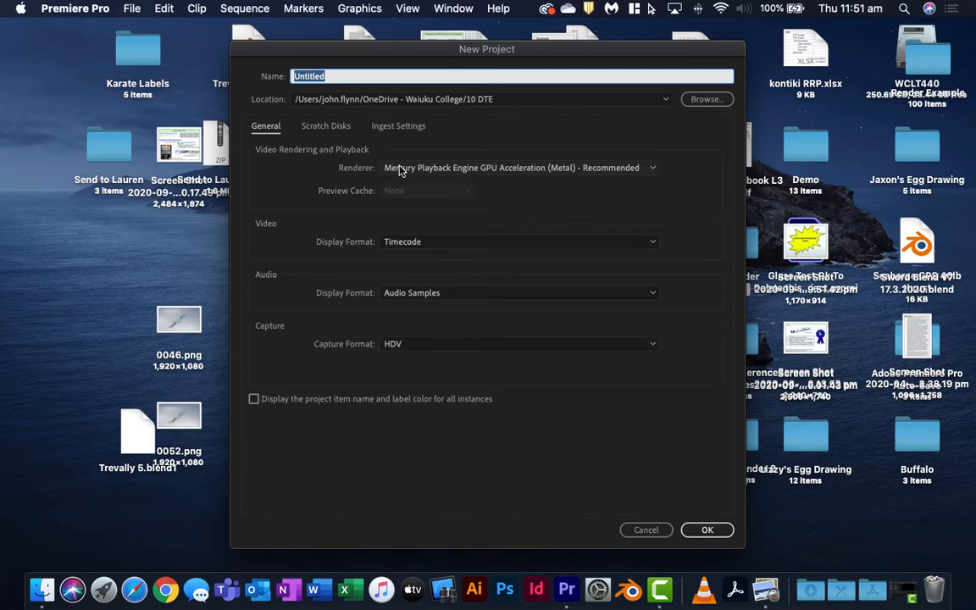
pyautogui.write('Example to join')
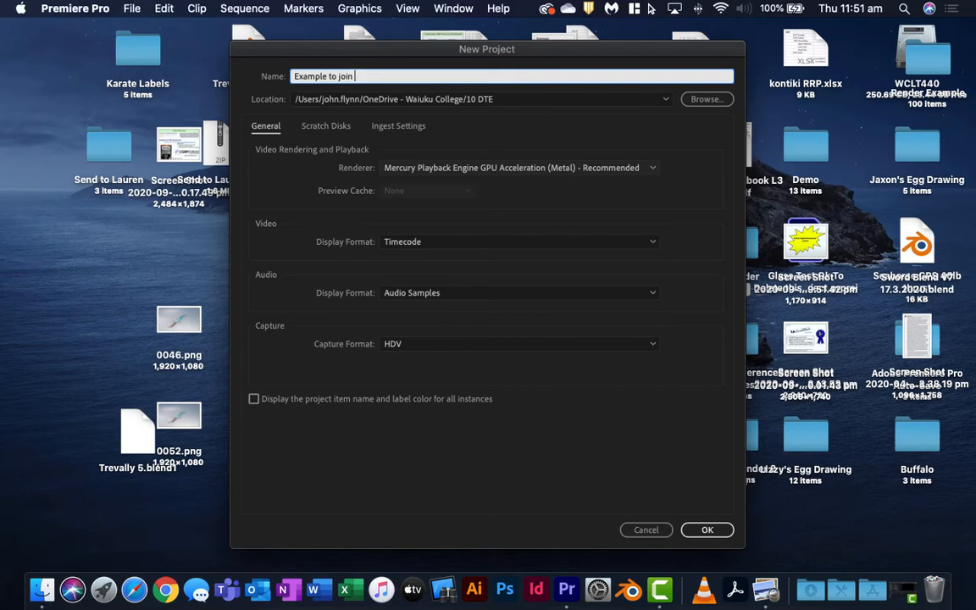
pyautogui.write('frames')
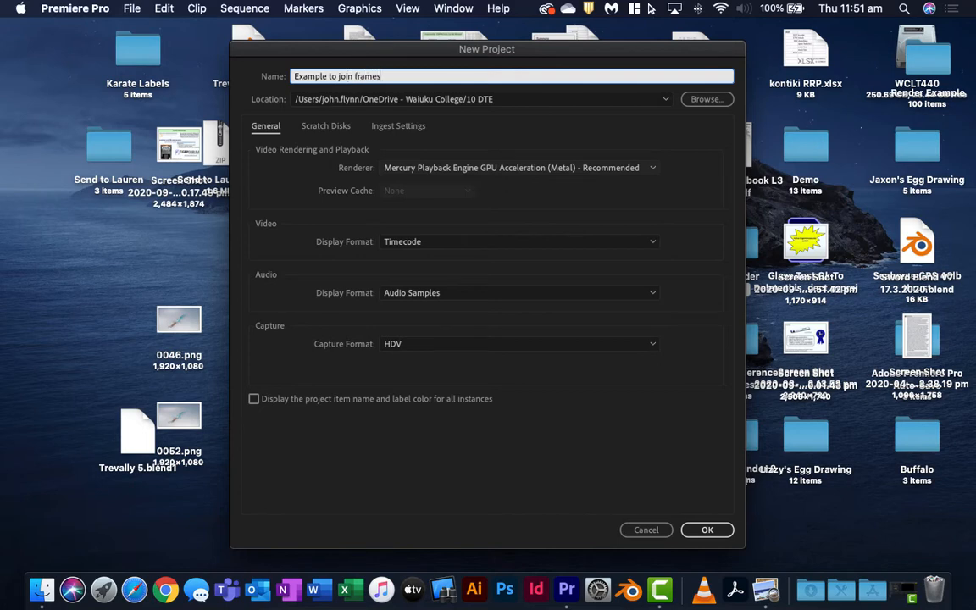
pyautogui.write('together.')
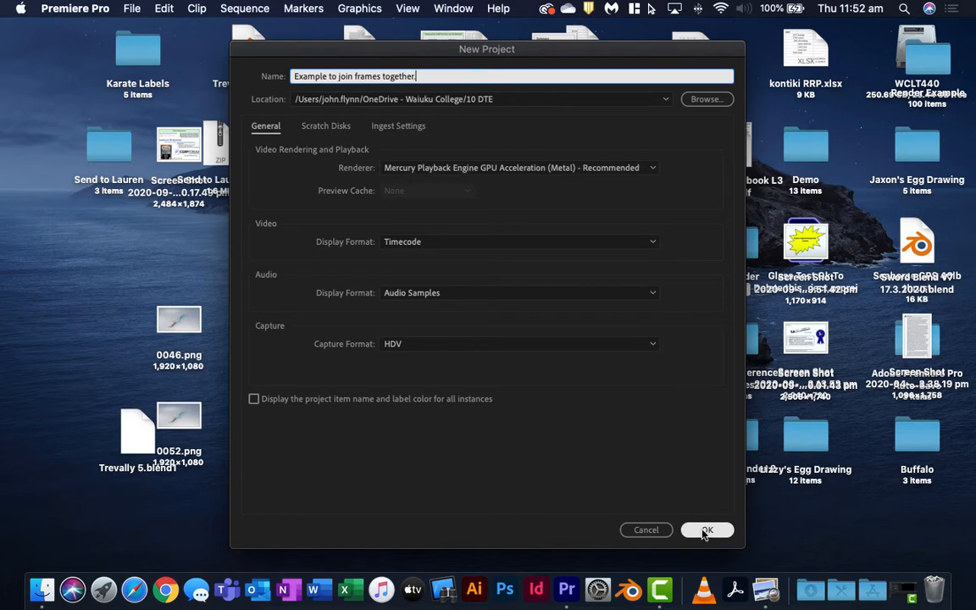
pyautogui.moveTo(427, 115)
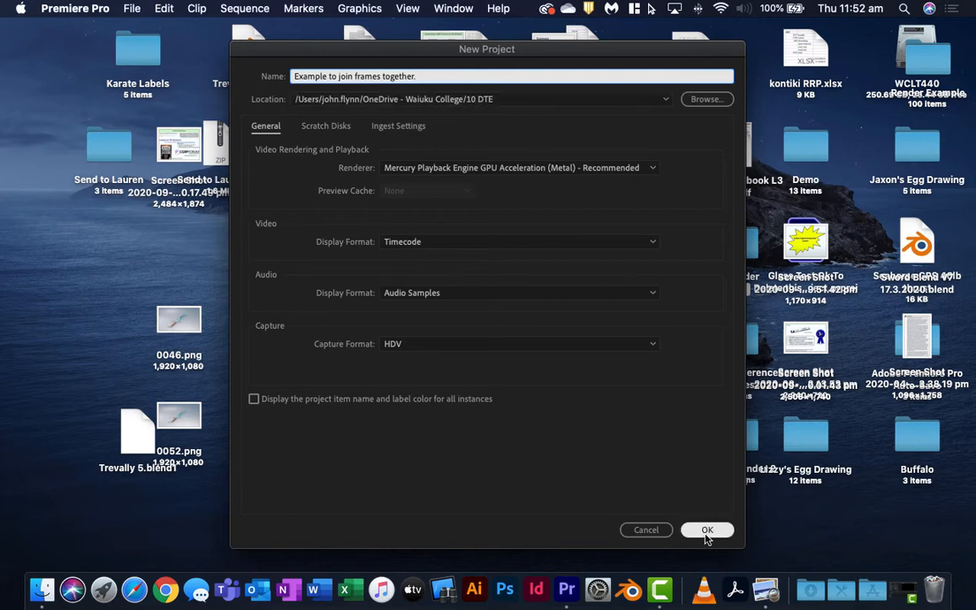
# - Create the project, switch to the assembly layout and start importing media
pyautogui.click(708, 529)
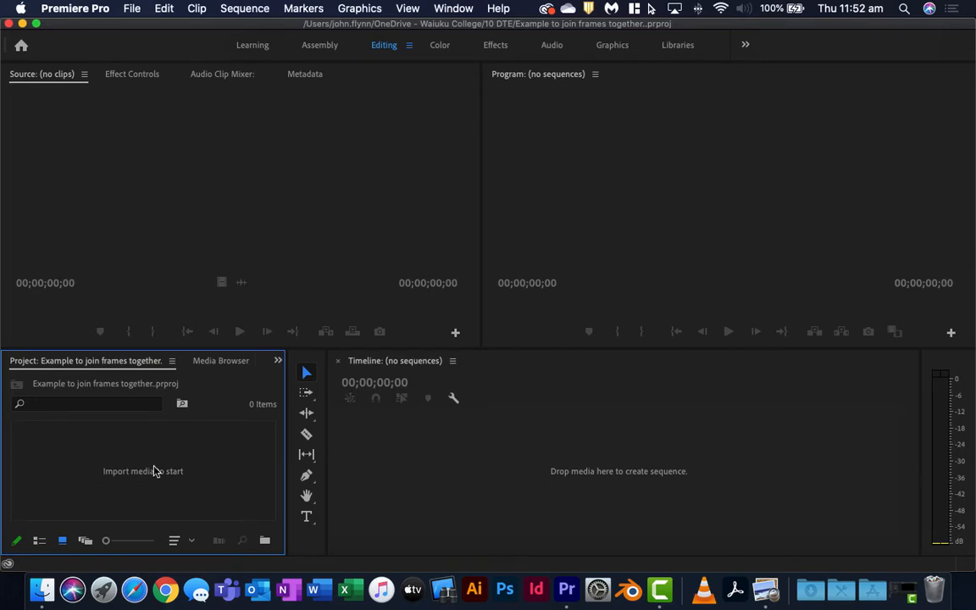
pyautogui.moveTo(325, 48)
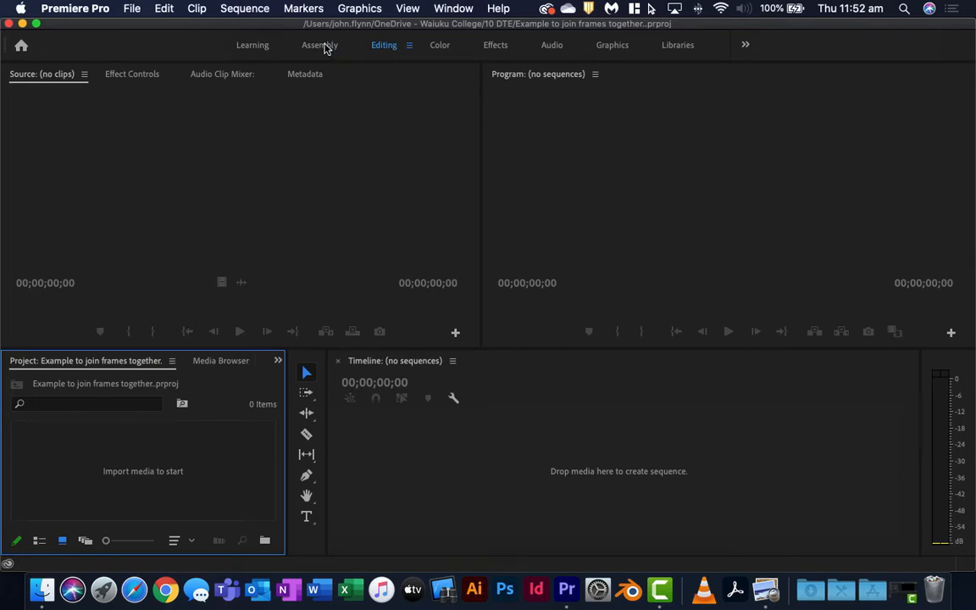
pyautogui.click(318, 44)
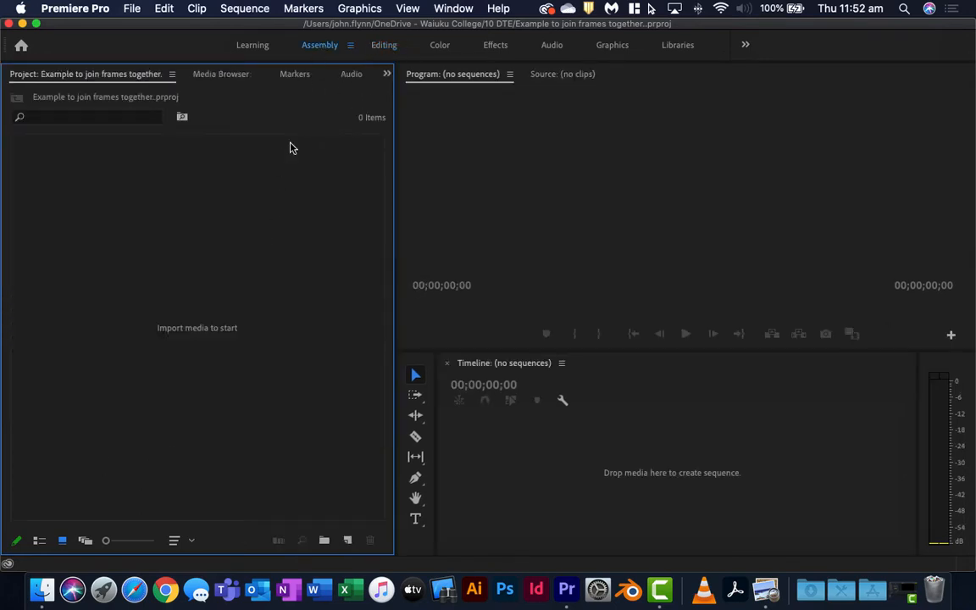
pyautogui.click(383, 44)
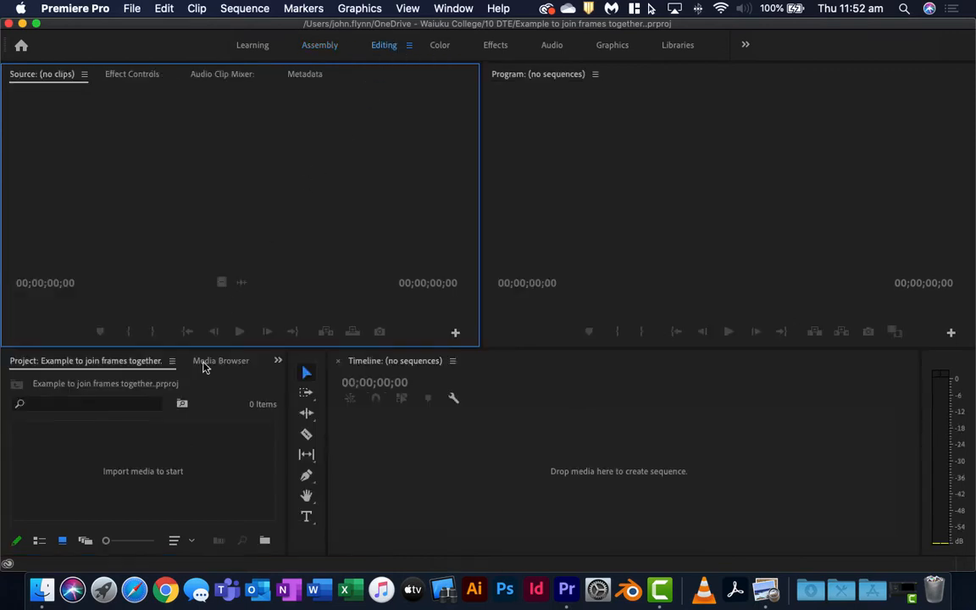
pyautogui.click(318, 44)
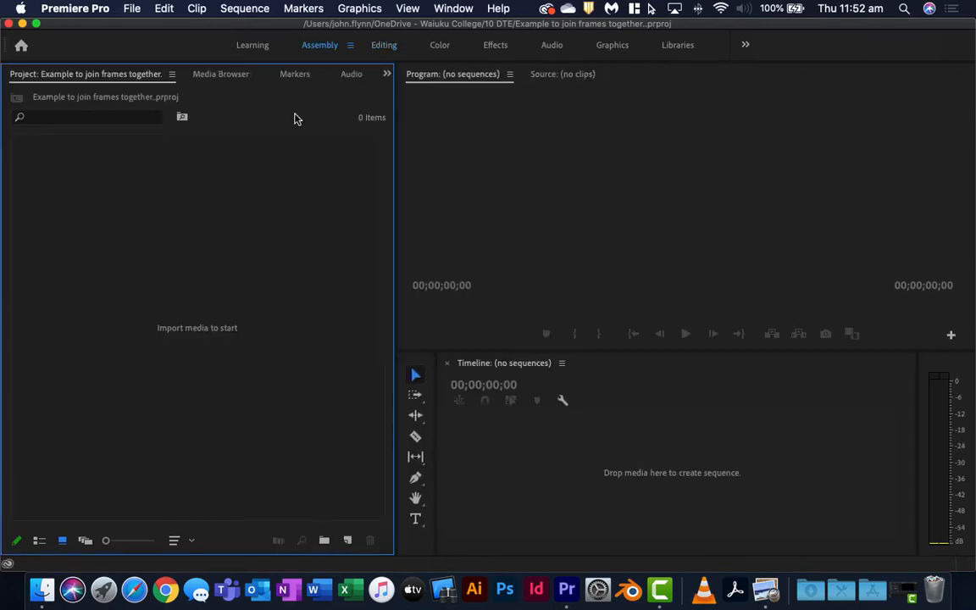
pyautogui.moveTo(198, 346)
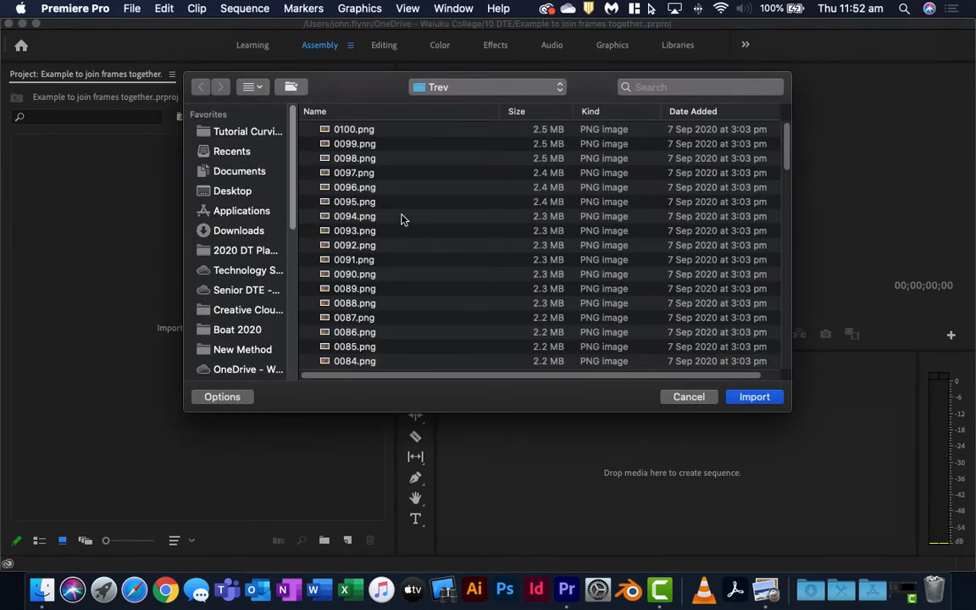
pyautogui.moveTo(248, 267)
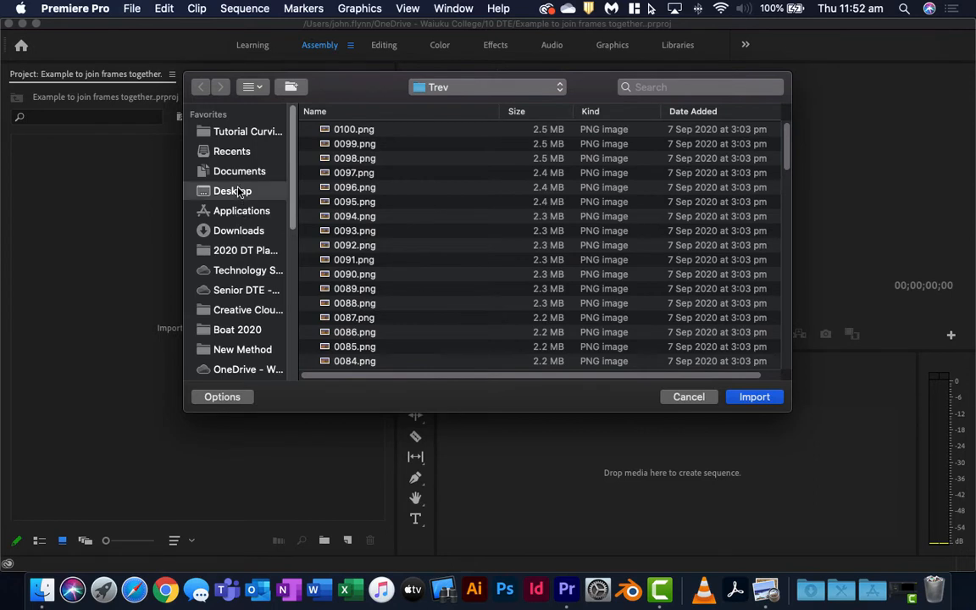
# - From Desktop > Render Example select 0001.png and import it as an Image Sequence clip
pyautogui.click(232, 190)
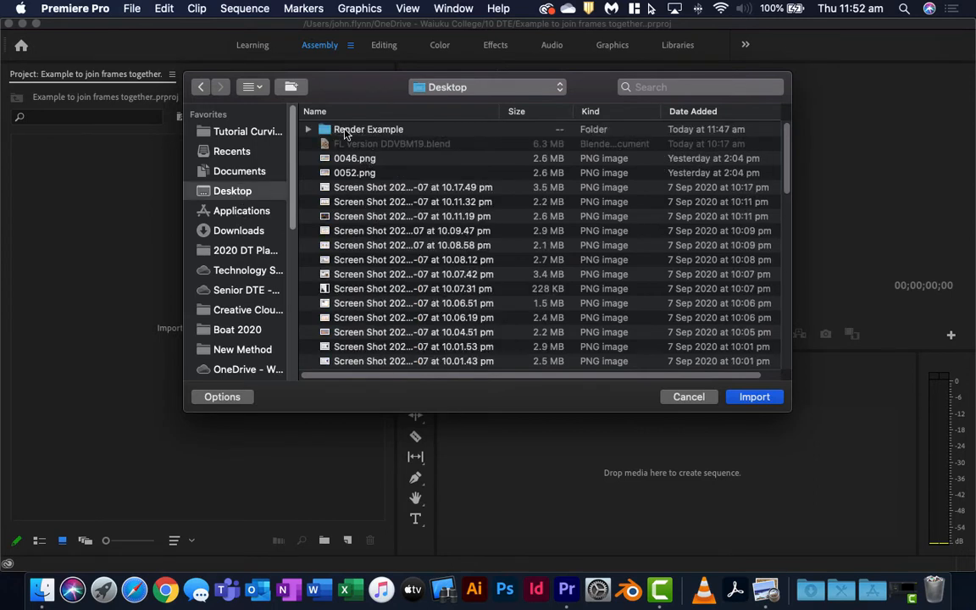
pyautogui.doubleClick(368, 129)
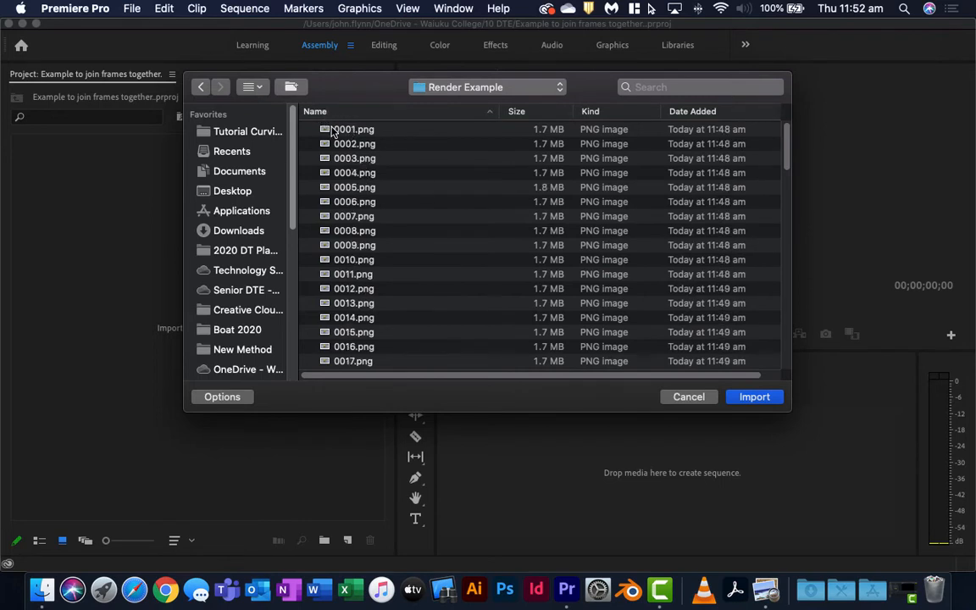
pyautogui.click(353, 128)
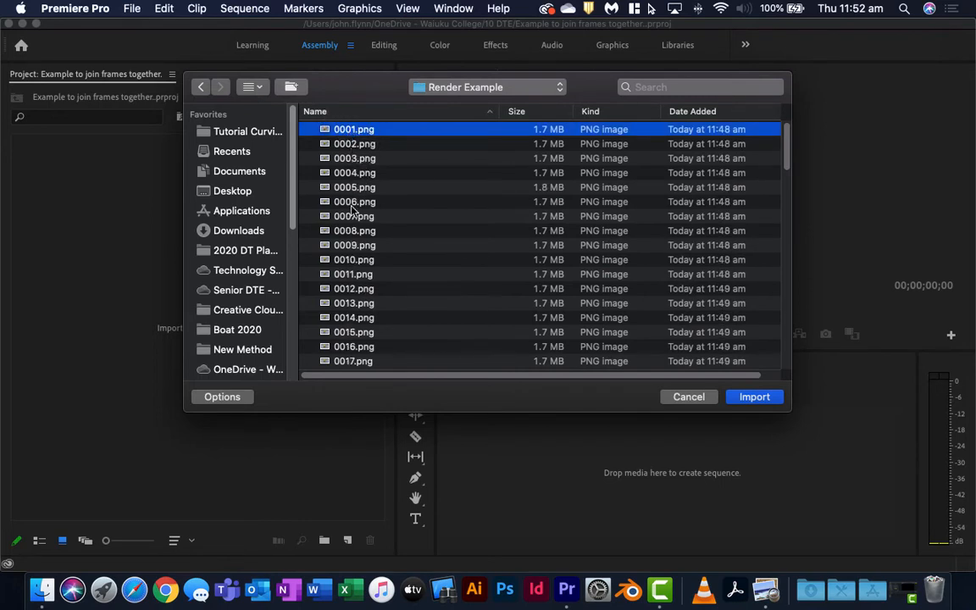
pyautogui.click(449, 366)
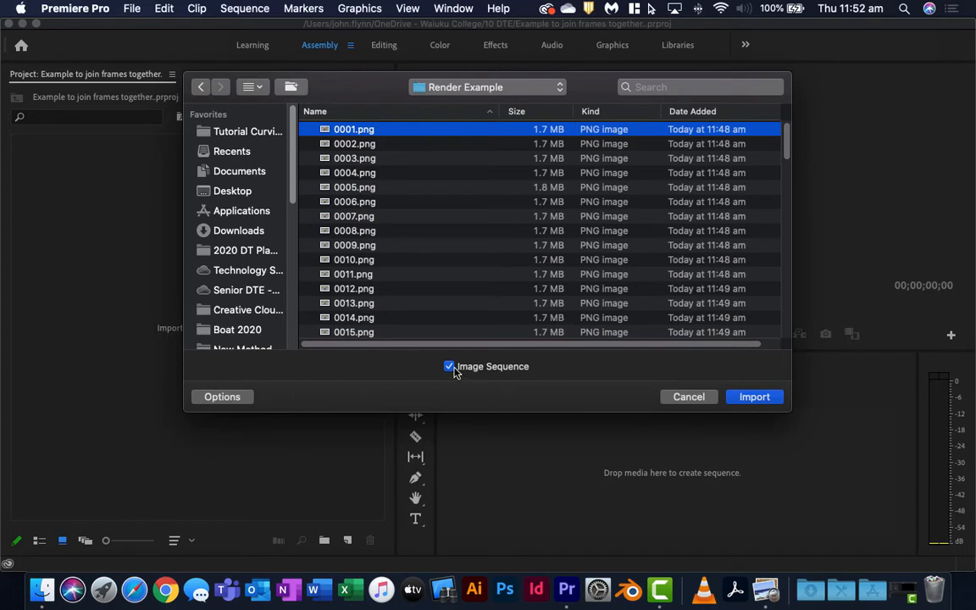
pyautogui.moveTo(472, 354)
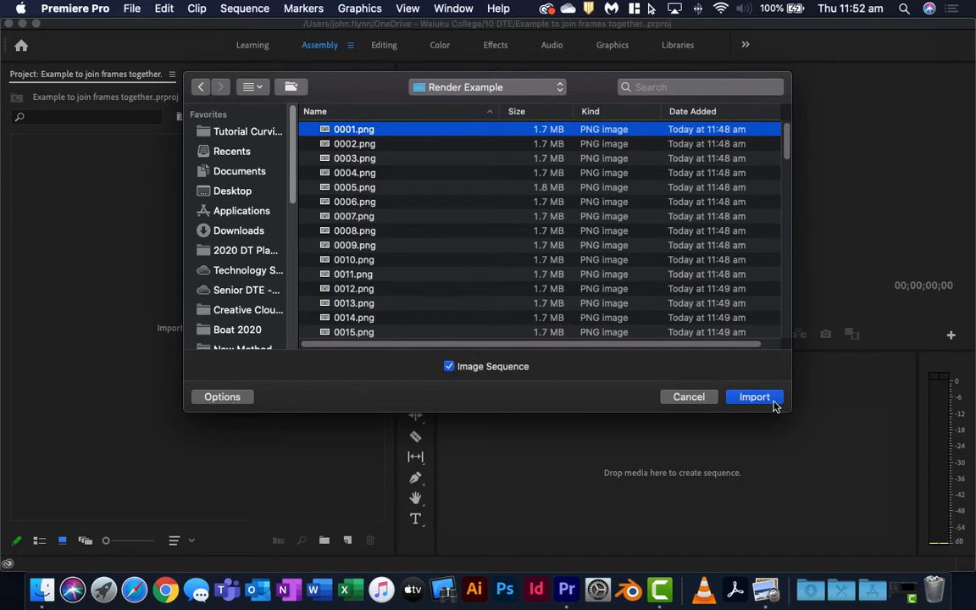
pyautogui.click(754, 396)
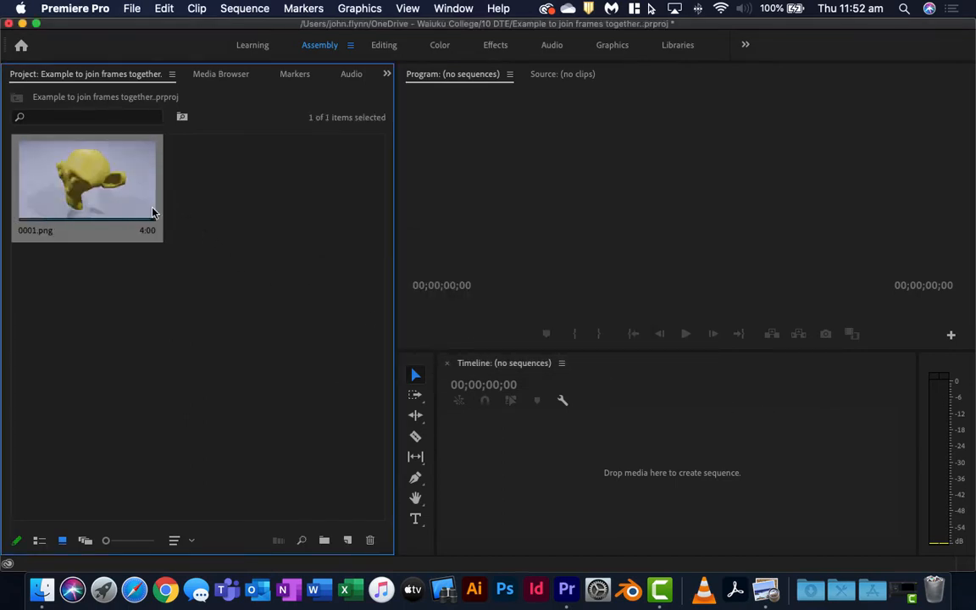
pyautogui.moveTo(102, 210)
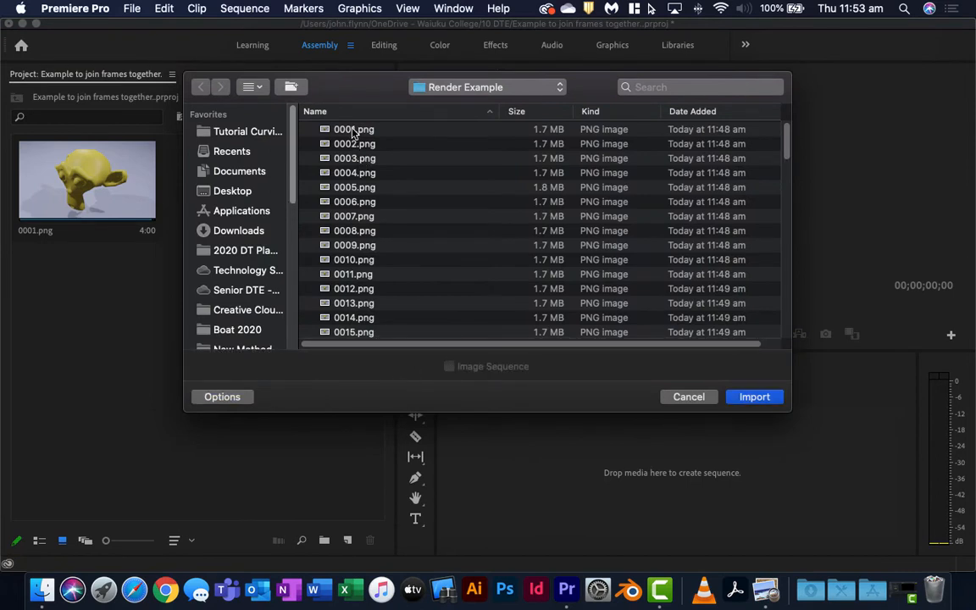
# - Import 0001.png and 0100.png as five-second stills with Image Sequence unticked
pyautogui.click(752, 396)
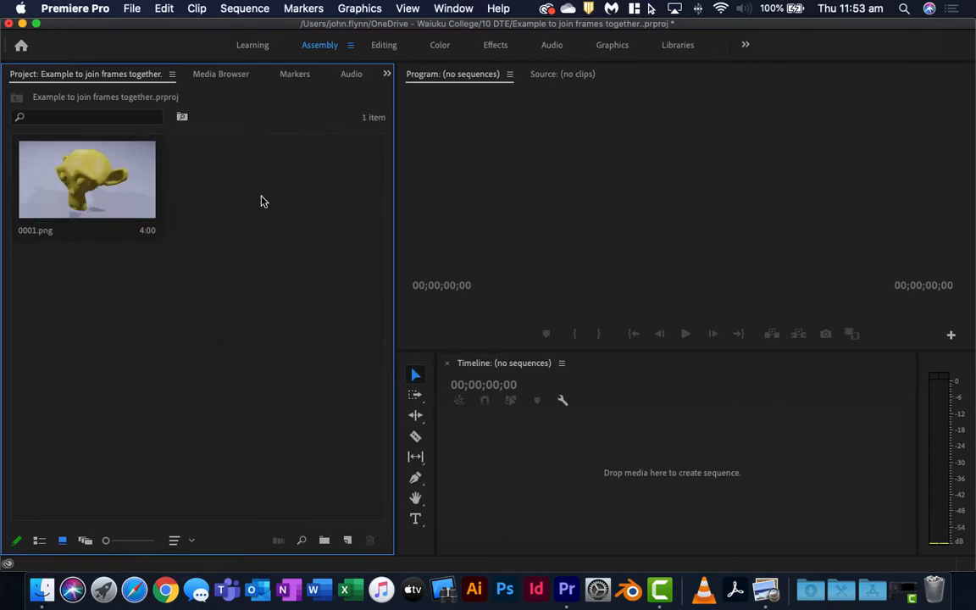
pyautogui.moveTo(227, 220)
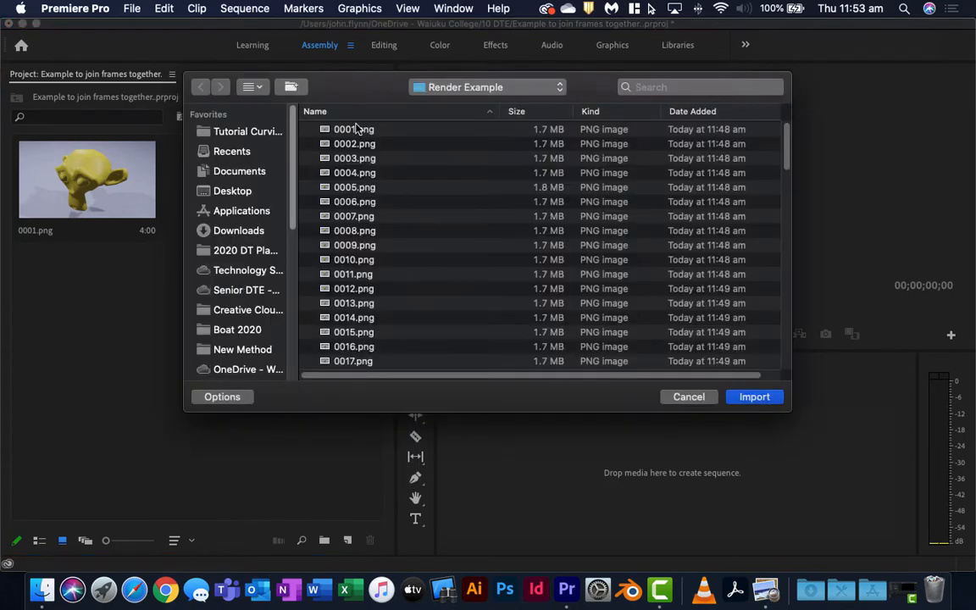
pyautogui.click(352, 128)
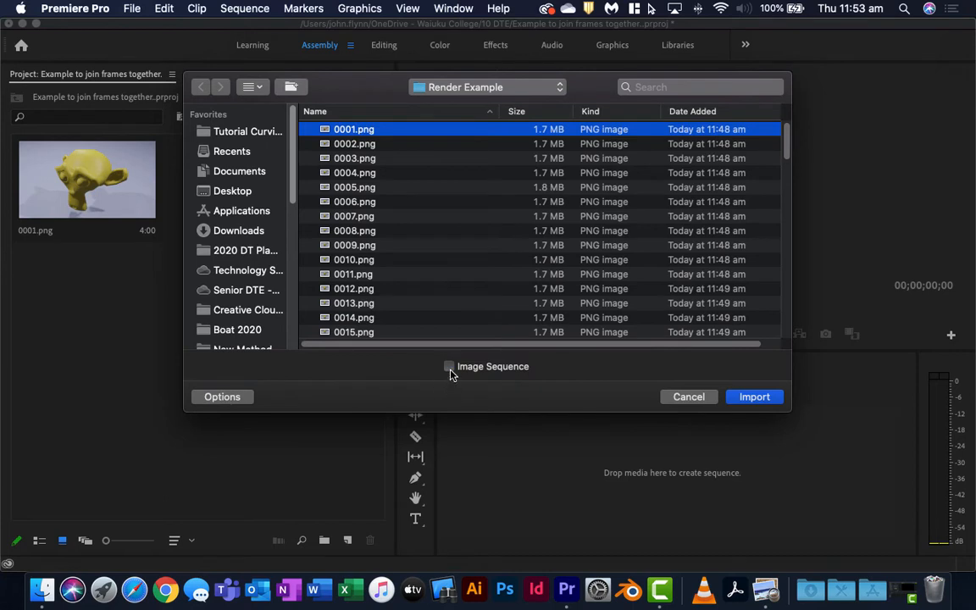
pyautogui.click(753, 396)
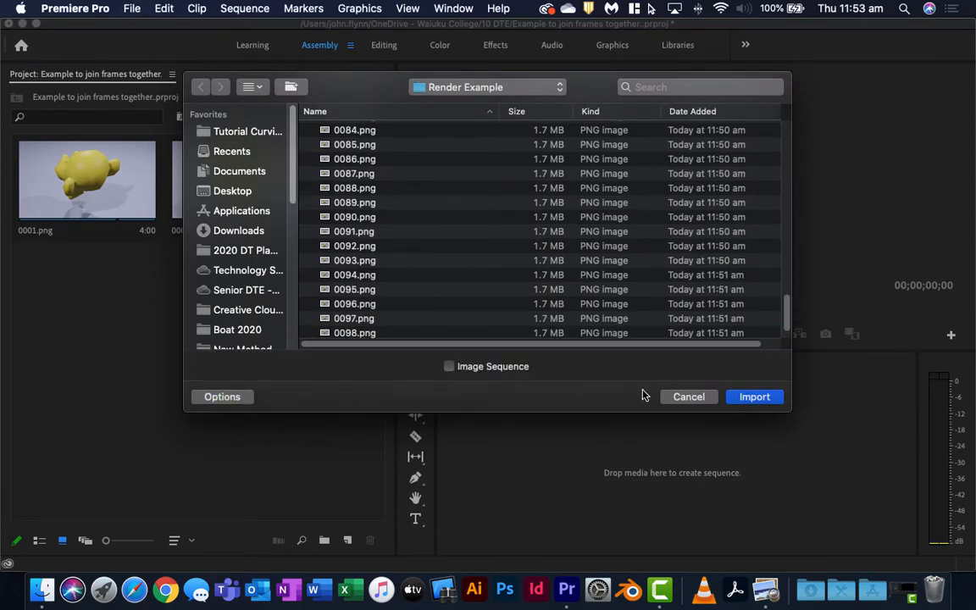
pyautogui.click(753, 397)
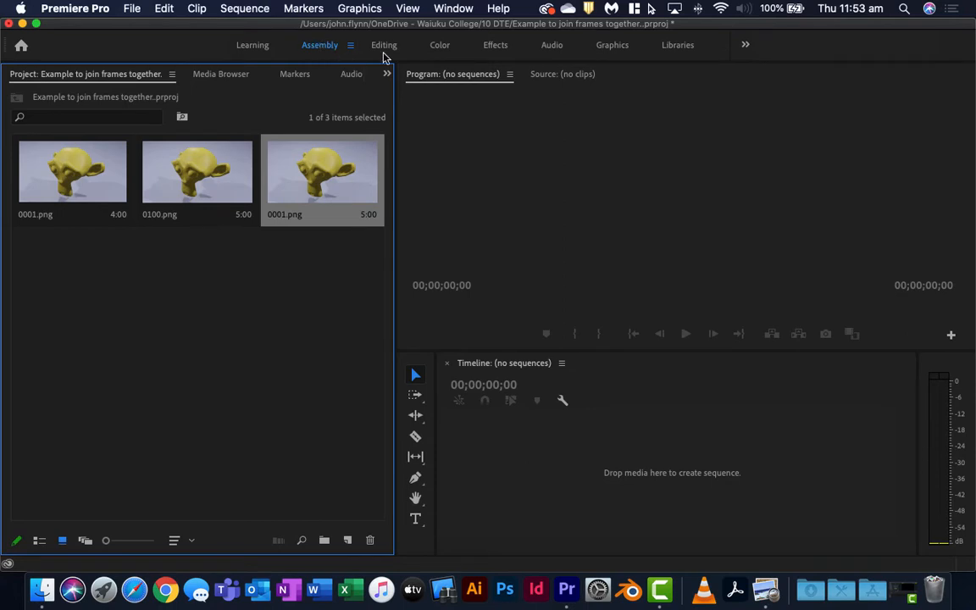
# - Switch to the Editing workspace and place the 0001.png still at the start of the timeline
pyautogui.click(383, 44)
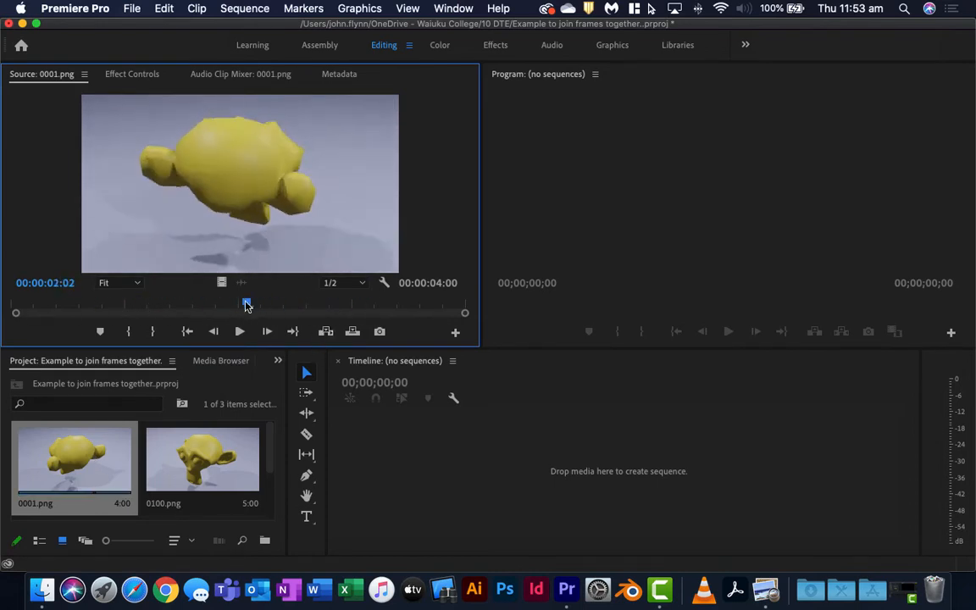
pyautogui.moveTo(246, 304); pyautogui.dragTo(210, 303)
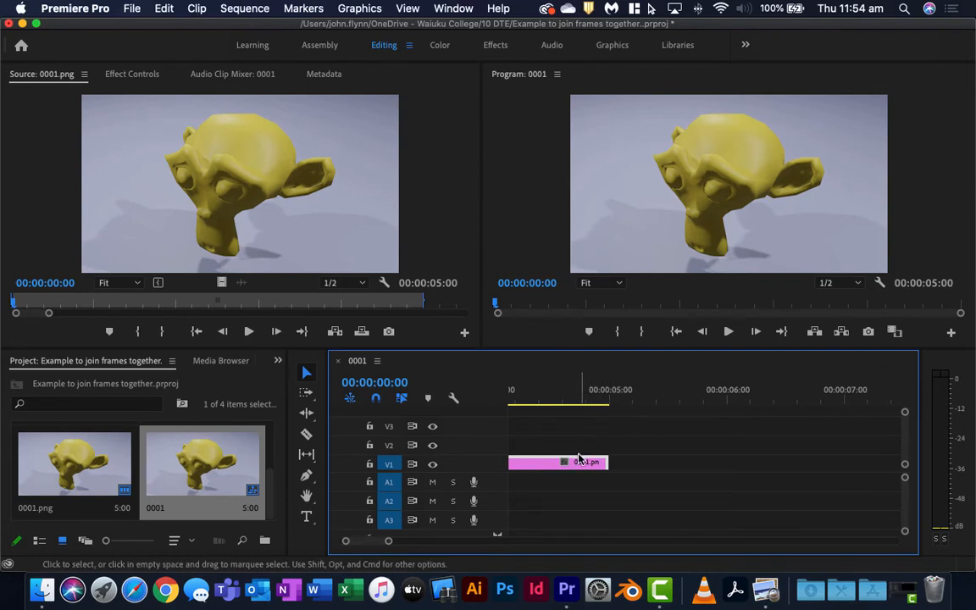
pyautogui.moveTo(607, 461); pyautogui.dragTo(585, 461)
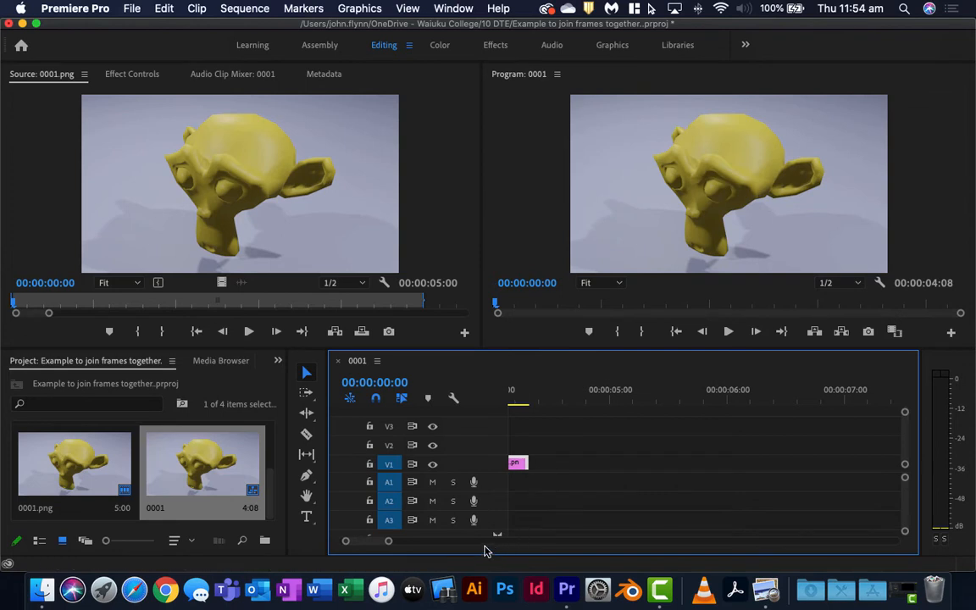
# - Set the still's duration to 2 frames via Speed/Duration
pyautogui.rightClick(593, 461)
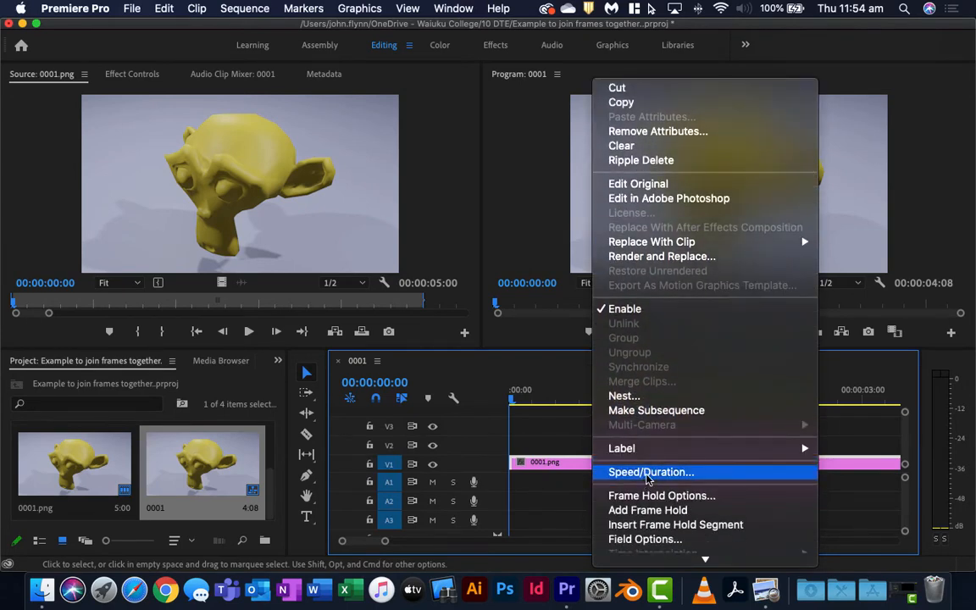
pyautogui.click(651, 471)
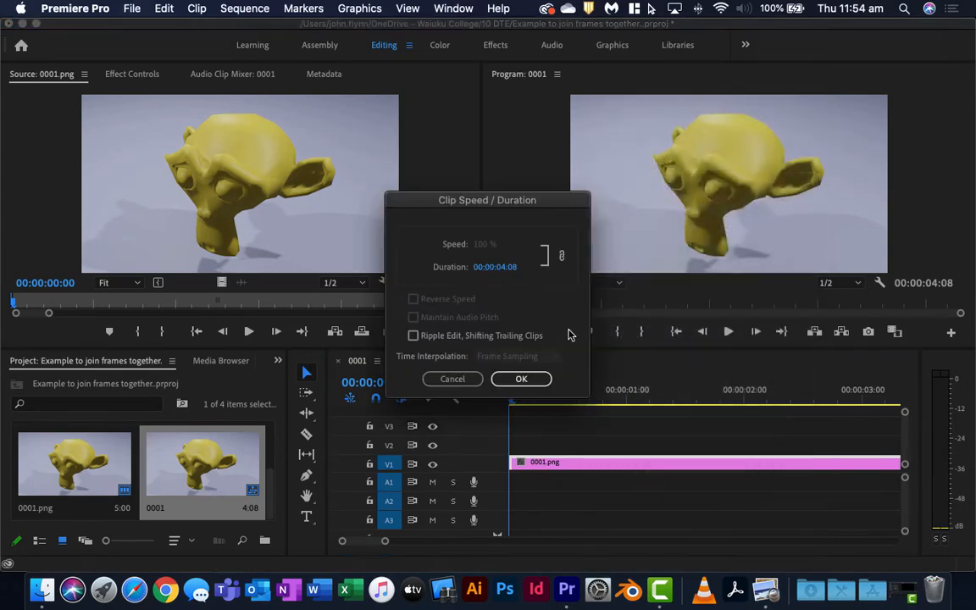
pyautogui.click(494, 266)
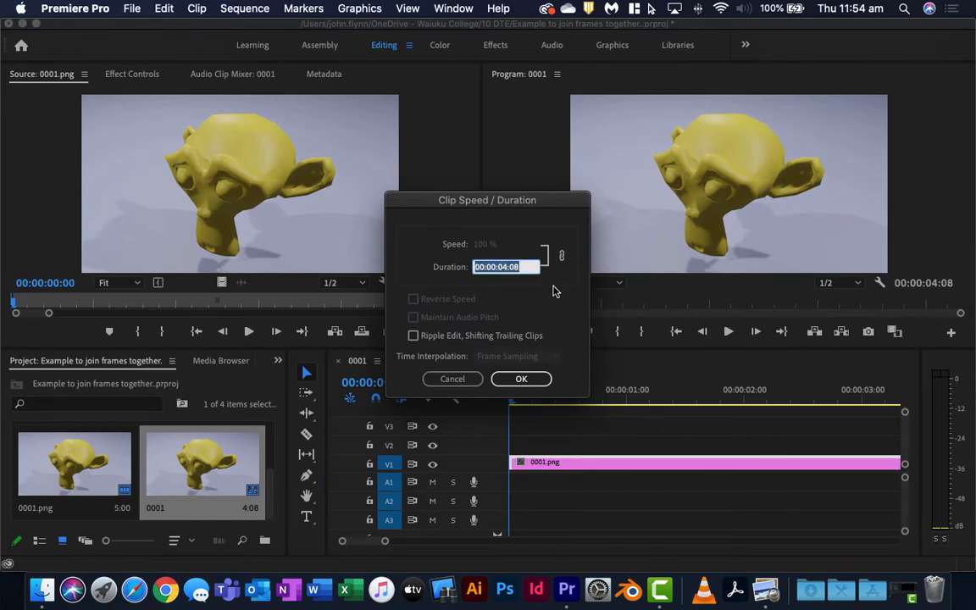
pyautogui.write('2')
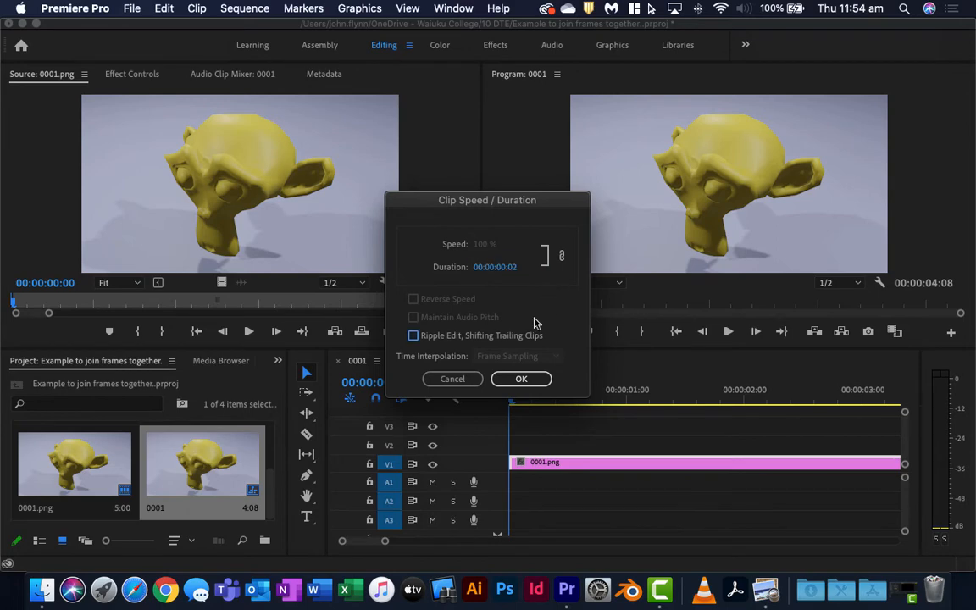
pyautogui.click(521, 380)
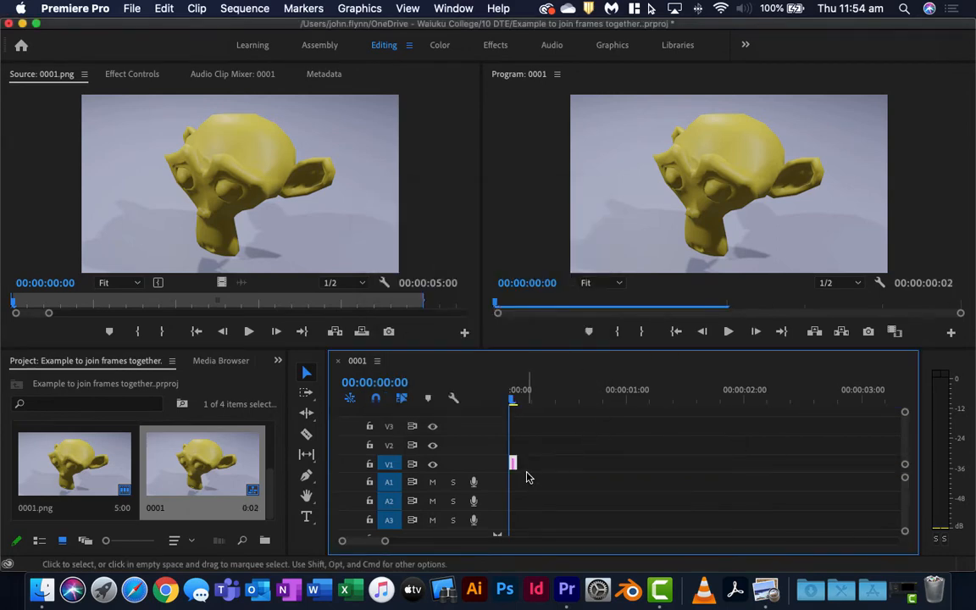
pyautogui.moveTo(127, 491)
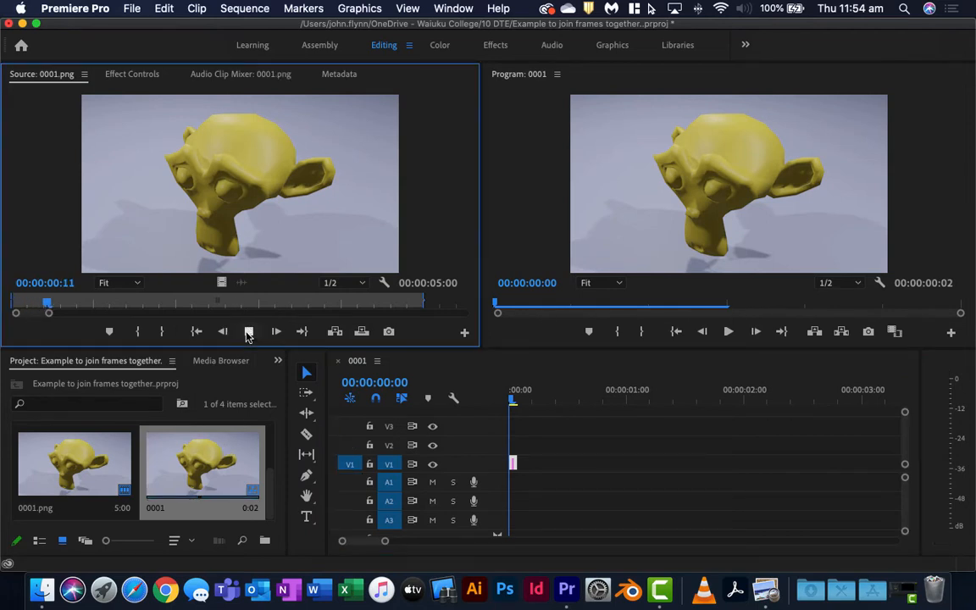
# - Preview the still and the animation, place the image sequence after the still and play it
pyautogui.click(249, 330)
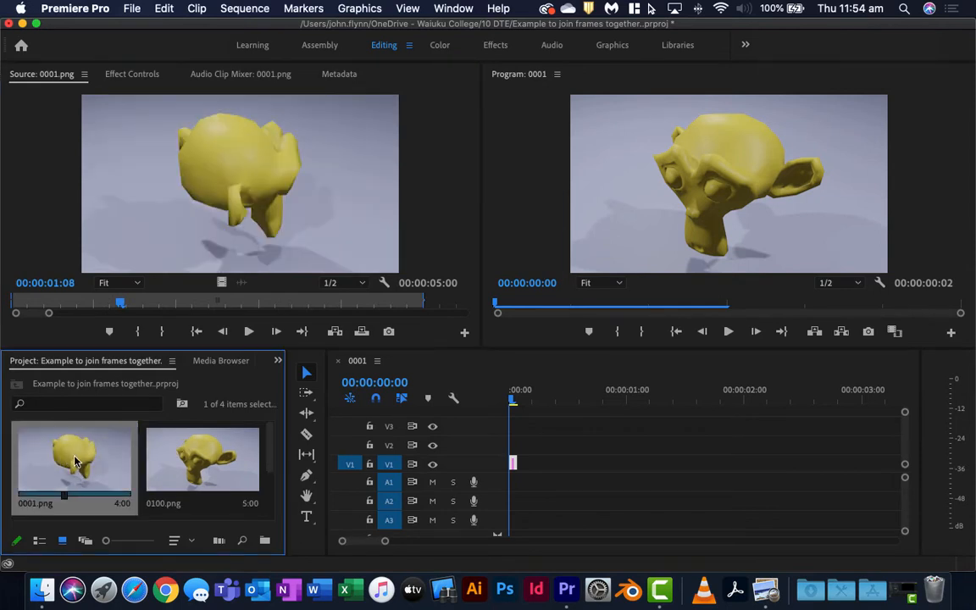
pyautogui.click(248, 330)
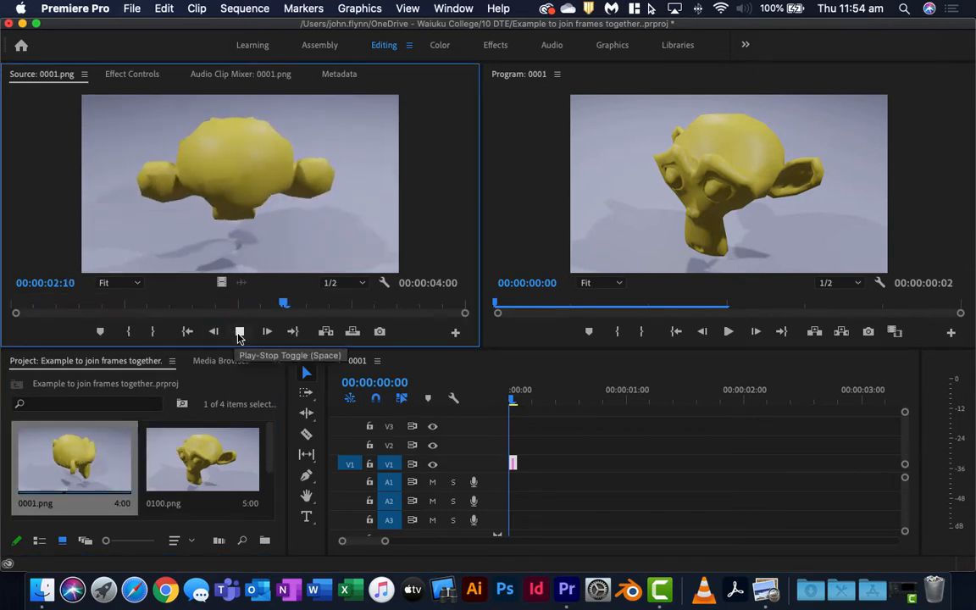
pyautogui.click(240, 330)
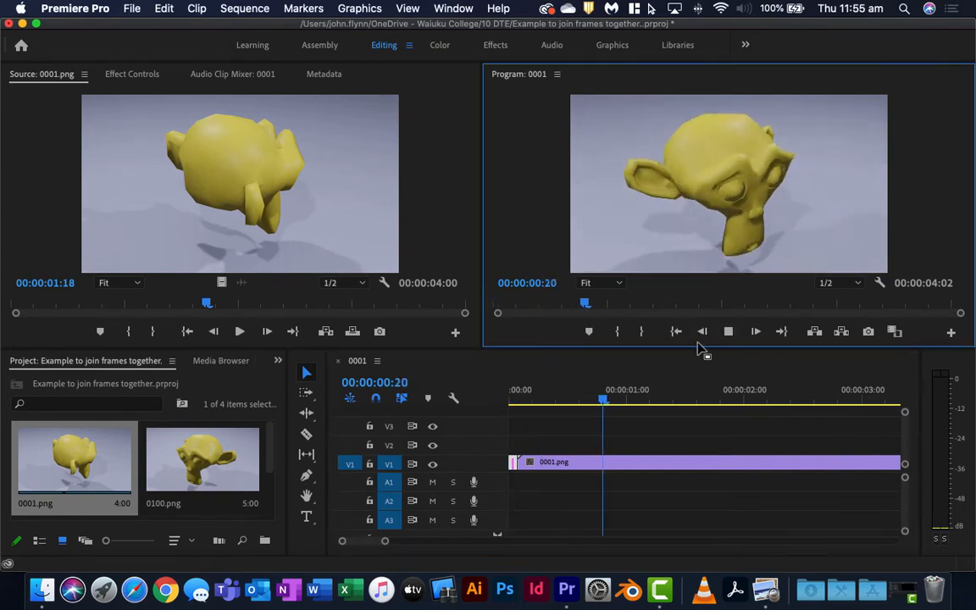
pyautogui.click(759, 401)
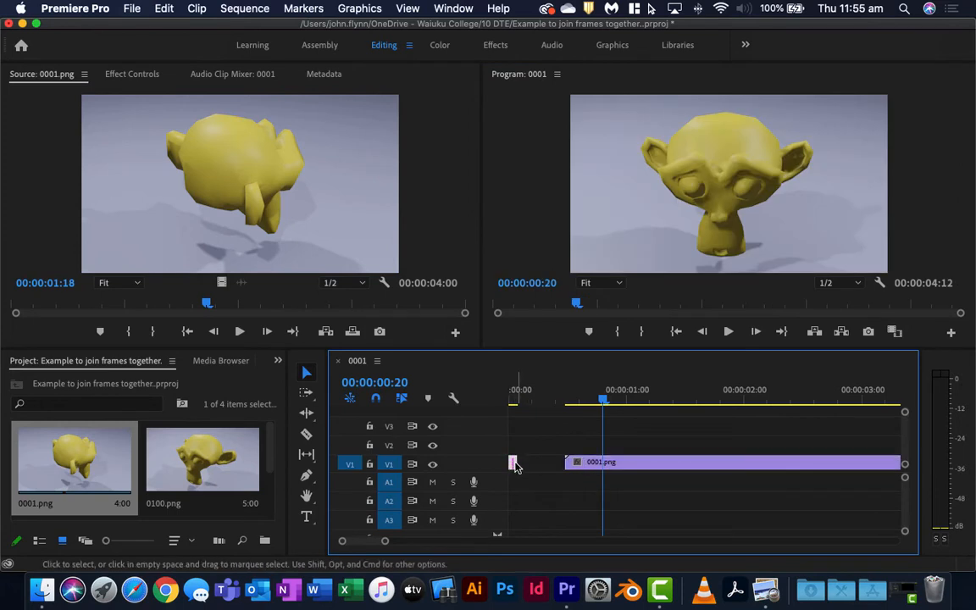
pyautogui.moveTo(567, 461); pyautogui.dragTo(542, 461)
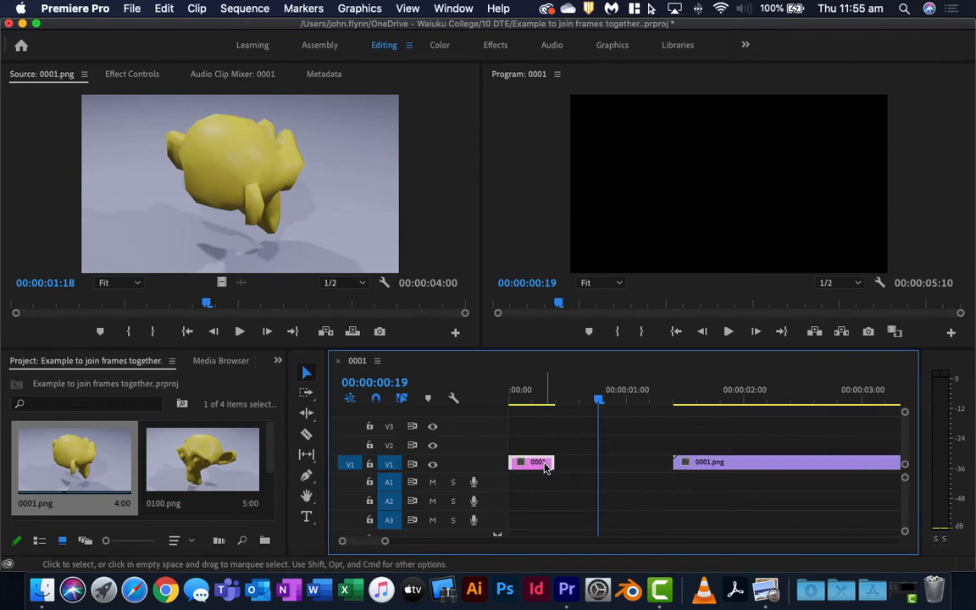
pyautogui.rightClick(539, 461)
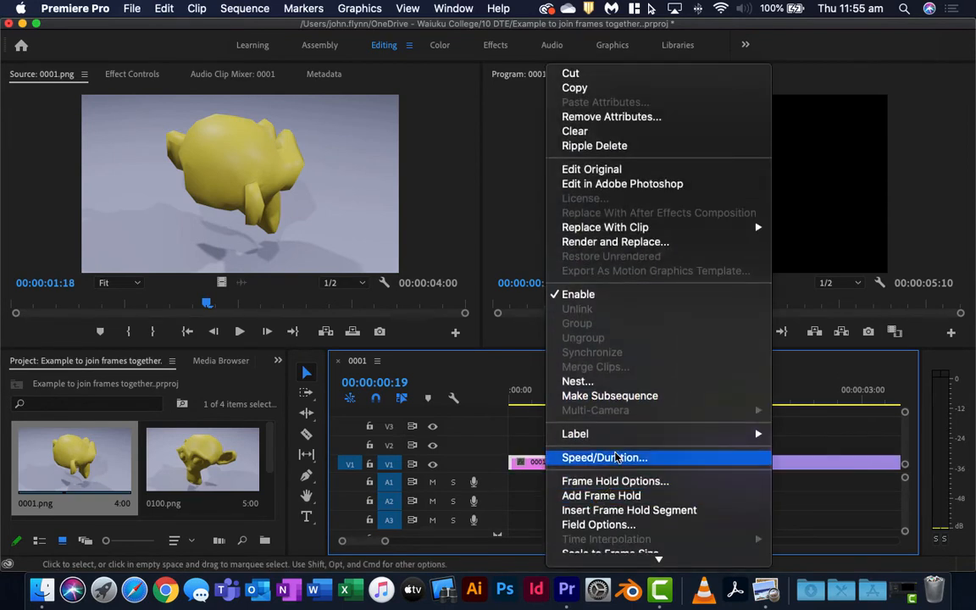
pyautogui.click(603, 458)
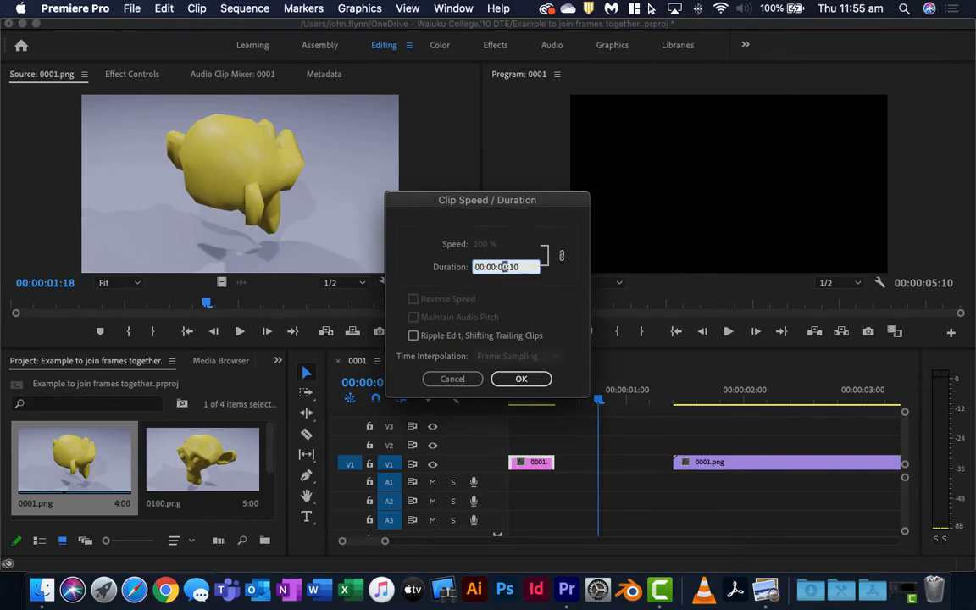
pyautogui.write('2:')
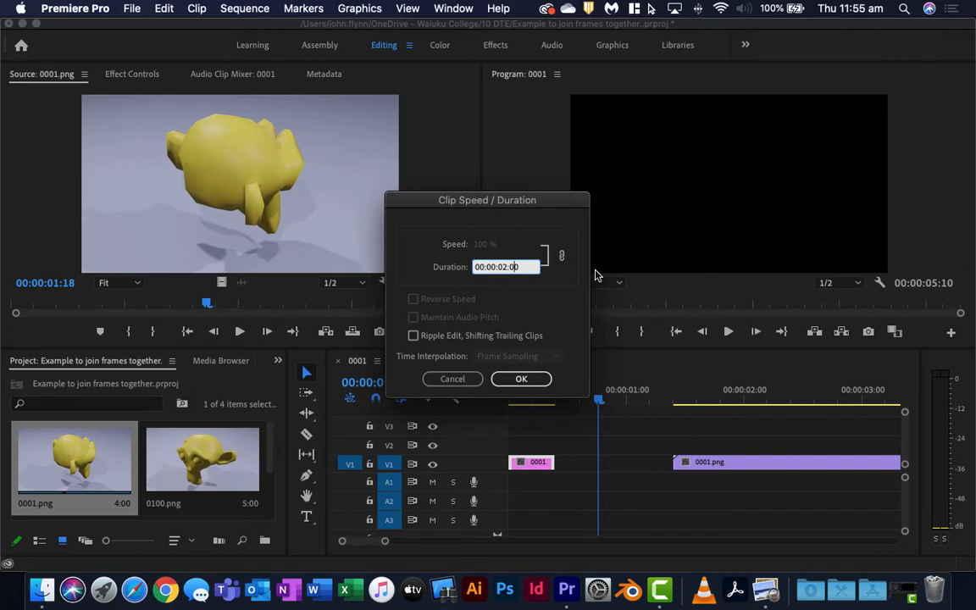
pyautogui.click(522, 379)
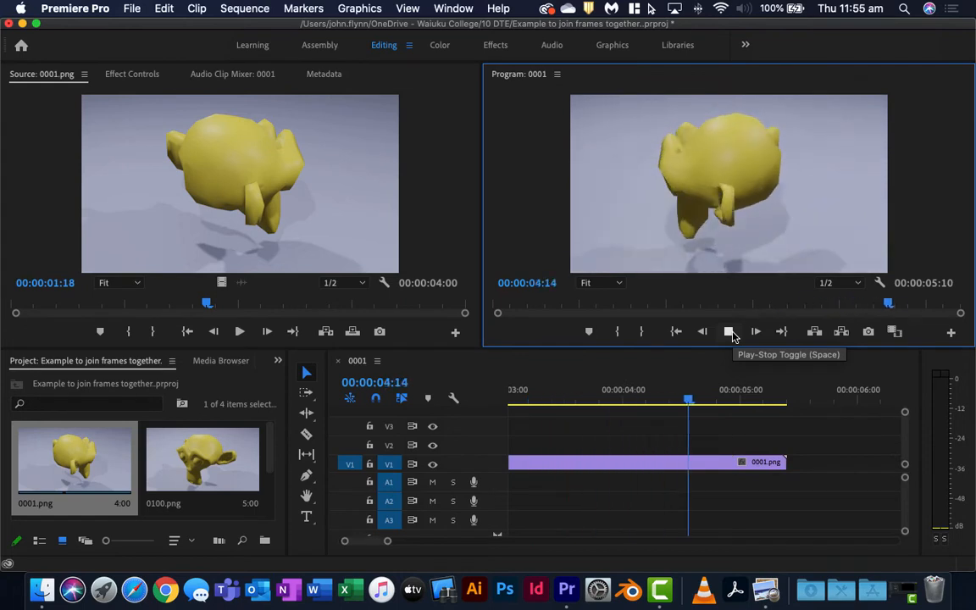
pyautogui.click(728, 331)
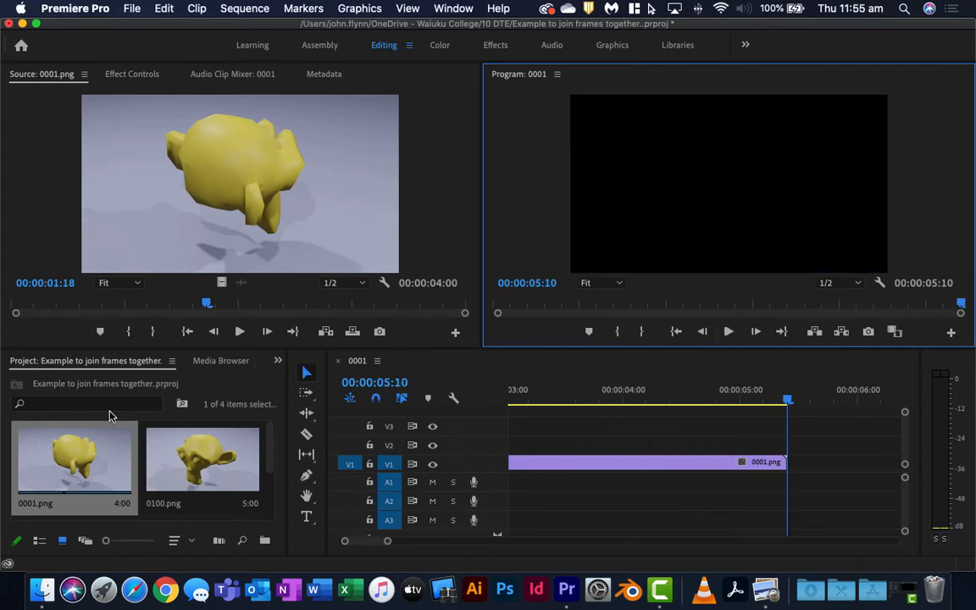
# - Place 0100.png after the animation and shorten it so the sequence runs about 8 seconds
pyautogui.click(203, 461)
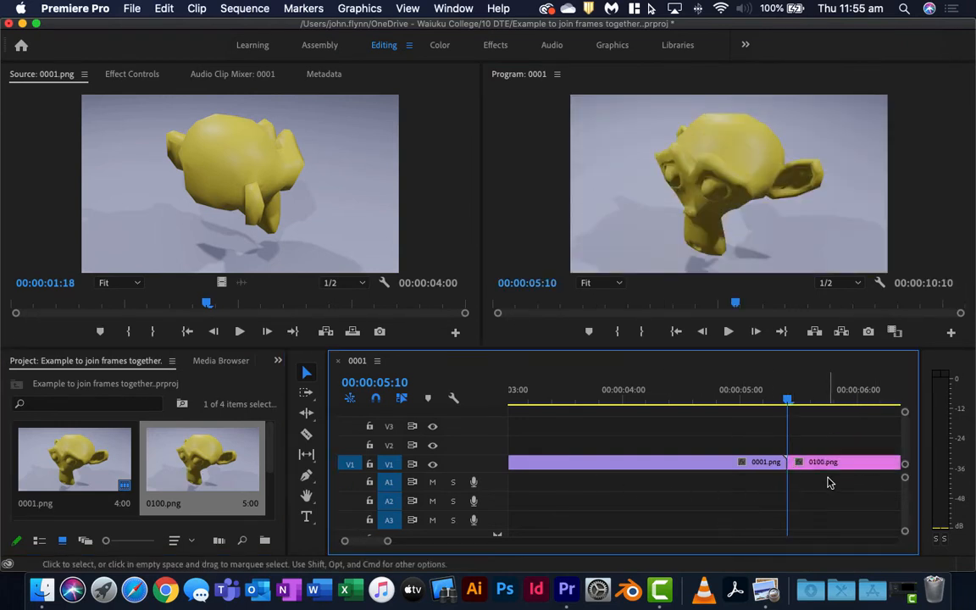
pyautogui.rightClick(822, 461)
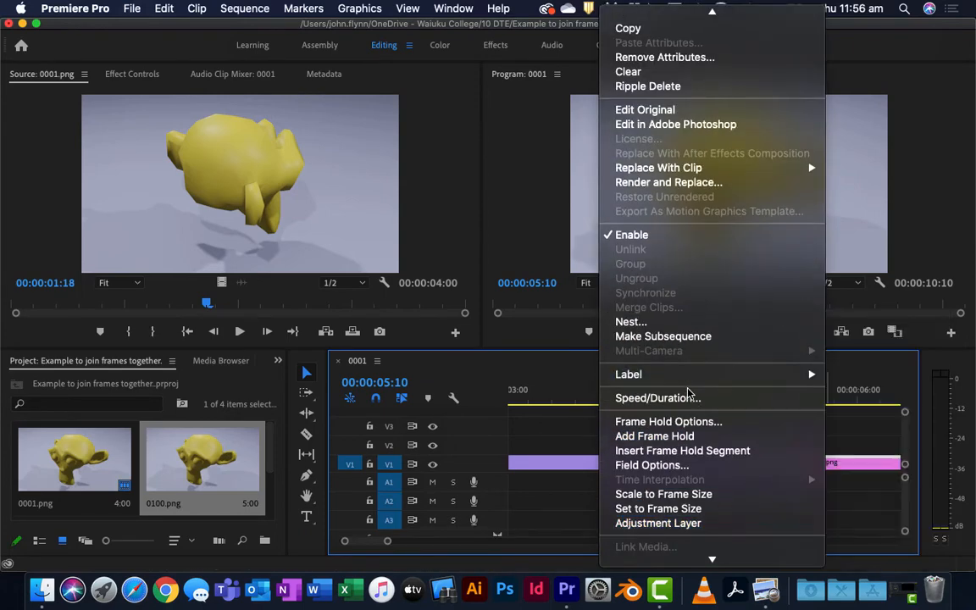
pyautogui.click(658, 396)
pyautogui.write('00:00:03:00')
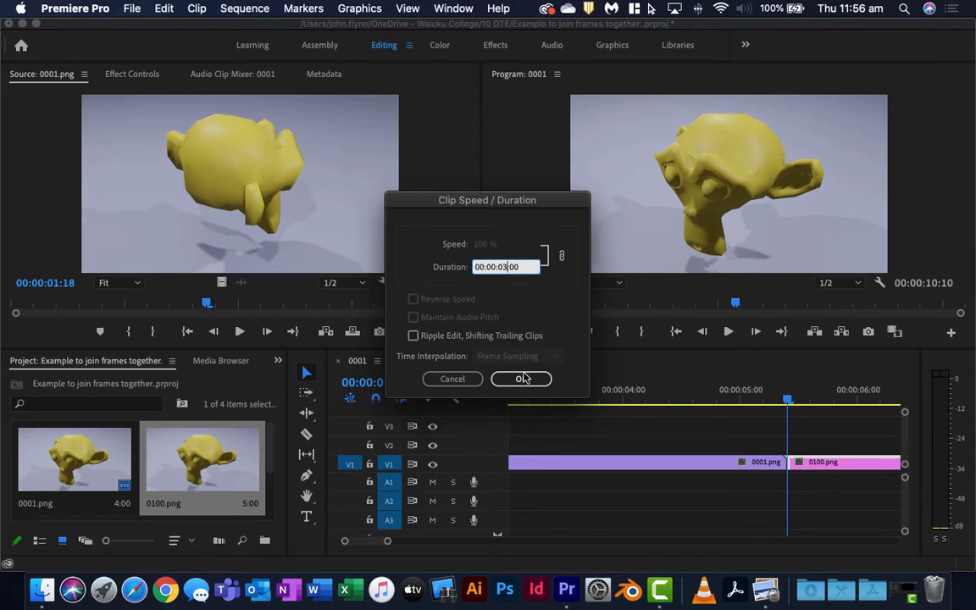
pyautogui.click(522, 379)
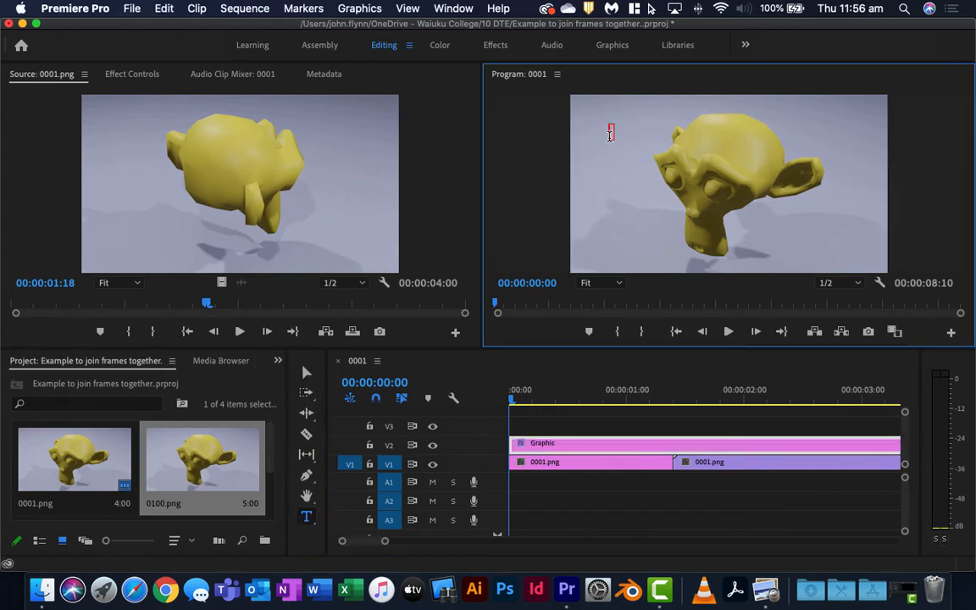
# - Add a 'My Monkey Head' title and move it to the upper left of the frame
pyautogui.write('My')
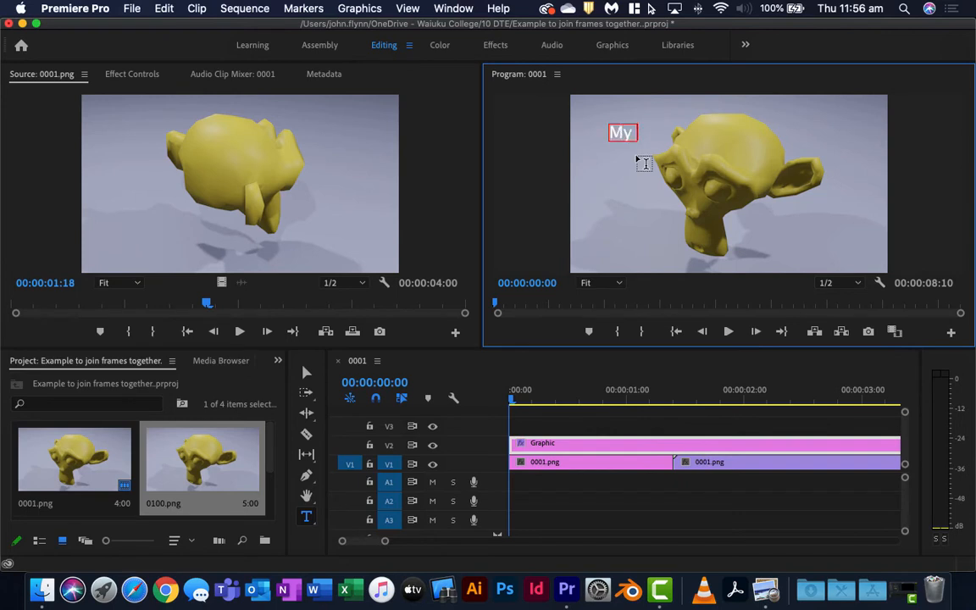
pyautogui.write('Monkey Head')
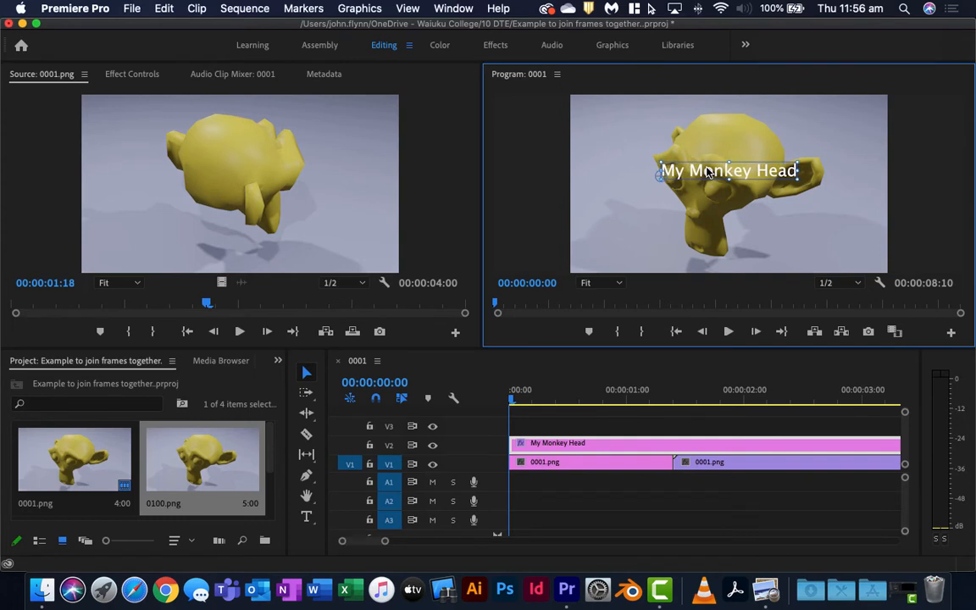
pyautogui.moveTo(729, 170); pyautogui.dragTo(667, 228)
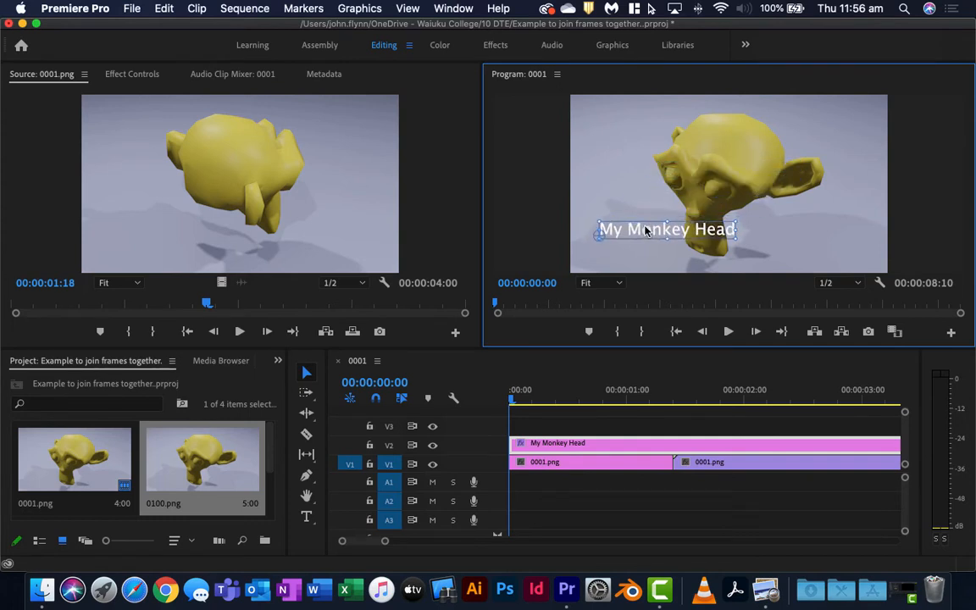
pyautogui.moveTo(666, 229); pyautogui.dragTo(647, 112)
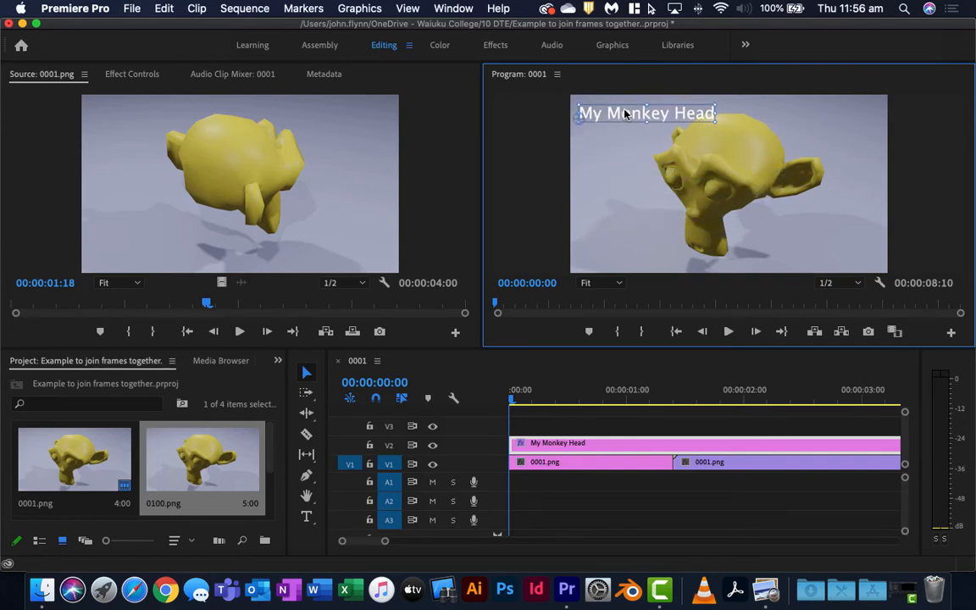
pyautogui.moveTo(406, 539)
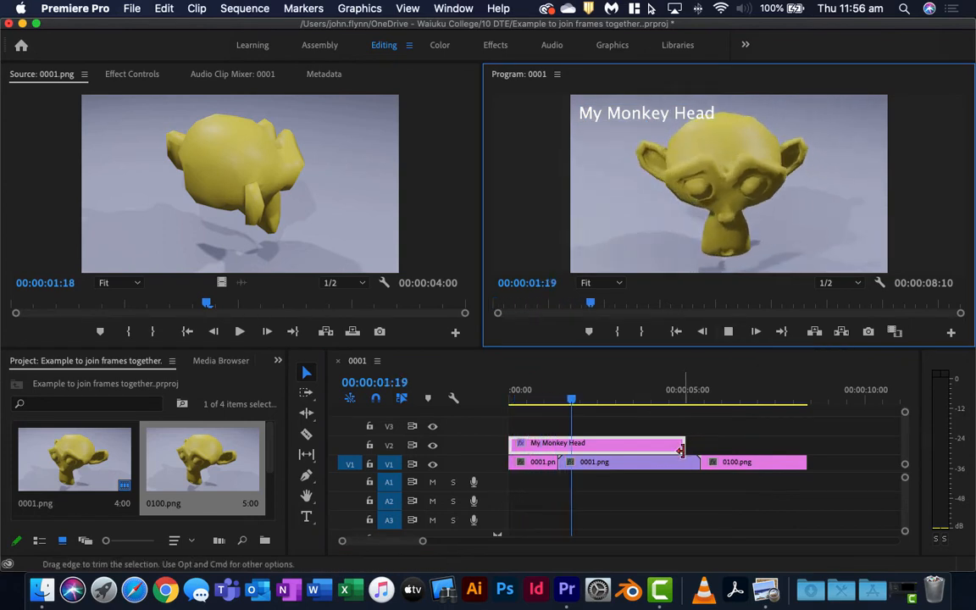
# - Trim the title clip's end so it covers only the first few seconds
pyautogui.click(646, 390)
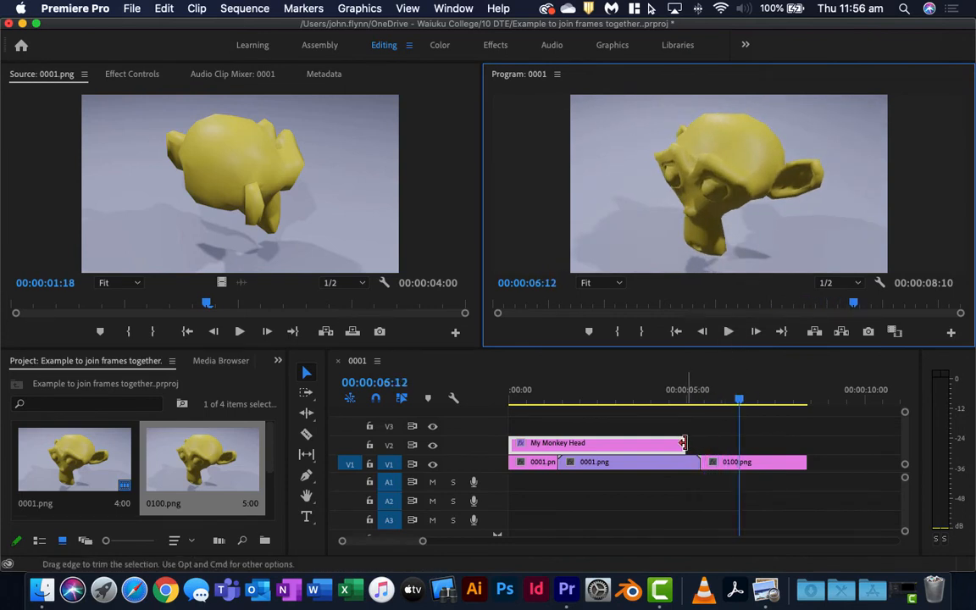
pyautogui.moveTo(684, 443); pyautogui.dragTo(590, 443)
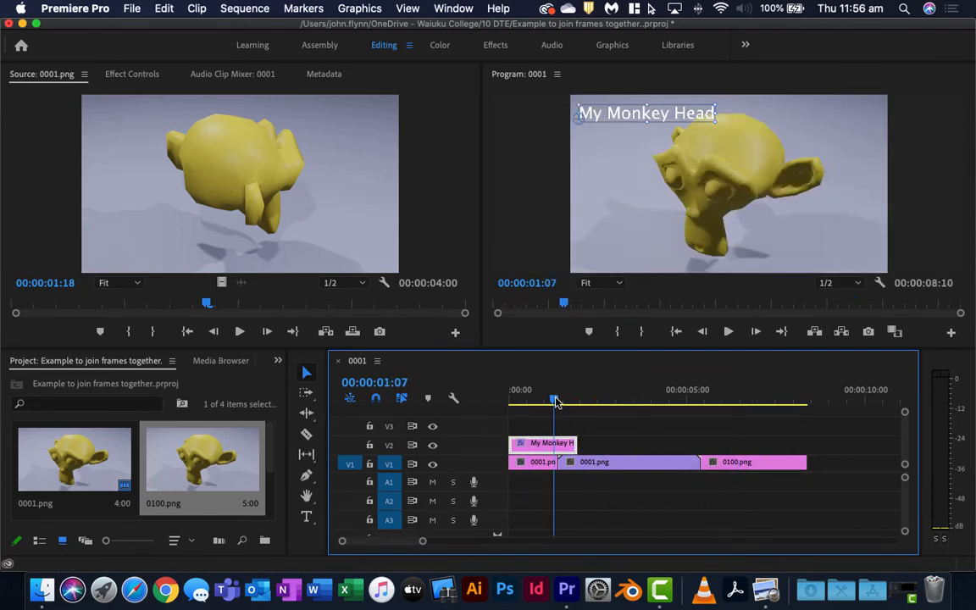
# - Apply the default Cross Dissolve transition to the end of the title clip
pyautogui.moveTo(556, 400); pyautogui.dragTo(593, 400)
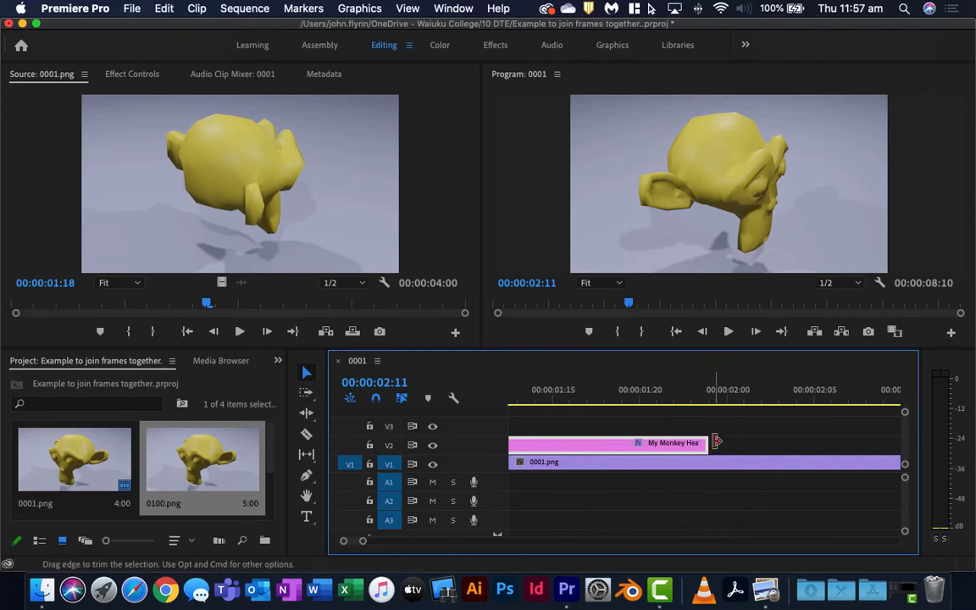
pyautogui.rightClick(715, 442)
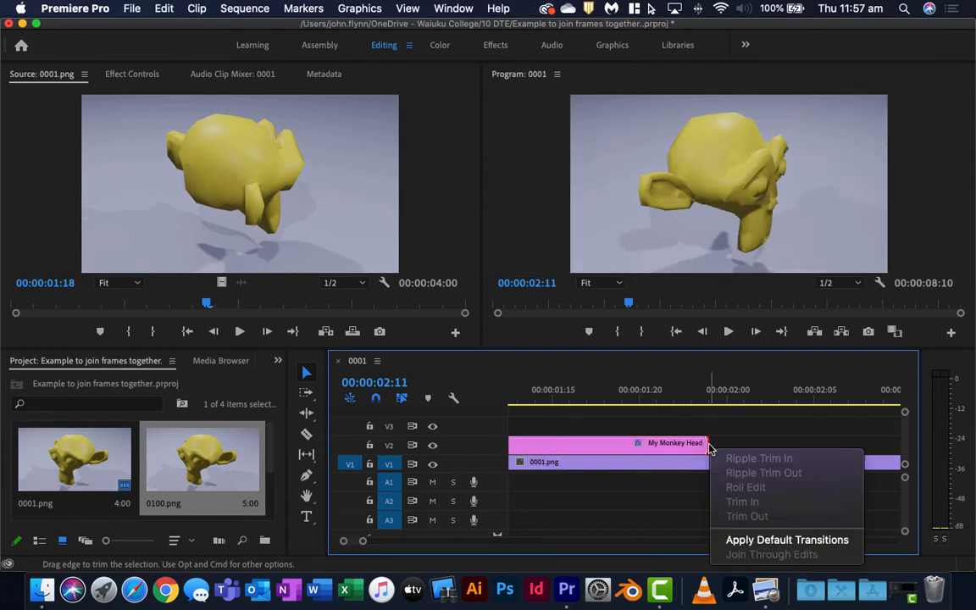
pyautogui.click(771, 554)
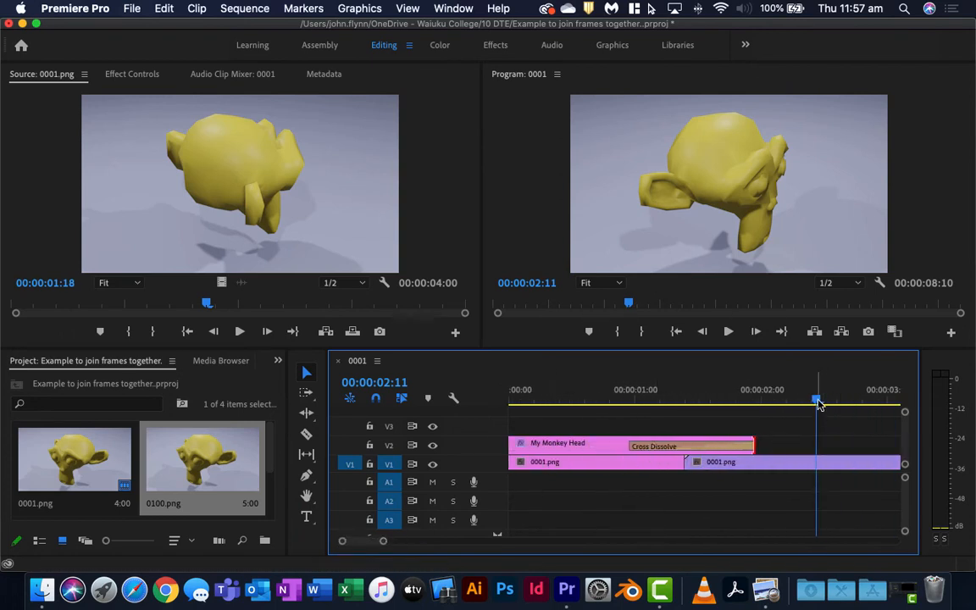
# - Lengthen the cross dissolve and scrub through the fade to check it
pyautogui.moveTo(817, 400); pyautogui.dragTo(742, 400)
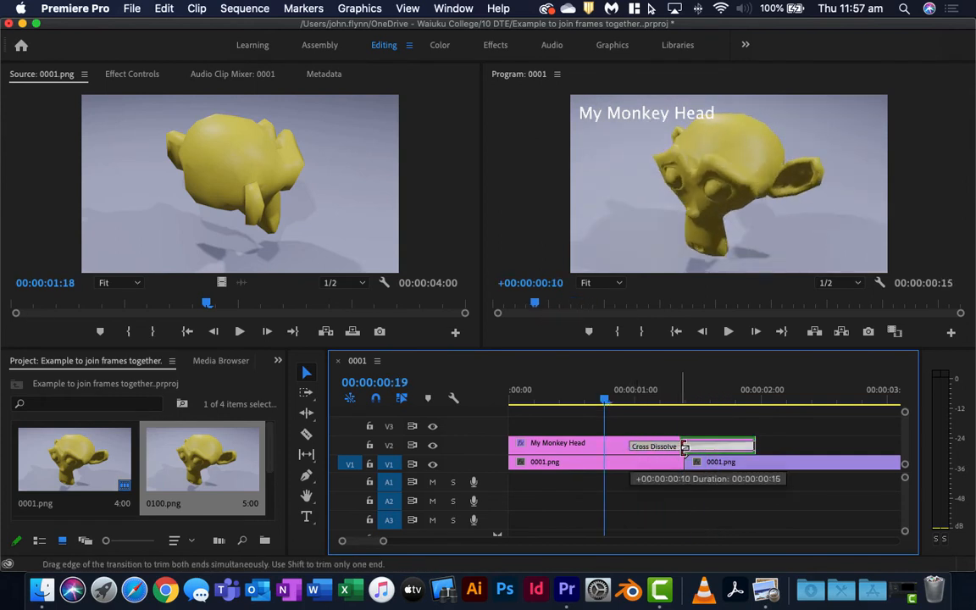
pyautogui.moveTo(685, 448); pyautogui.dragTo(693, 447)
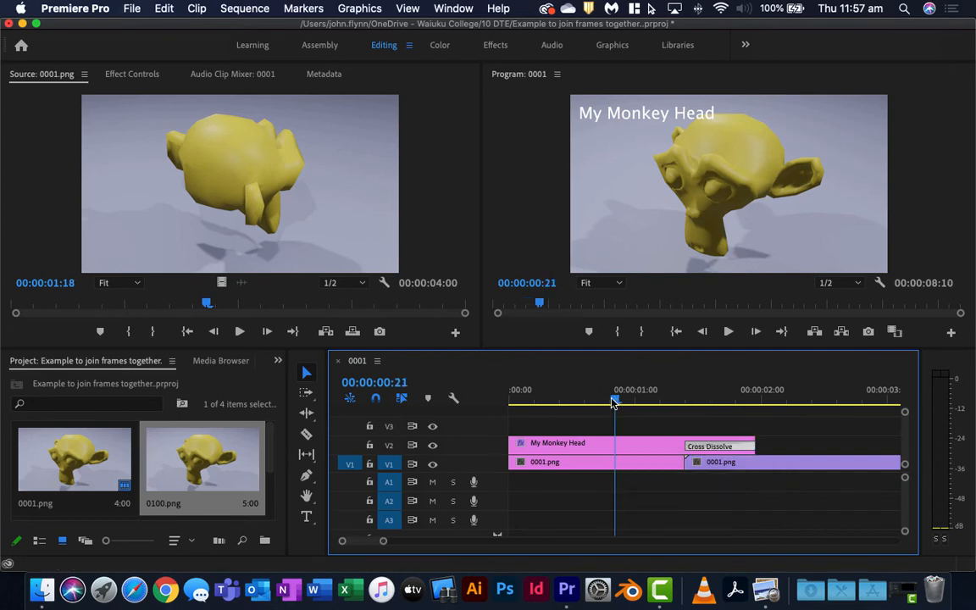
pyautogui.moveTo(613, 400); pyautogui.dragTo(735, 399)
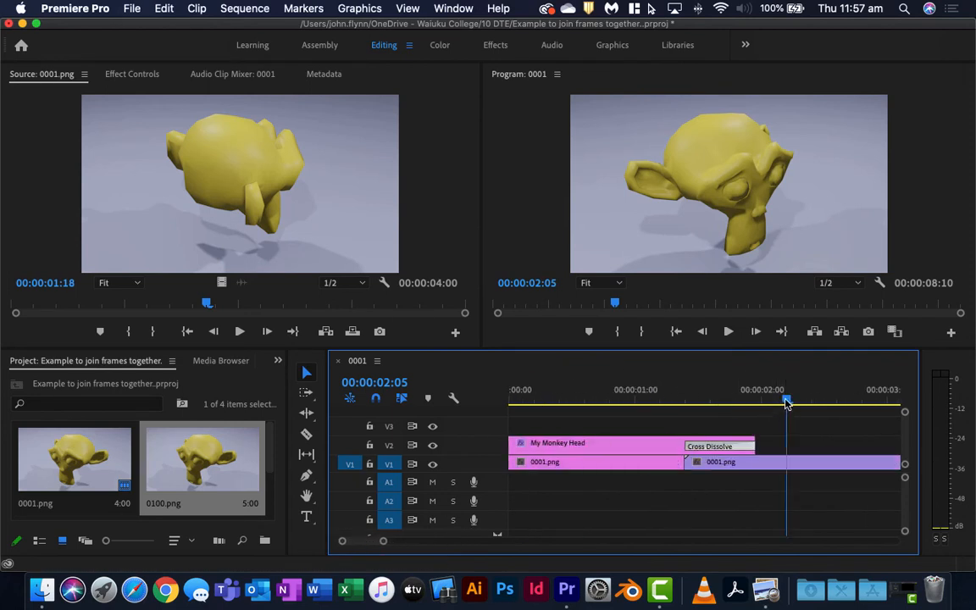
# - Mark In at the sequence start and move to the last frame at 8:09 for the Out point
pyautogui.click(512, 399)
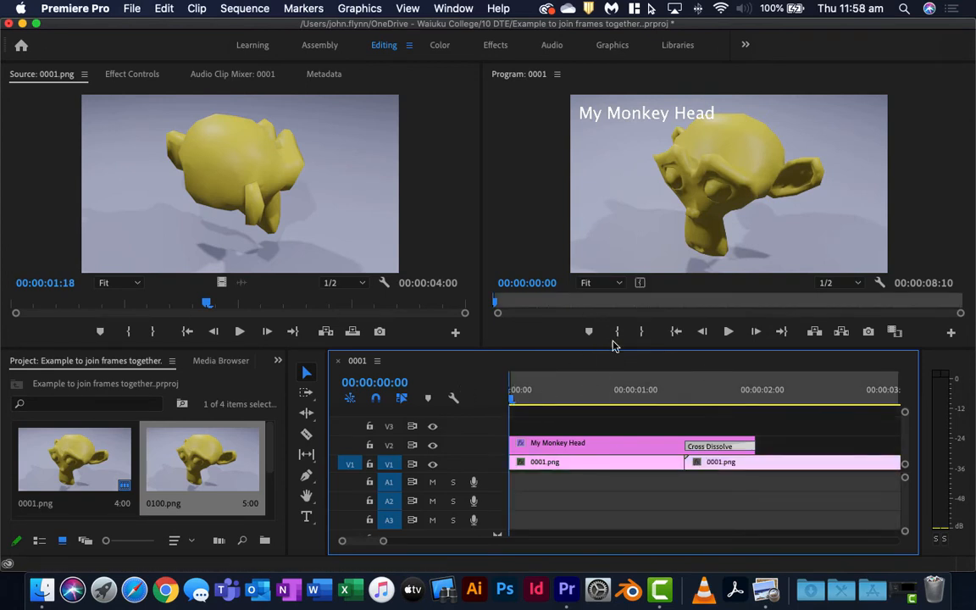
pyautogui.moveTo(617, 330)
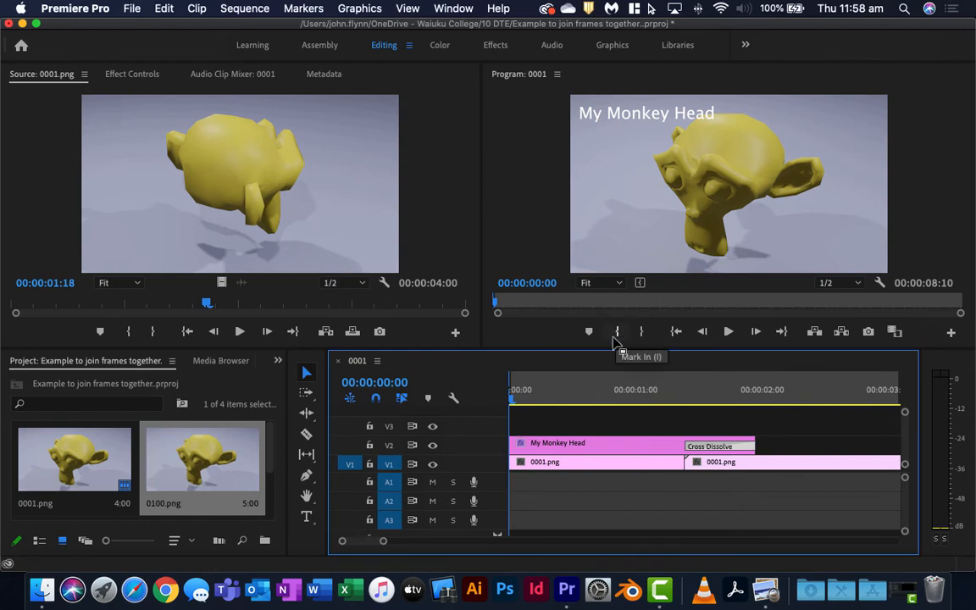
pyautogui.click(720, 390)
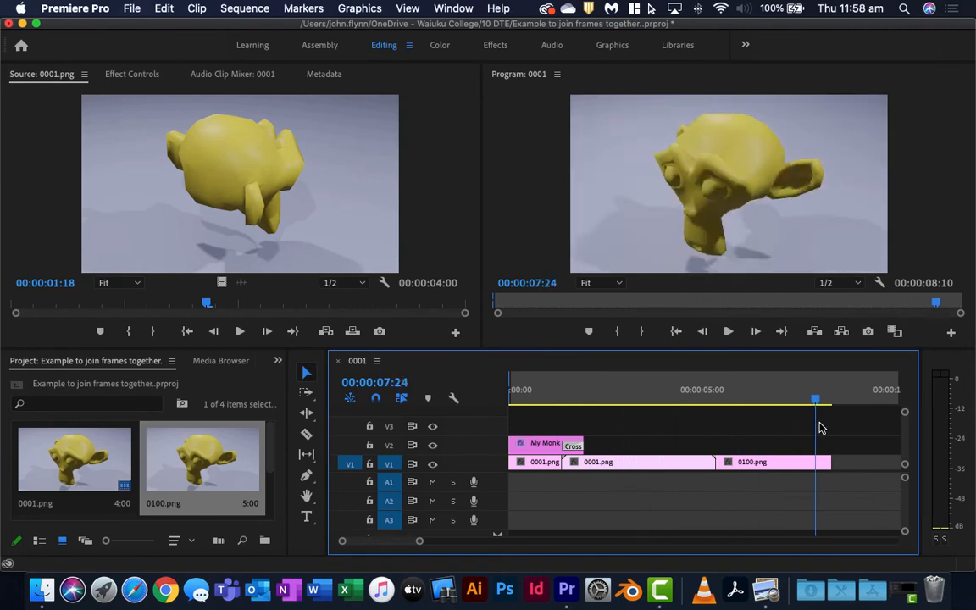
pyautogui.moveTo(815, 398); pyautogui.dragTo(830, 398)
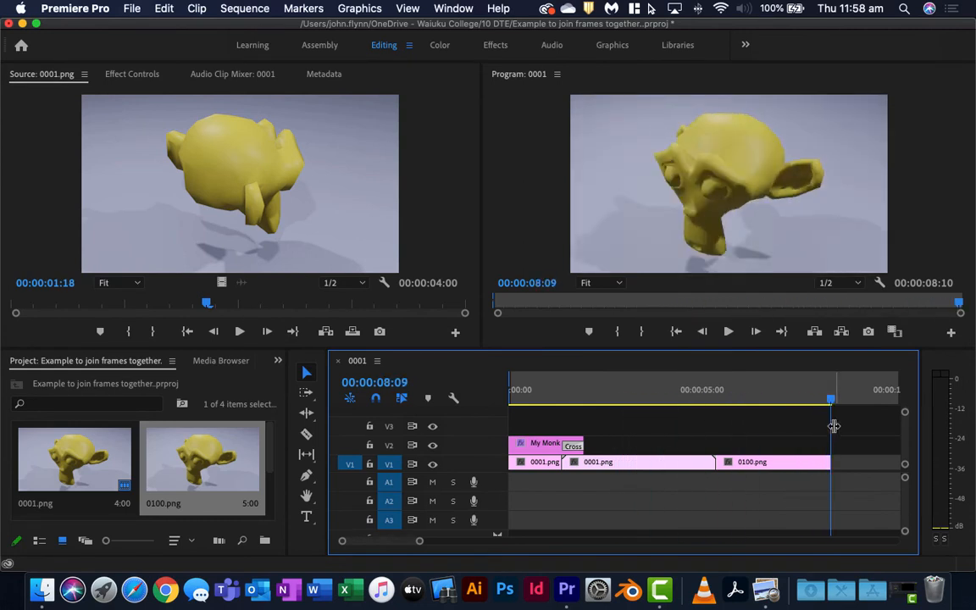
pyautogui.moveTo(861, 400)
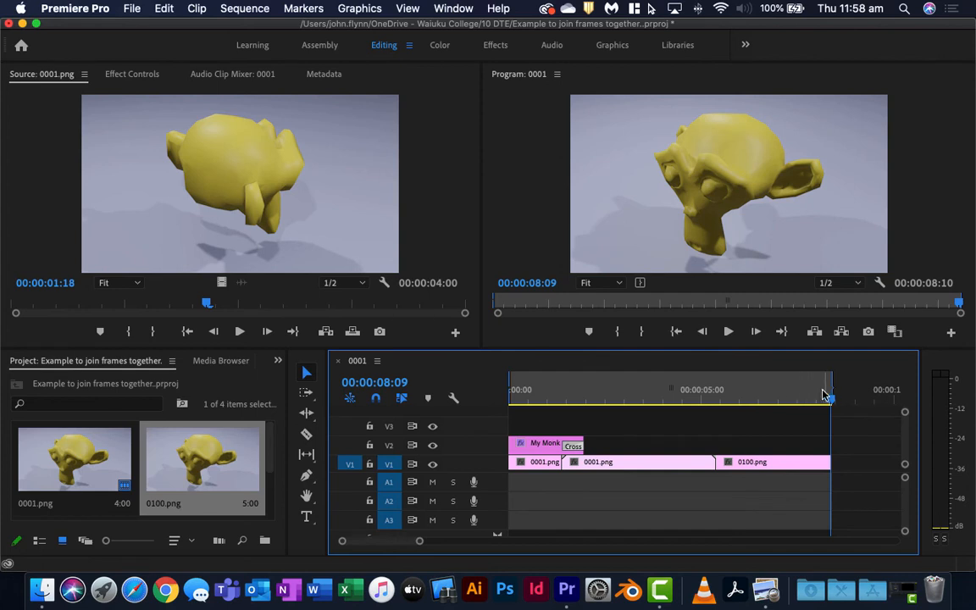
pyautogui.moveTo(854, 398)
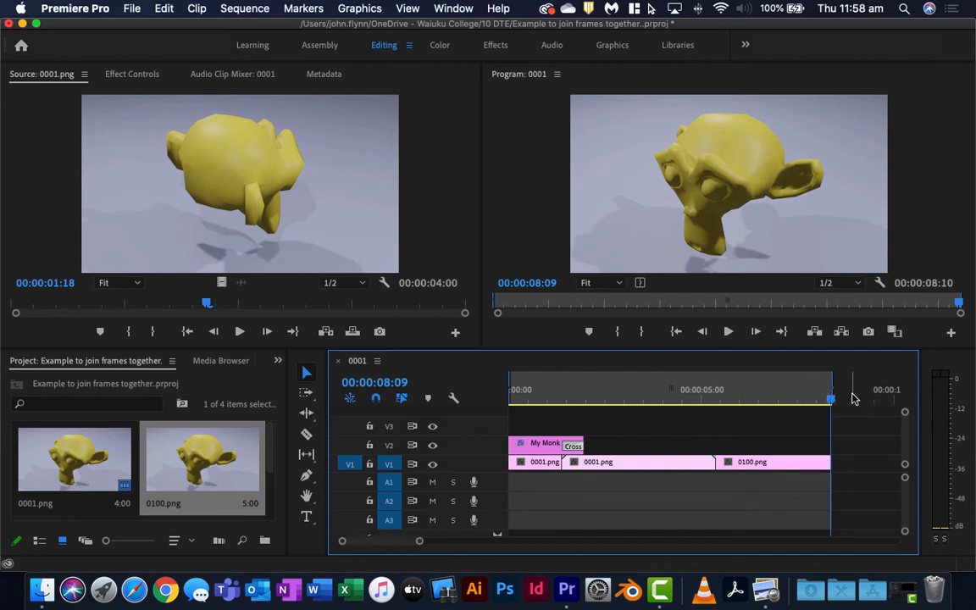
pyautogui.moveTo(591, 366)
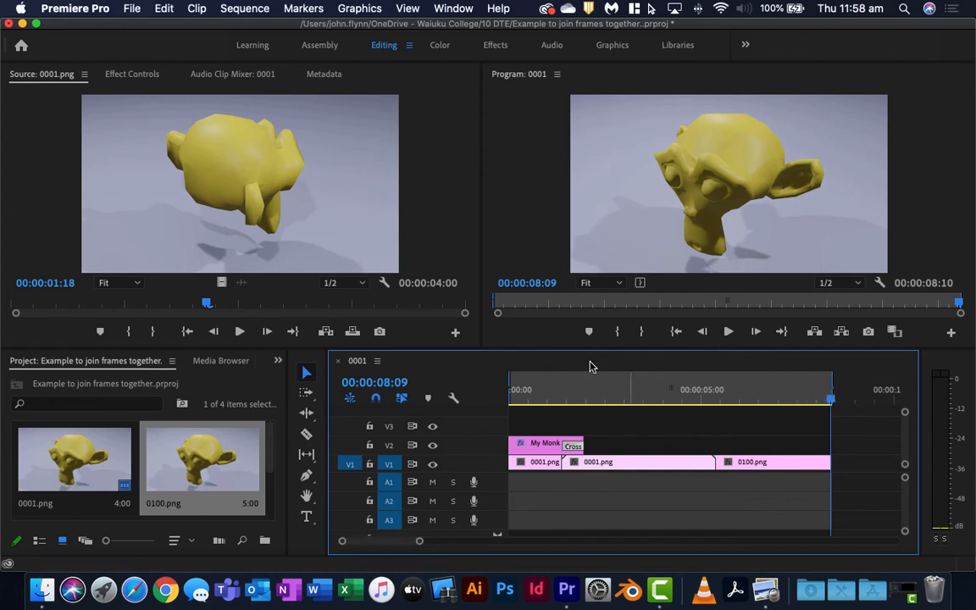
pyautogui.moveTo(122, 15)
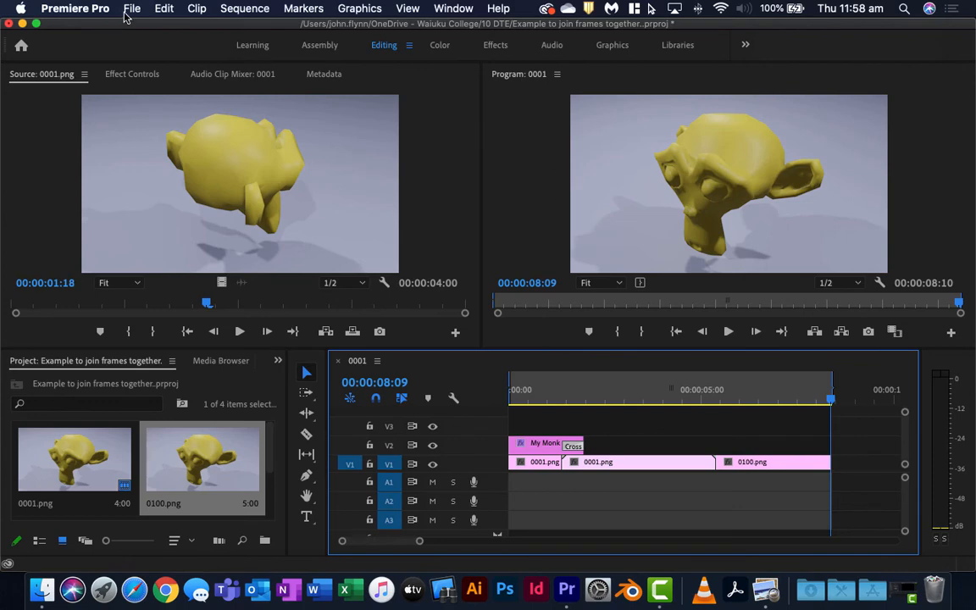
# - In Export Settings keep H.264 and choose the YouTube 1080p Full HD preset
pyautogui.click(132, 8)
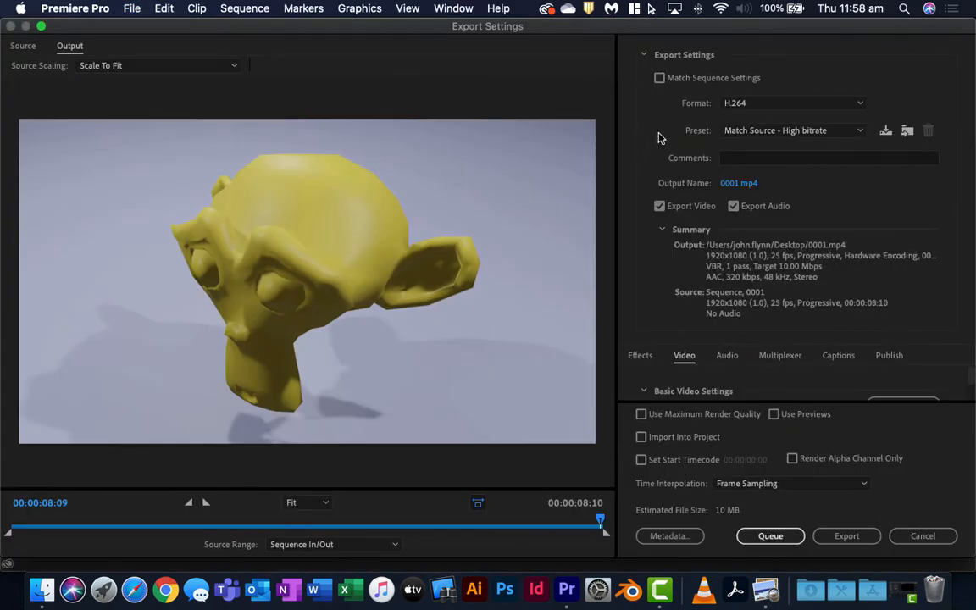
pyautogui.click(793, 104)
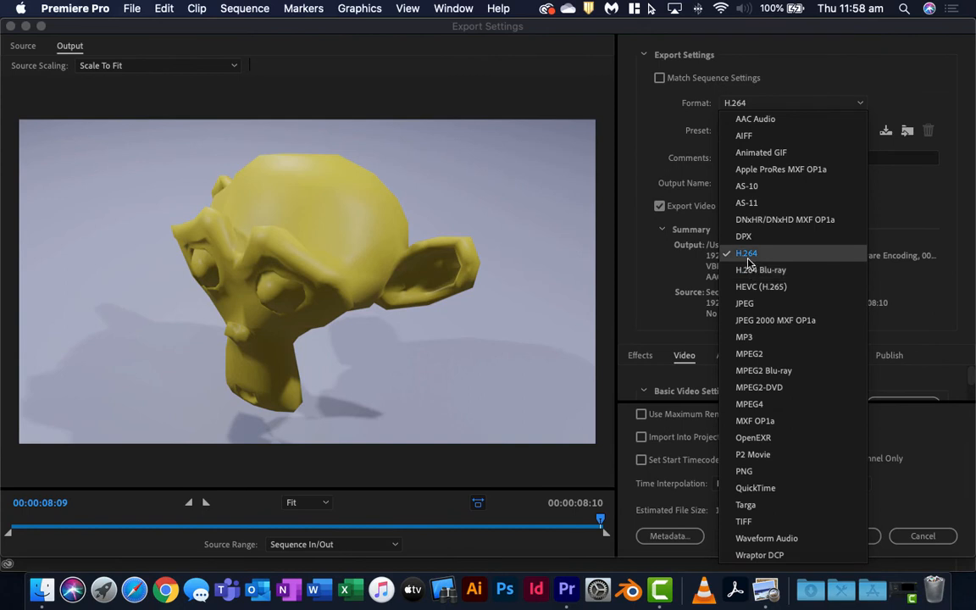
pyautogui.click(746, 252)
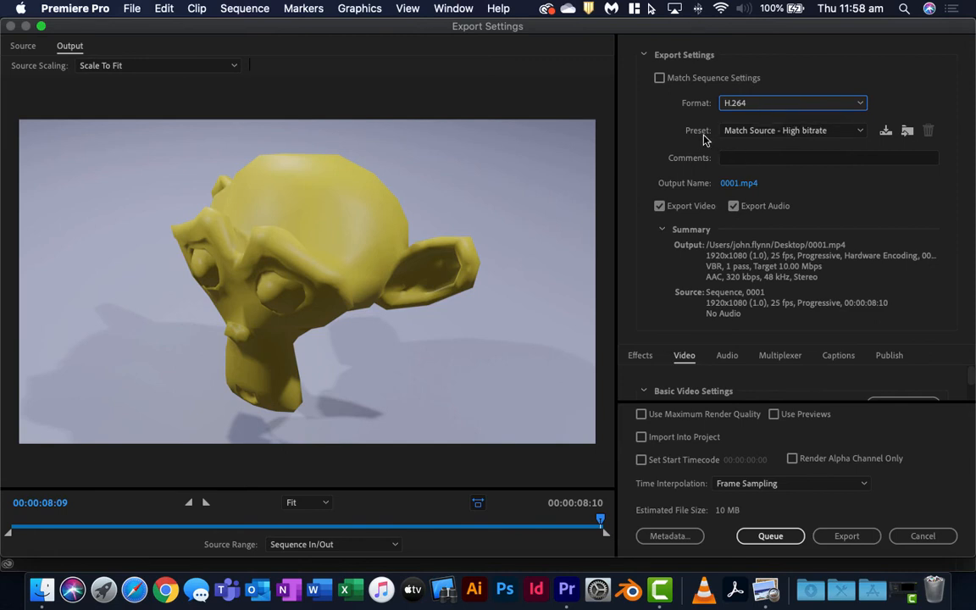
pyautogui.moveTo(776, 128)
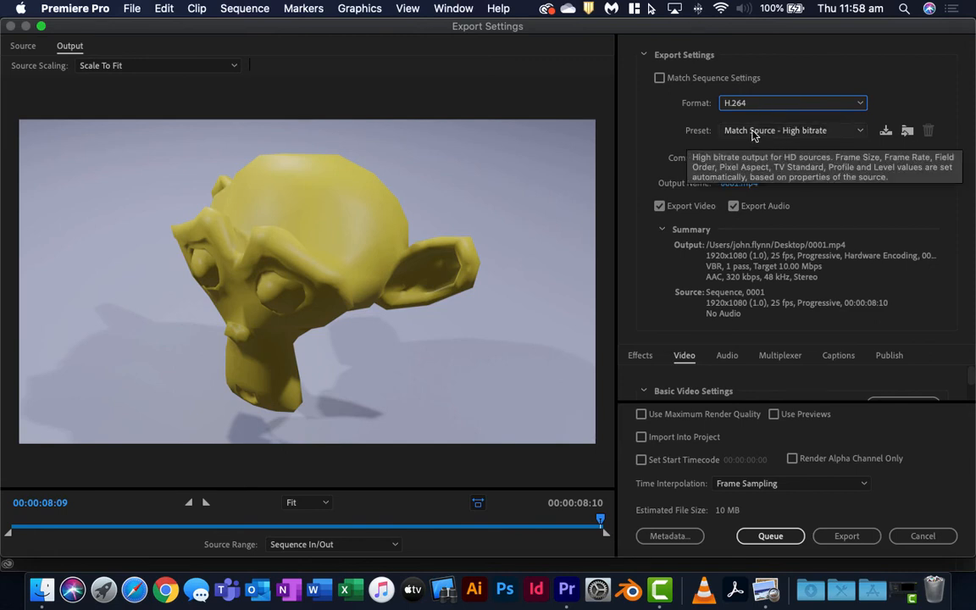
pyautogui.click(793, 129)
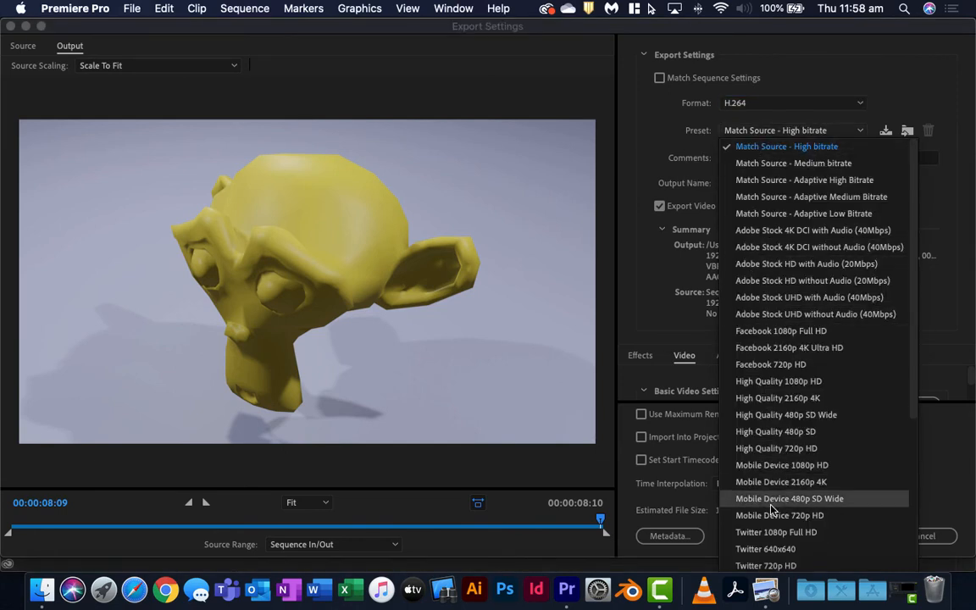
pyautogui.scroll(-3)
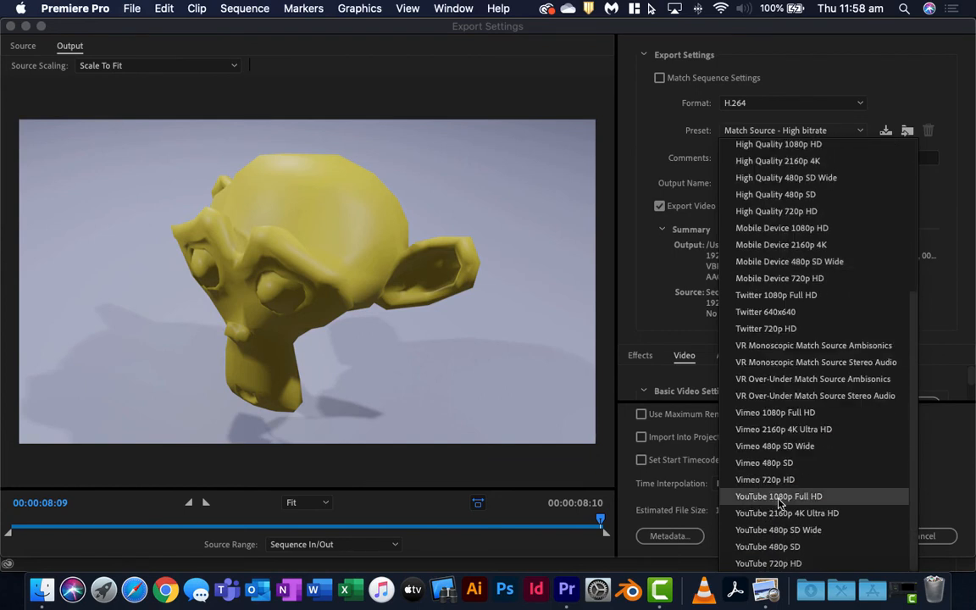
pyautogui.click(778, 495)
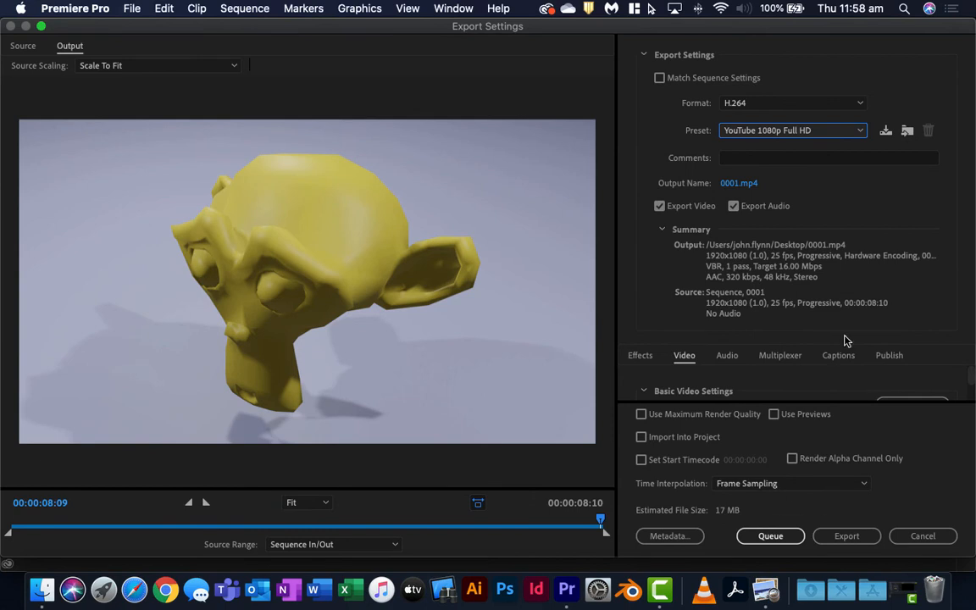
pyautogui.moveTo(844, 190)
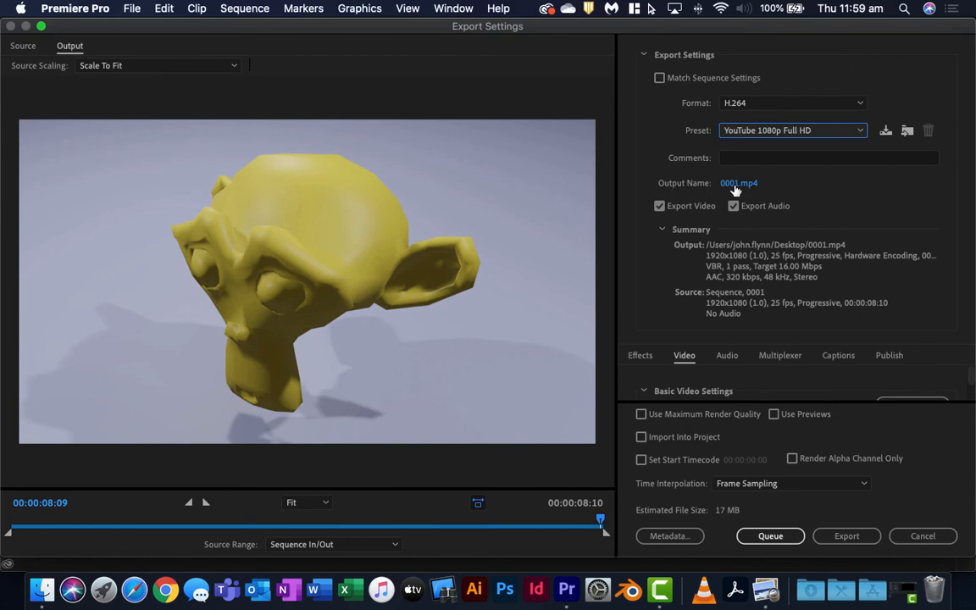
pyautogui.moveTo(739, 183)
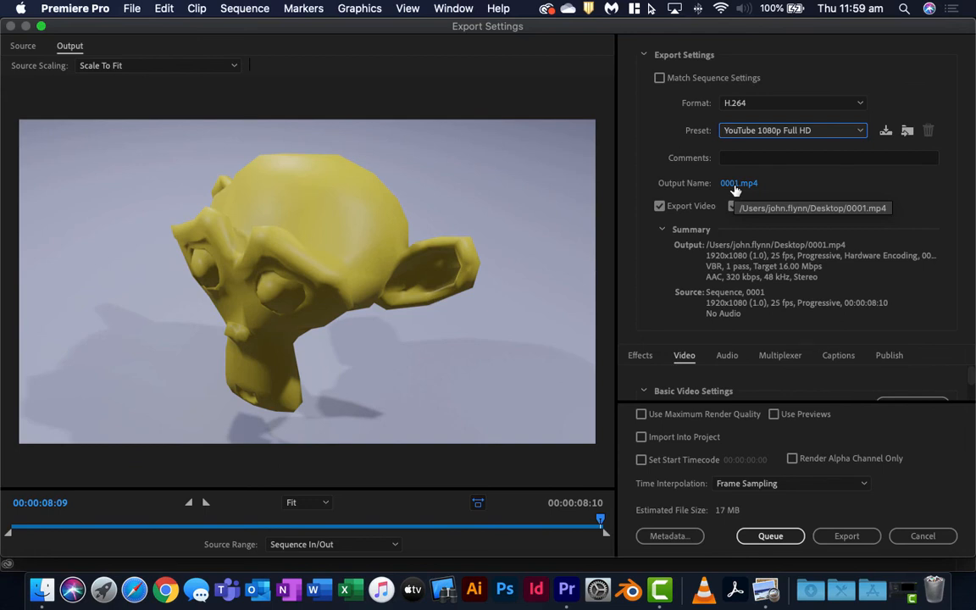
# - Set the export output to Monkey.mp4 in the 10 DTE folder
pyautogui.click(739, 183)
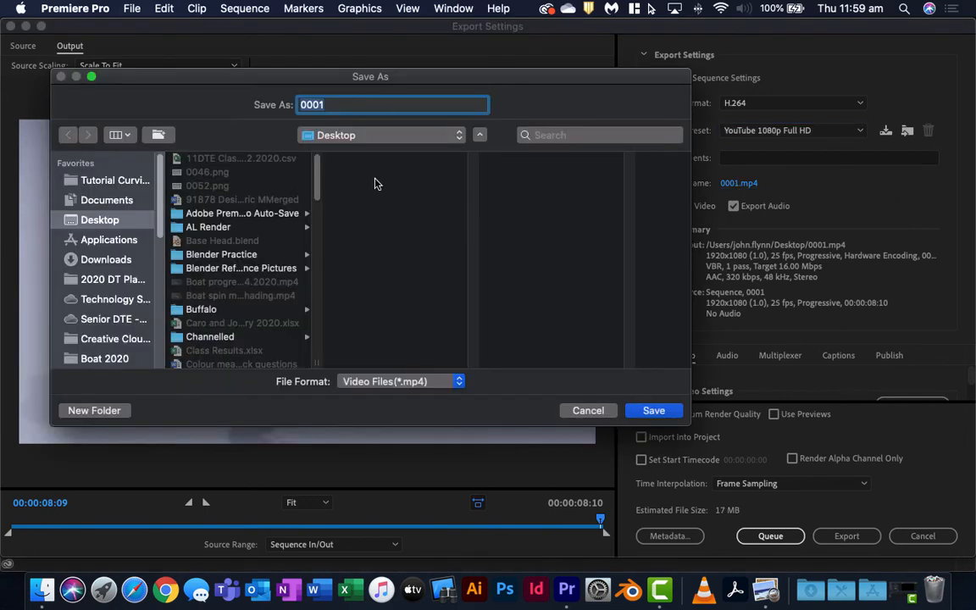
pyautogui.moveTo(330, 173)
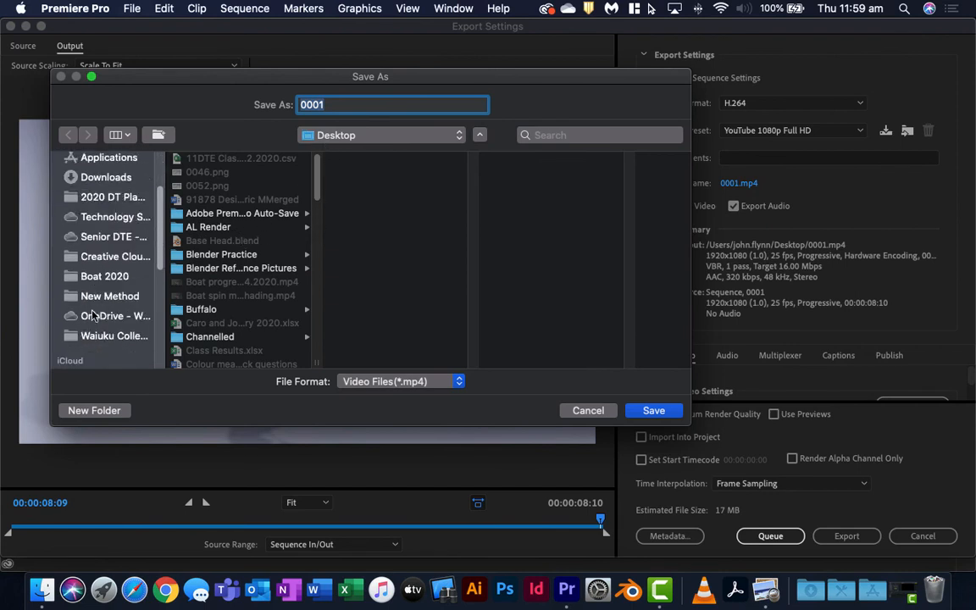
pyautogui.click(115, 315)
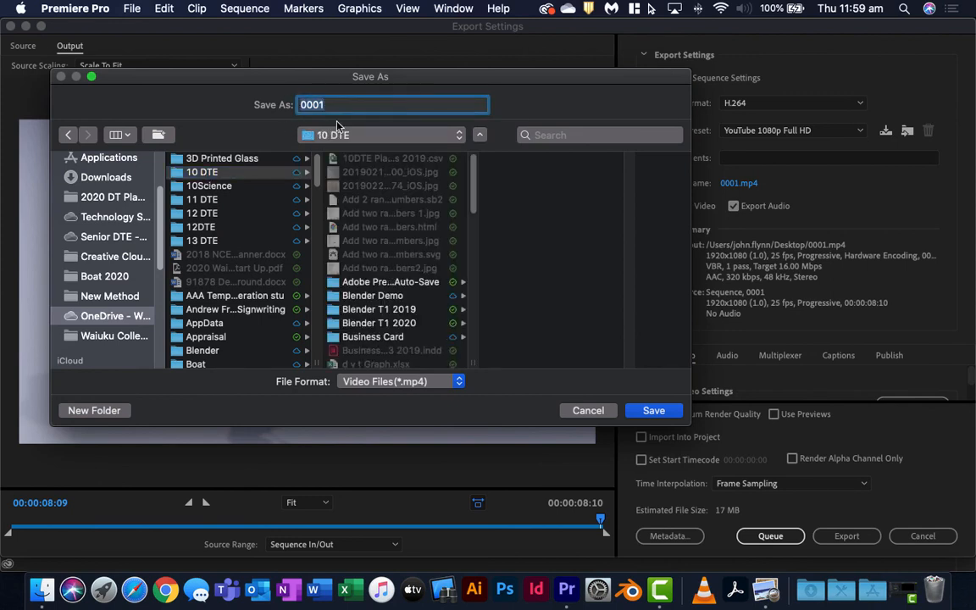
pyautogui.click(654, 410)
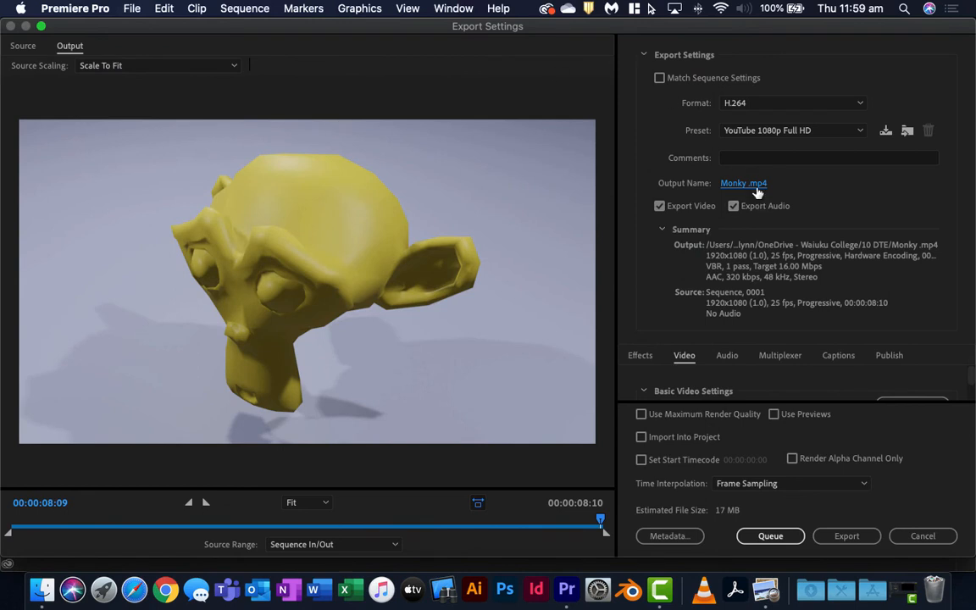
pyautogui.click(742, 183)
pyautogui.write('Monkey')
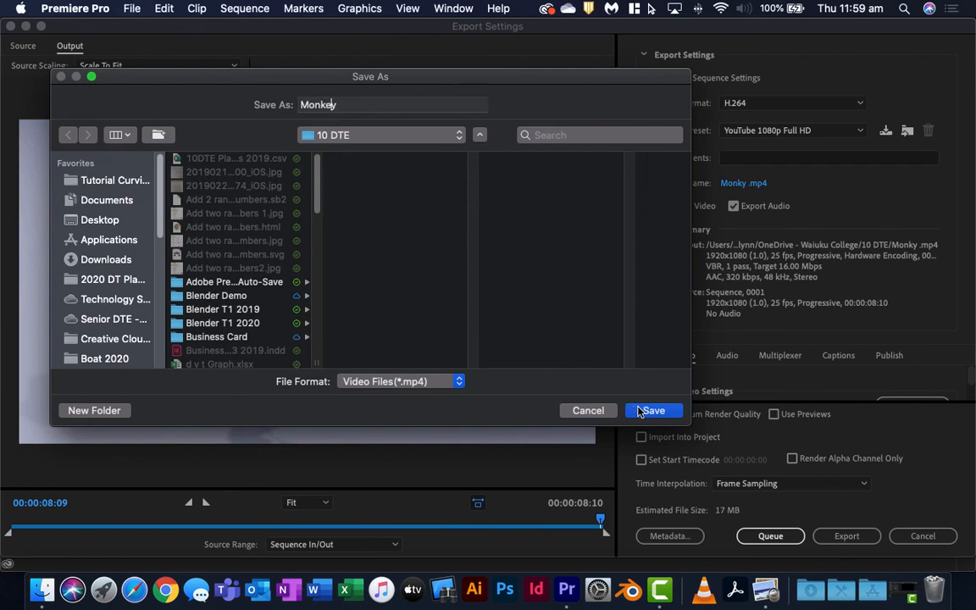
pyautogui.click(654, 410)
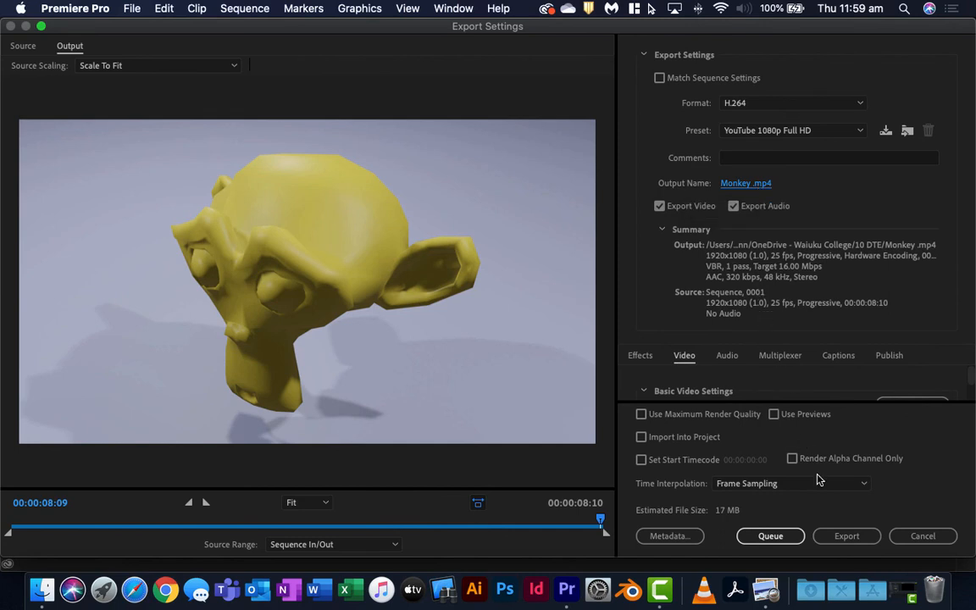
pyautogui.moveTo(769, 535)
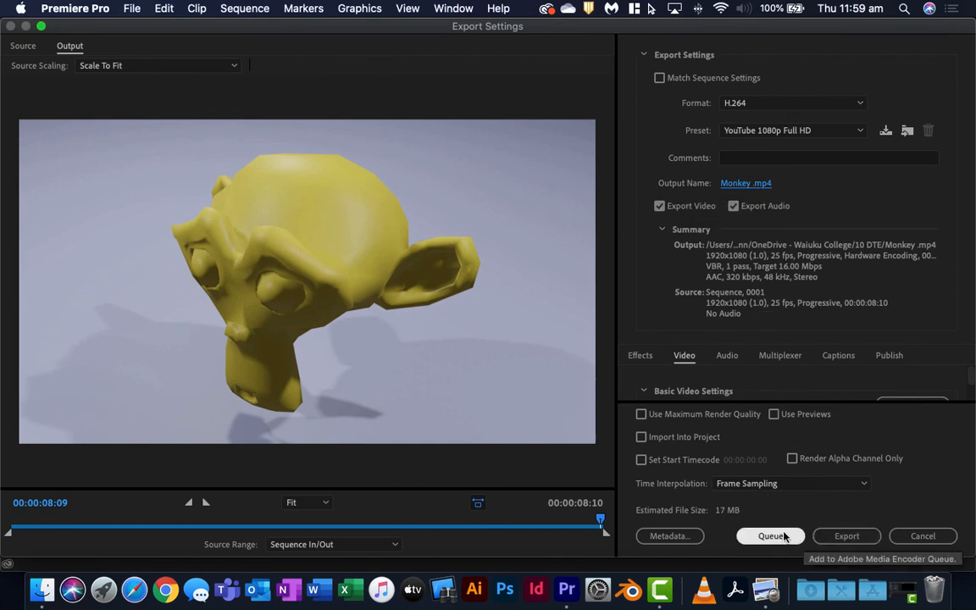
pyautogui.moveTo(847, 535)
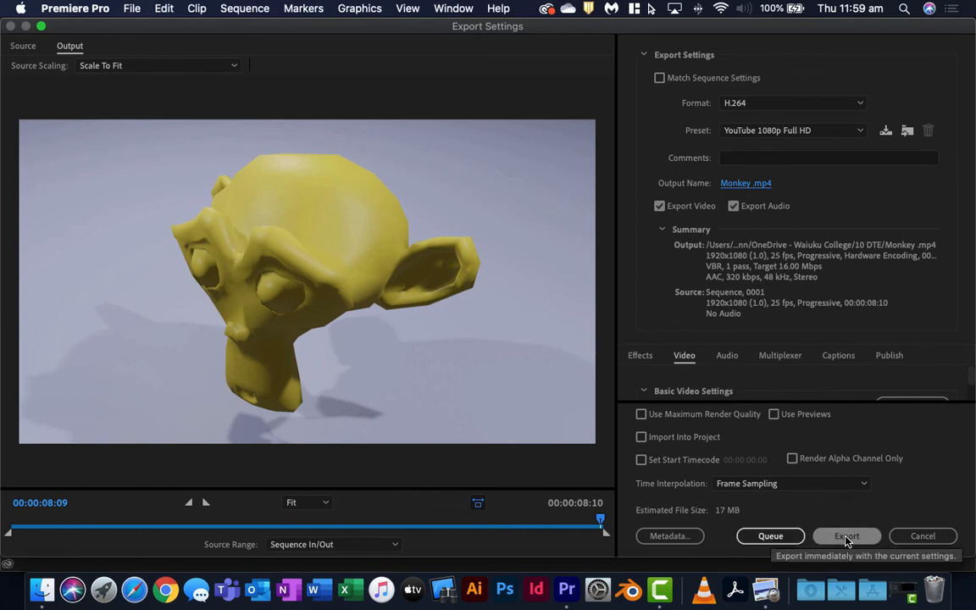
# - Export the video, then show Monkey.mp4 in the 10 DTE folder in Finder
pyautogui.click(847, 536)
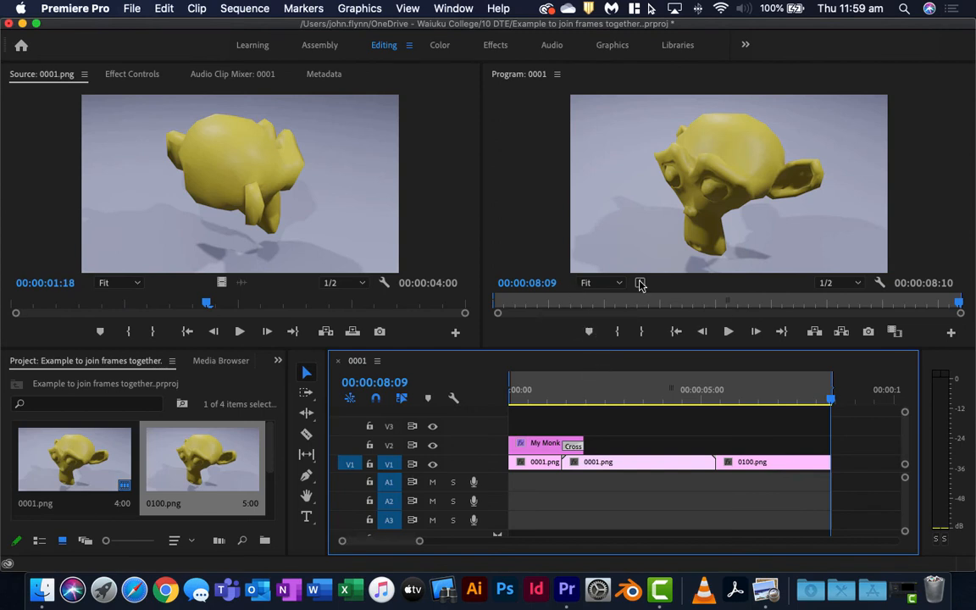
pyautogui.moveTo(315, 200)
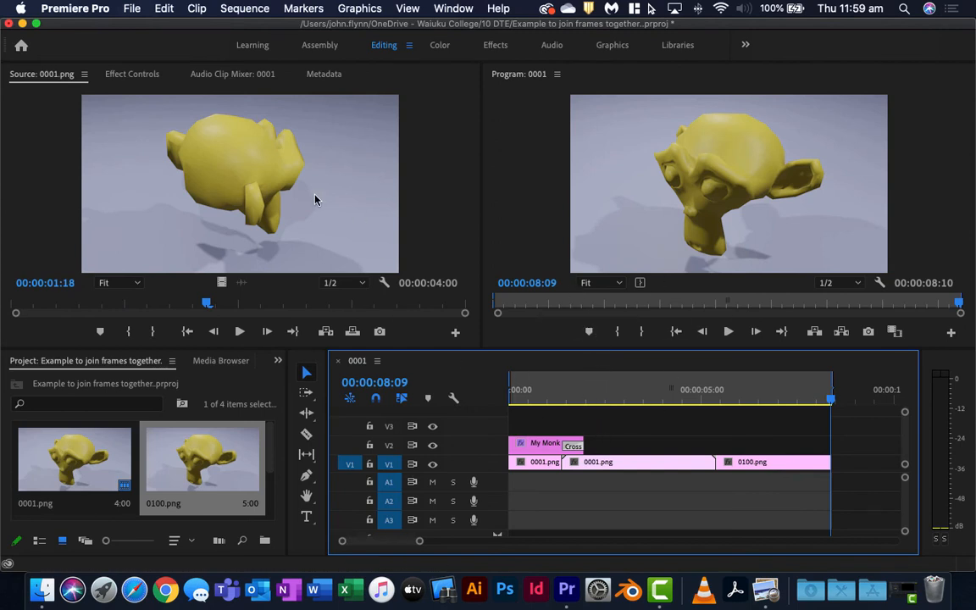
pyautogui.click(35, 585)
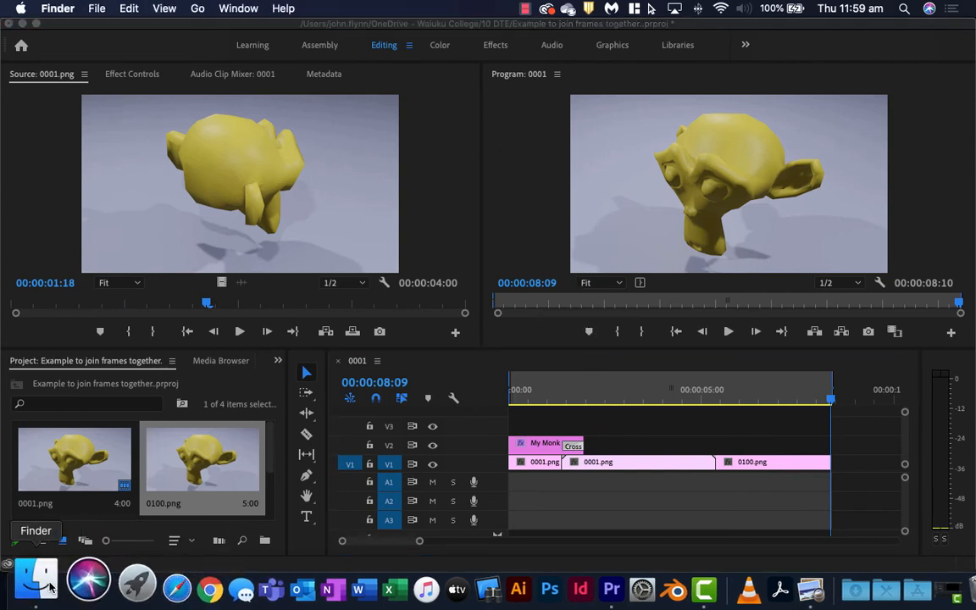
pyautogui.click(36, 580)
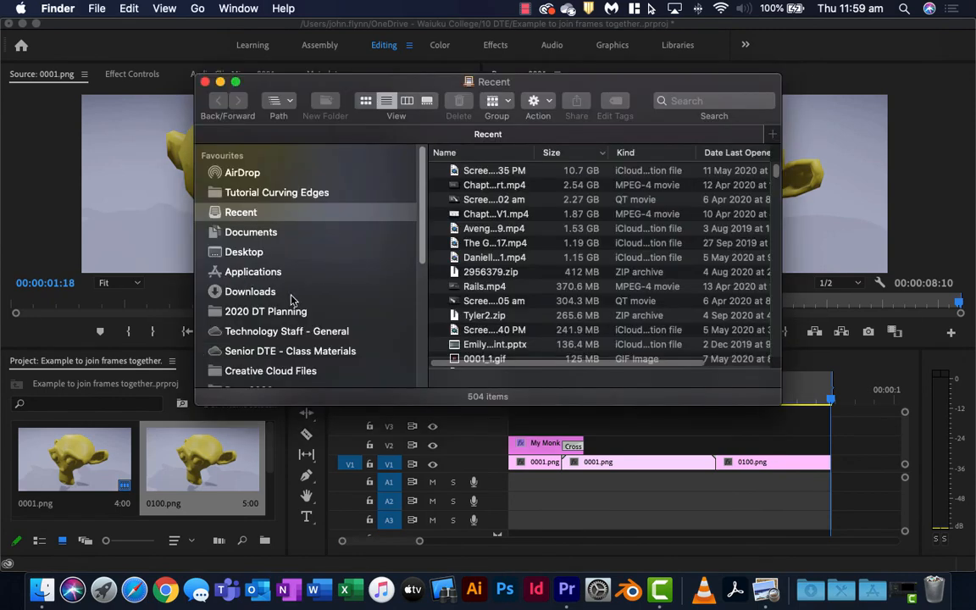
pyautogui.moveTo(261, 206)
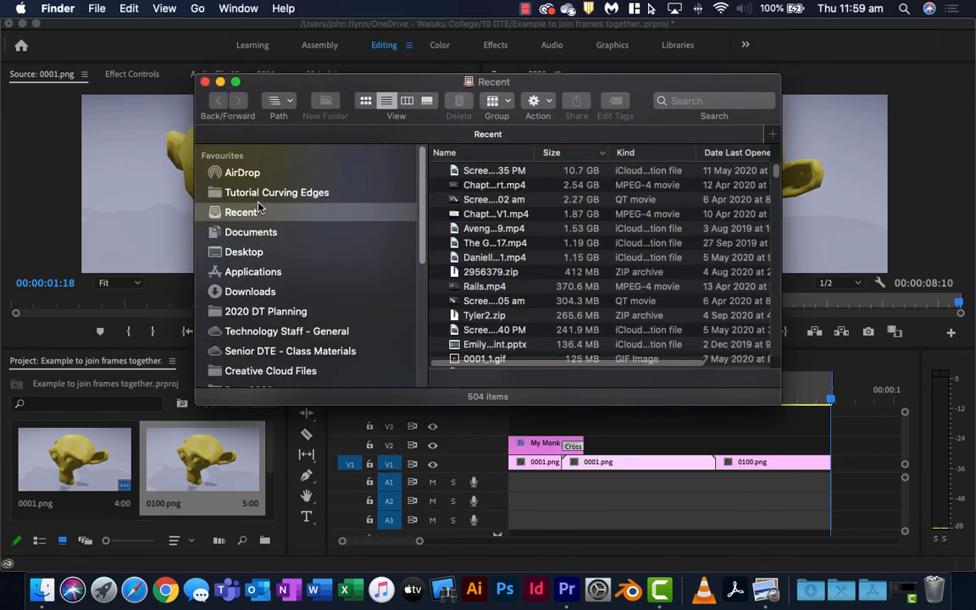
pyautogui.click(286, 281)
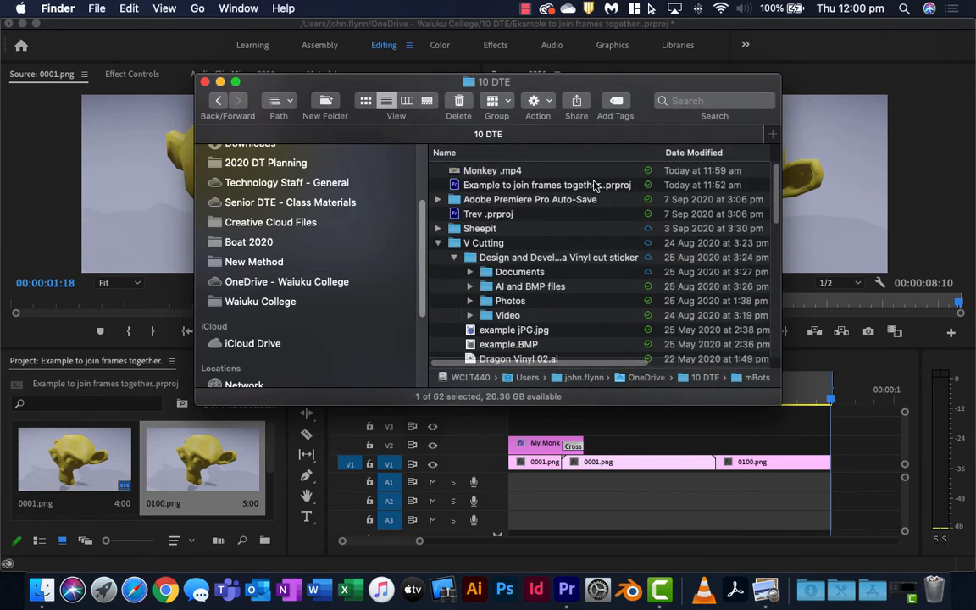
# - Play Monkey.mp4 through in QuickTime, showing the fading title over the turning monkey head
pyautogui.doubleClick(491, 170)
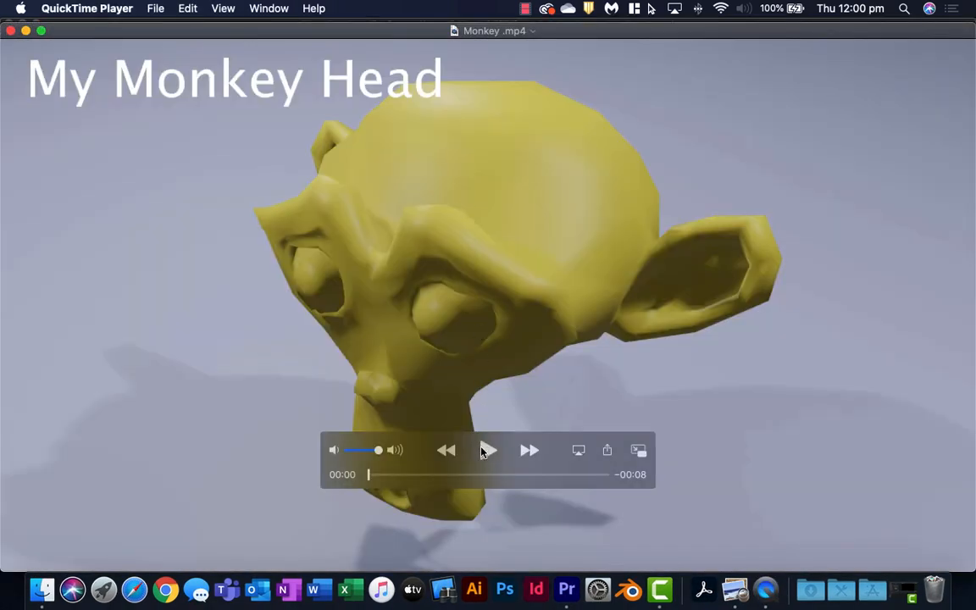
pyautogui.click(488, 451)
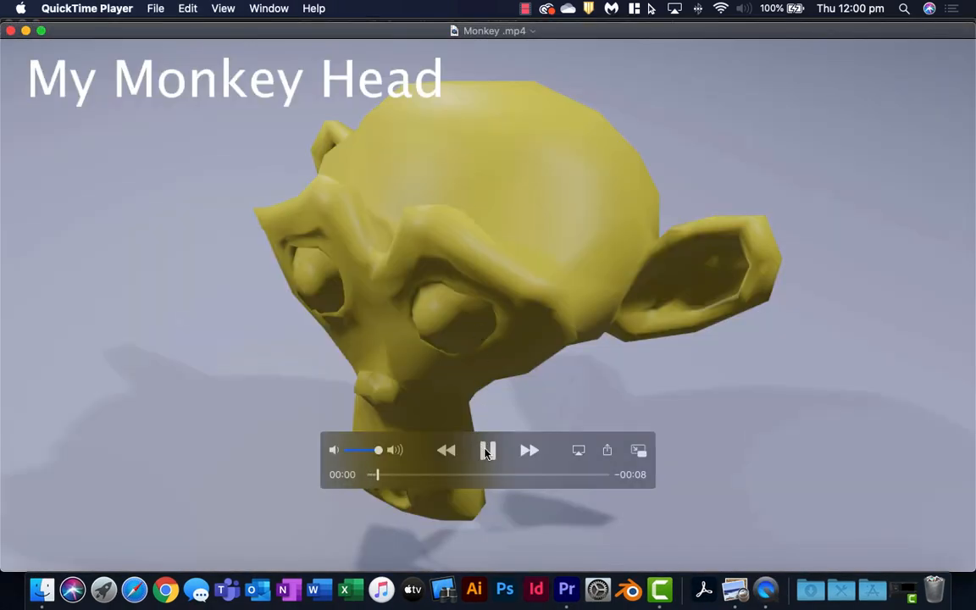
pyautogui.click(488, 451)
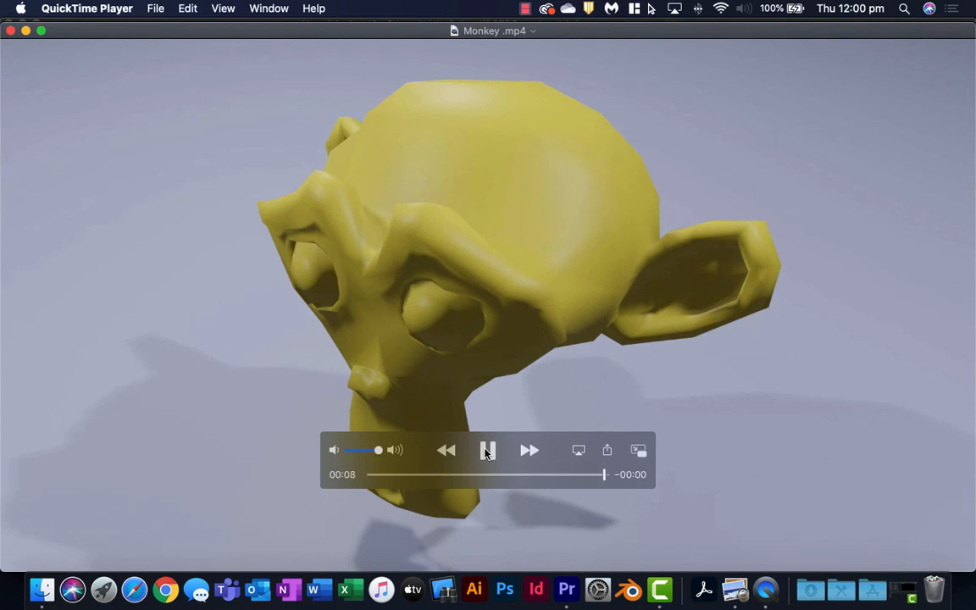
pyautogui.click(488, 450)
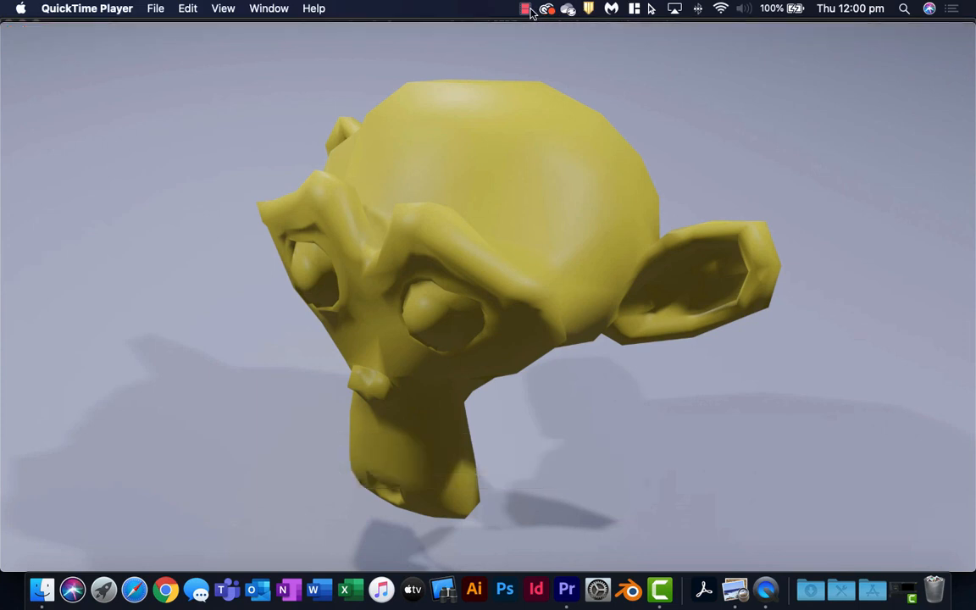
pyautogui.moveTo(529, 15)
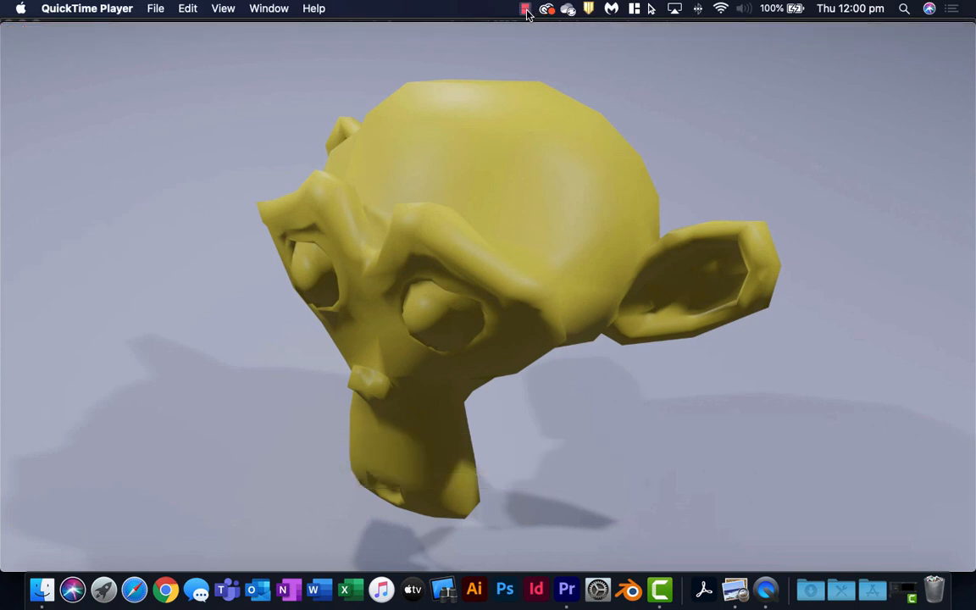
pyautogui.click(525, 9)
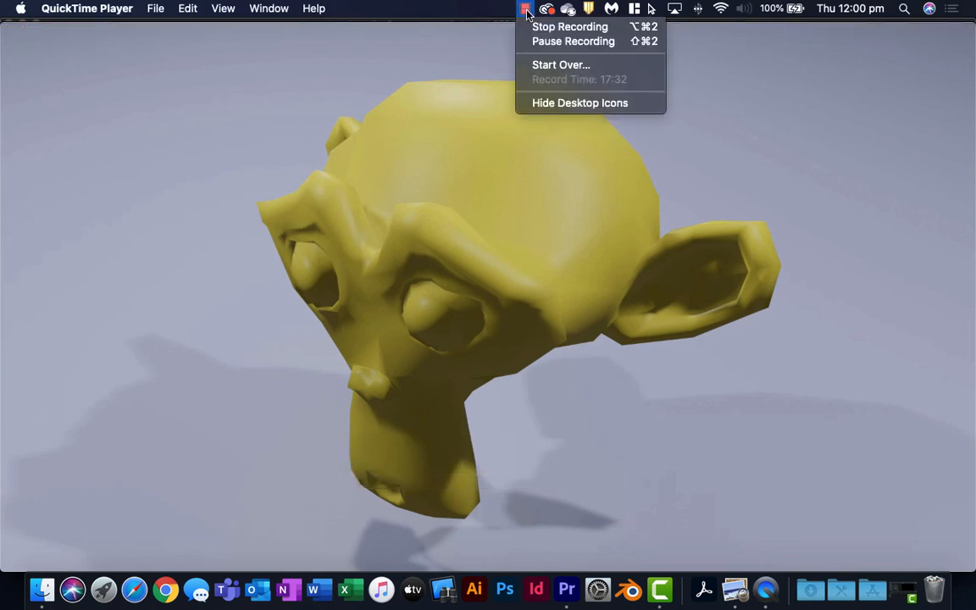